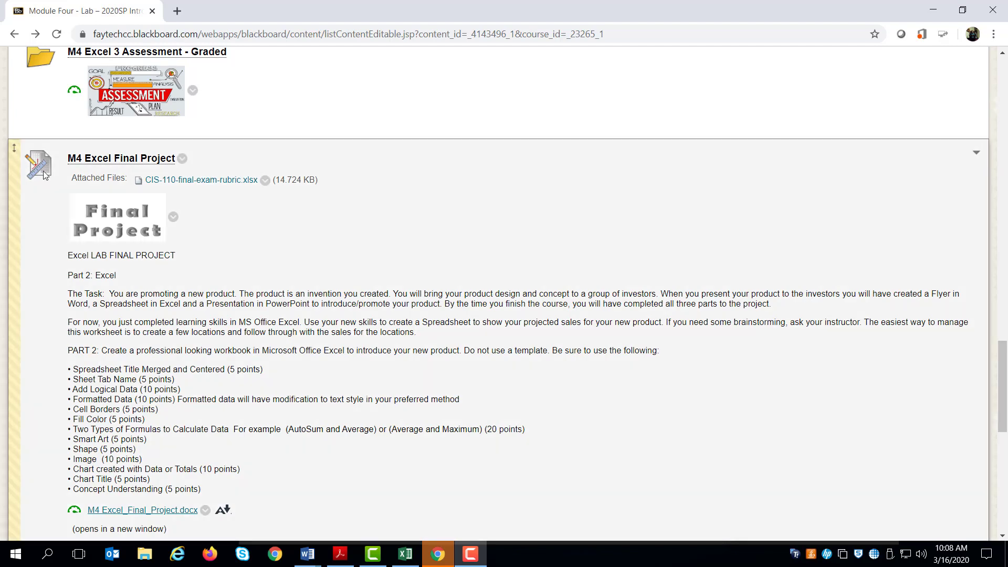
mouse_move(95, 316)
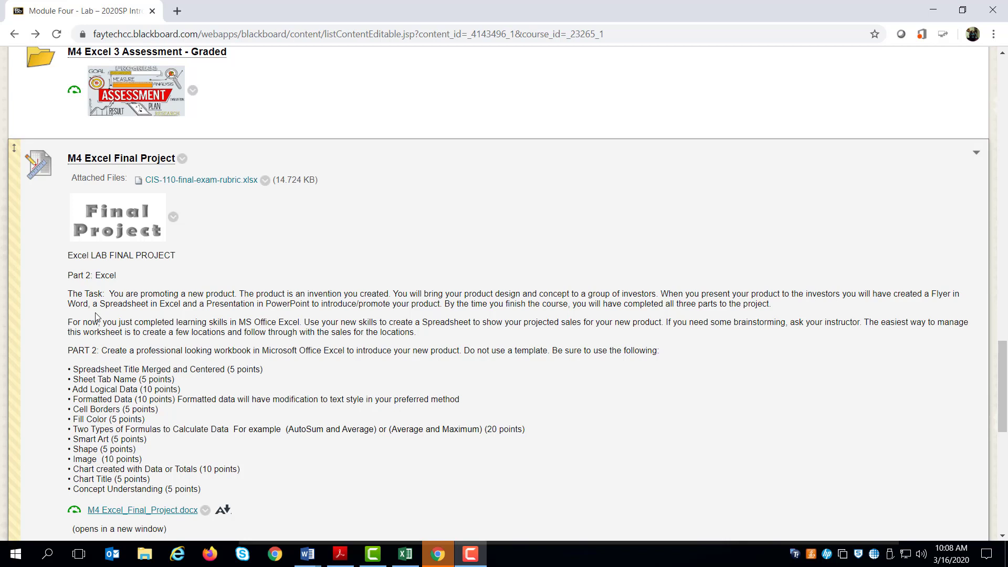
mouse_move(108, 316)
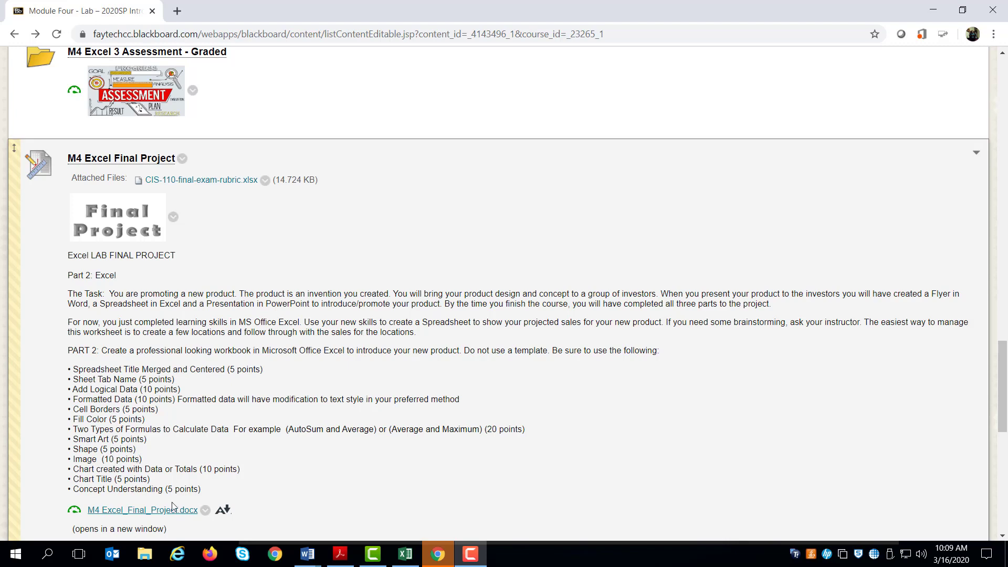
mouse_move(48, 554)
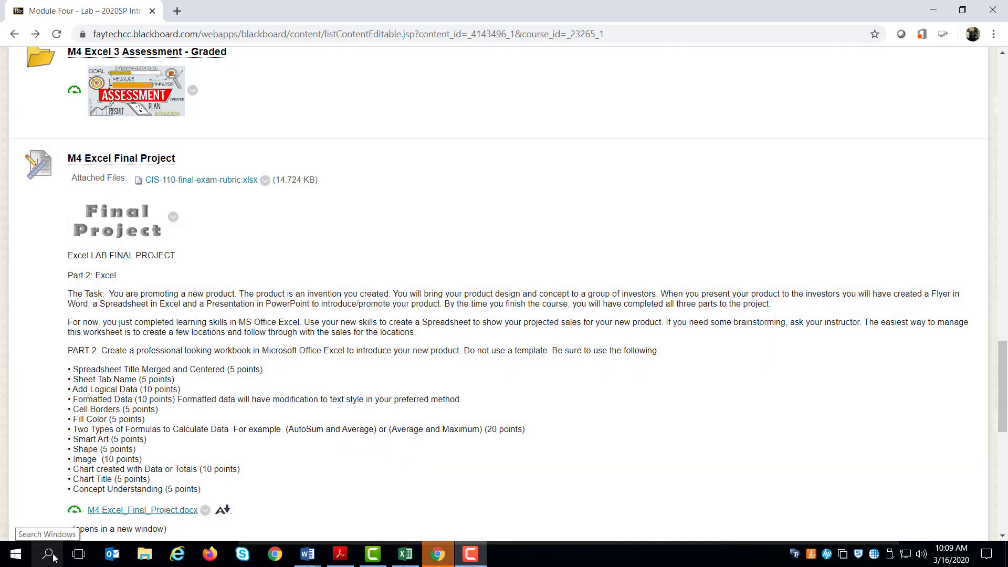
Step: Launch Excel from Windows Search and start a new blank workbook
click(49, 554)
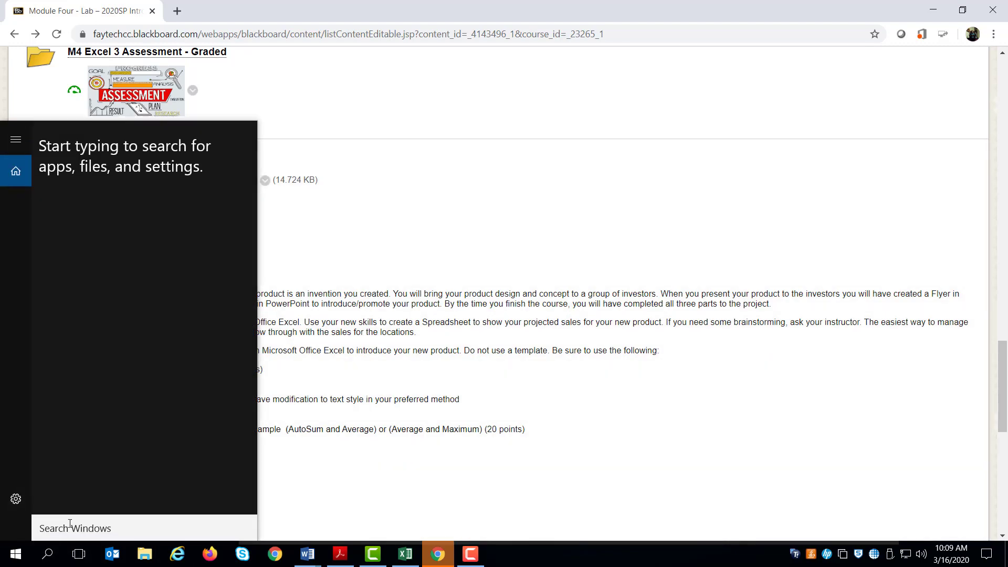
text(excel)
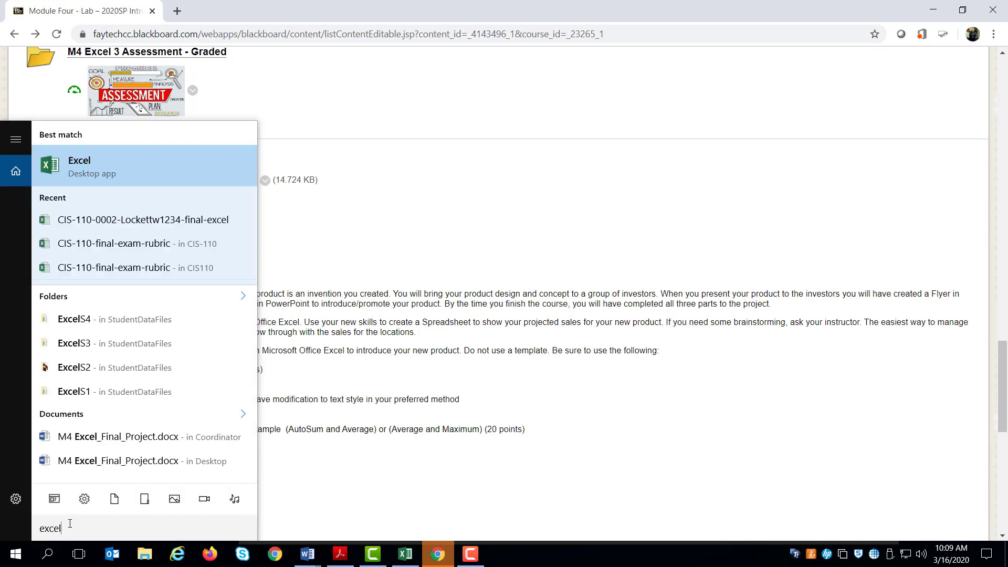
click(79, 165)
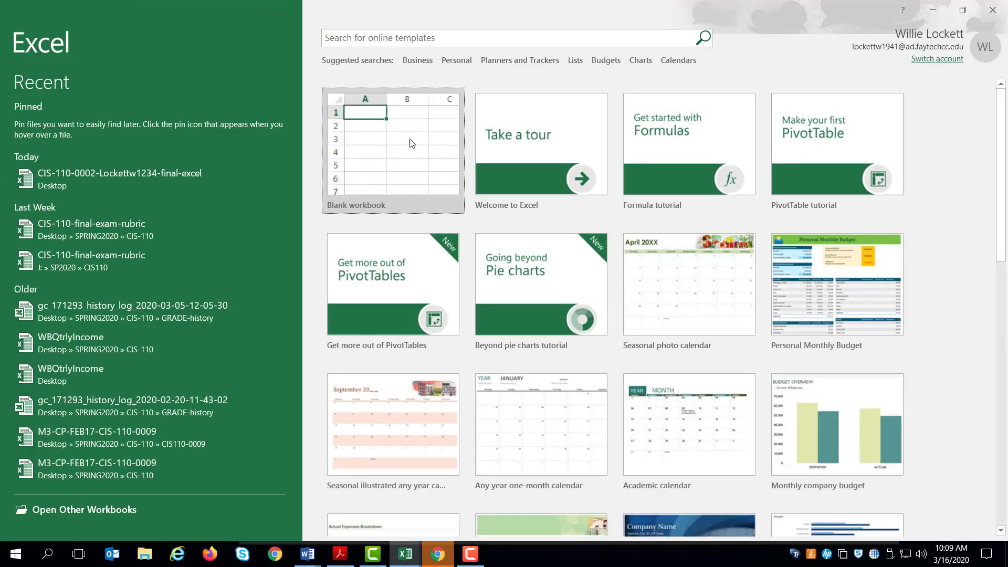
mouse_move(388, 164)
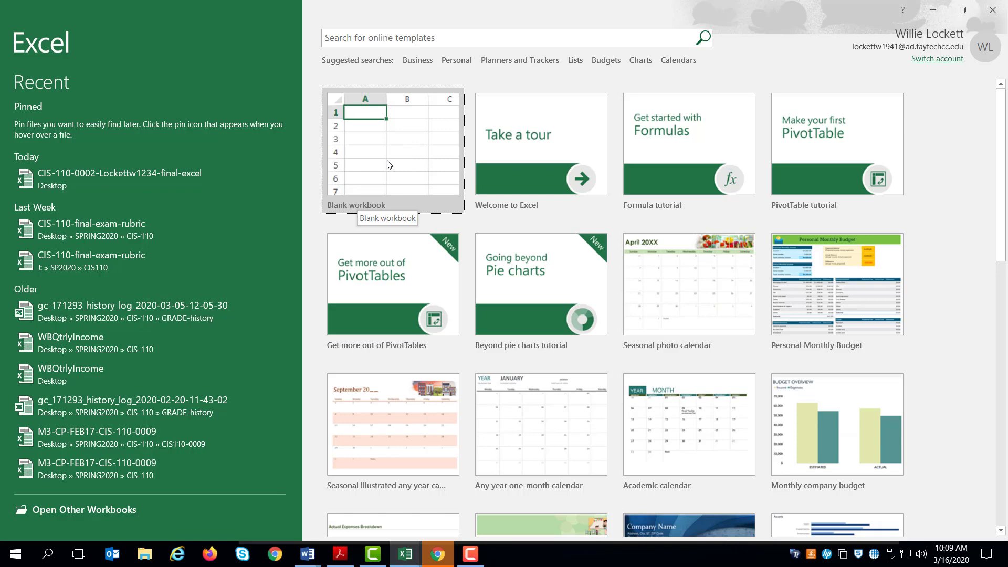
click(391, 151)
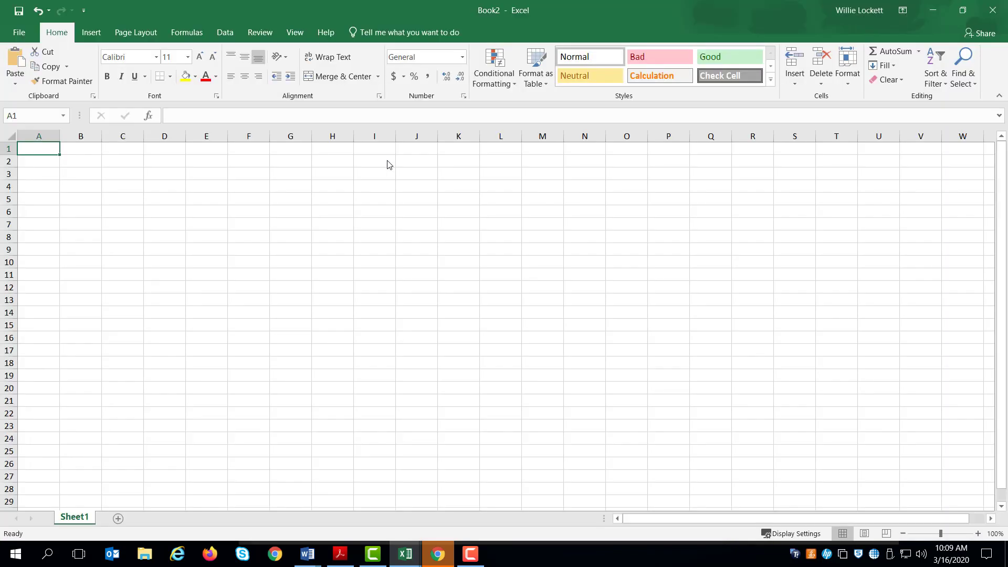
mouse_move(481, 322)
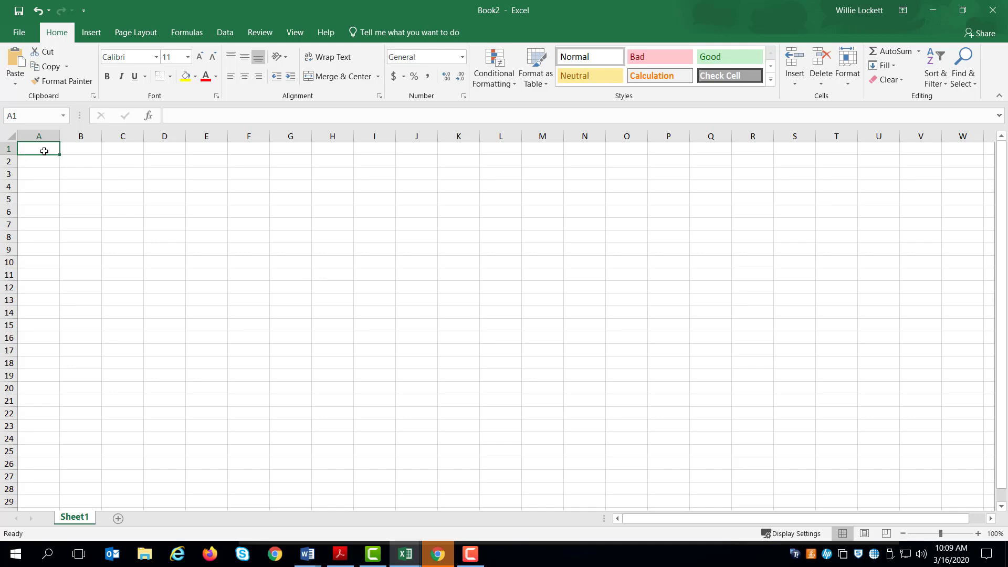
Step: Enter the business name 'Willie Smart answers' in A1 and phone 555-1212 in A2
text(Will)
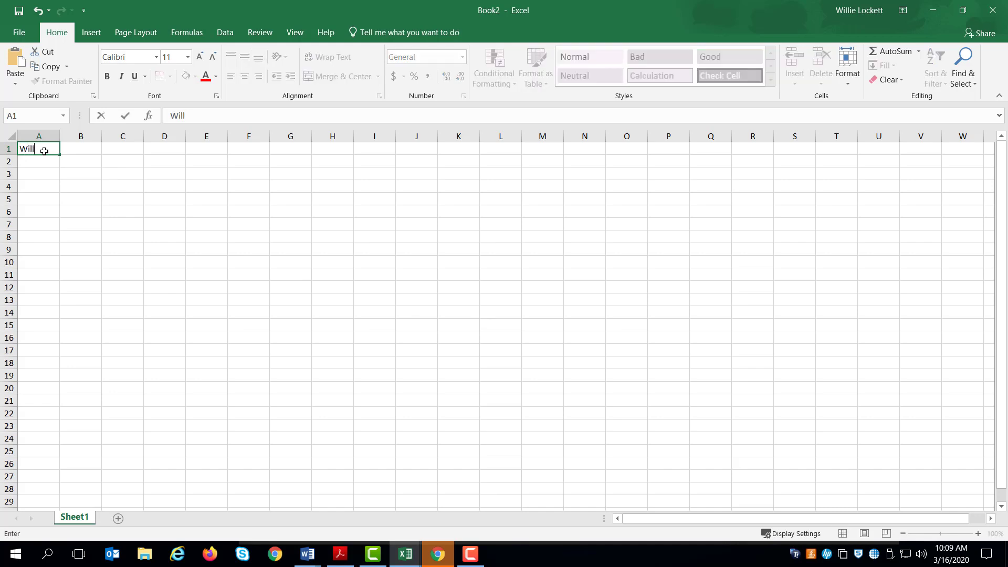
text(ie)
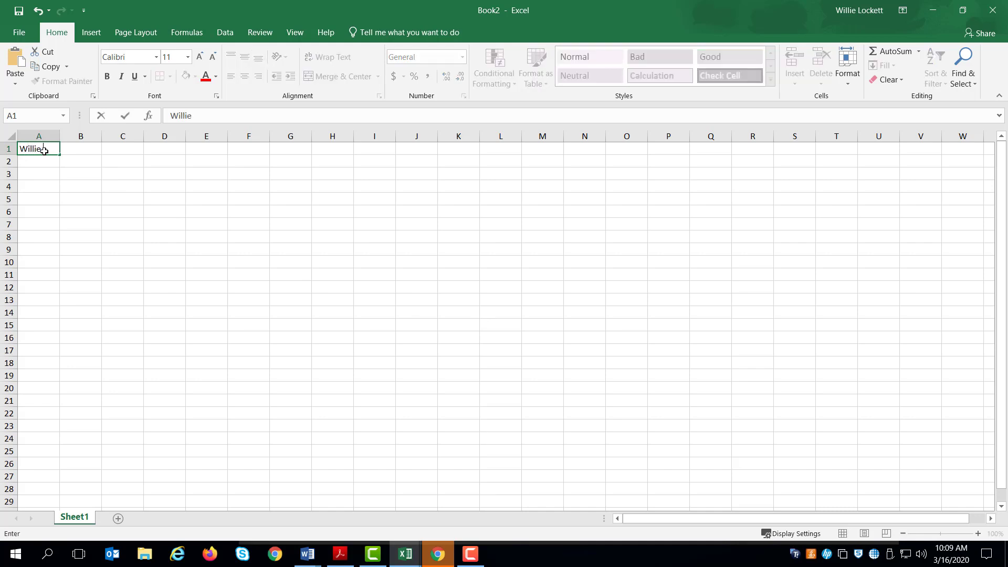
text(Smart)
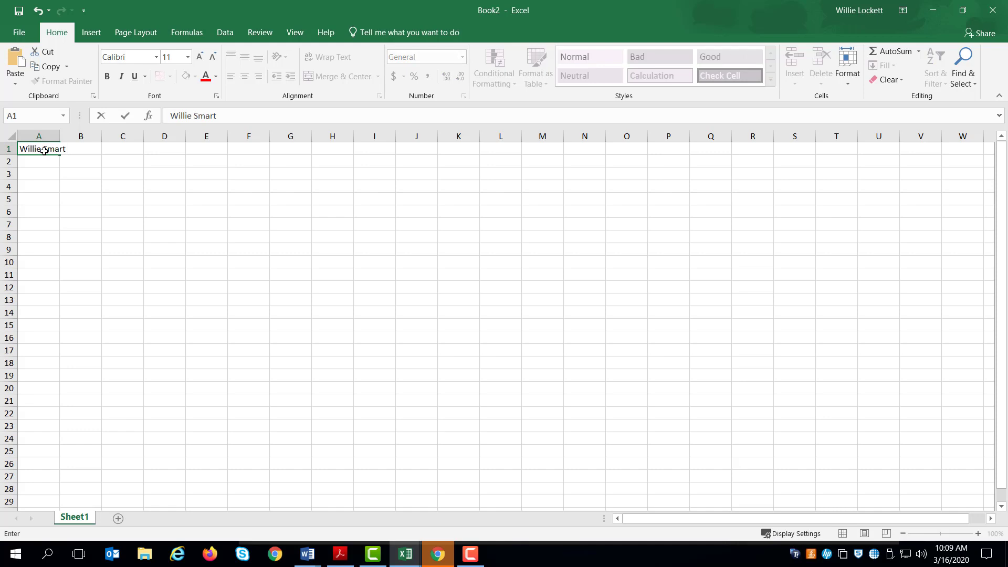
text(answ)
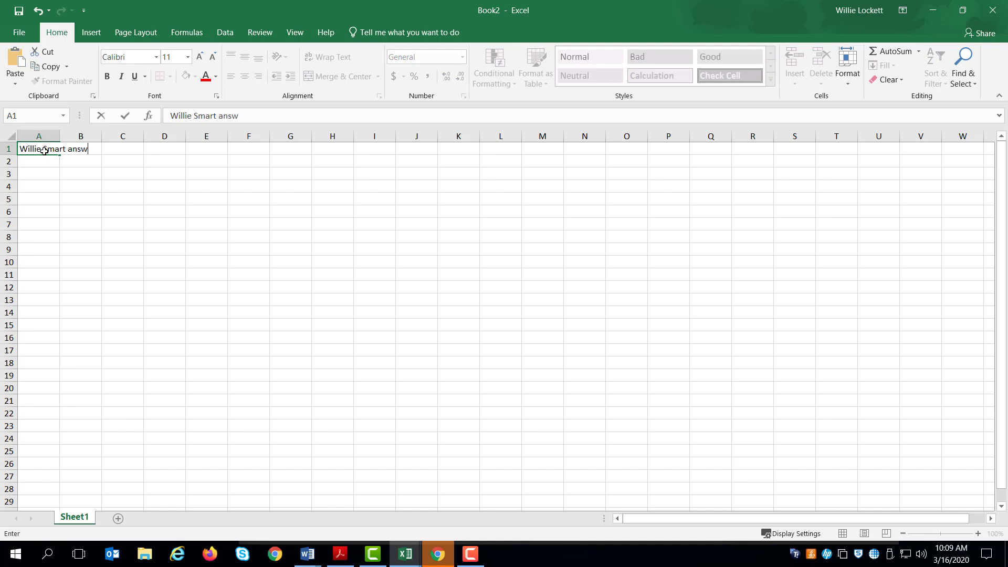
text(ers)
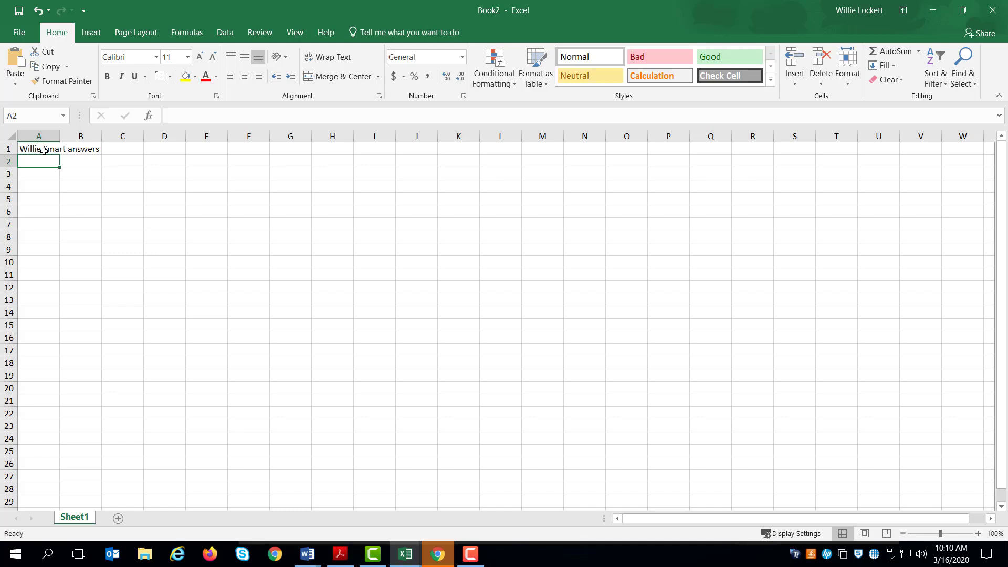
text(555-1)
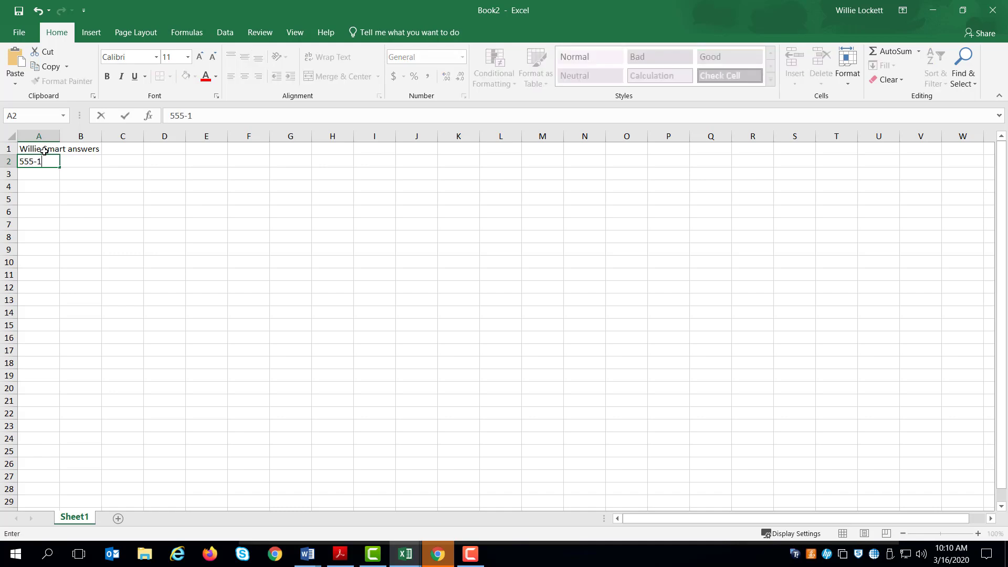
text(212)
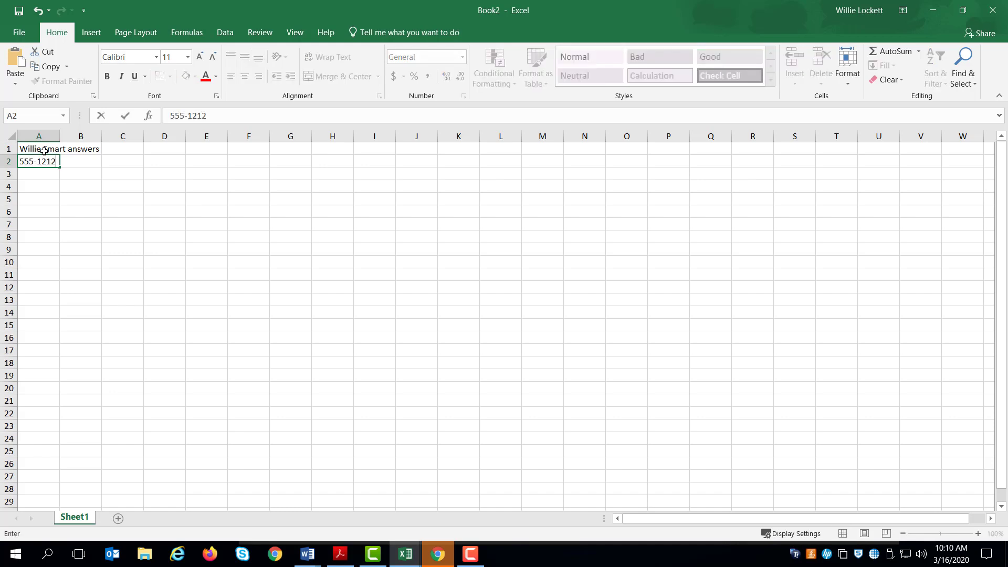
key(enter)
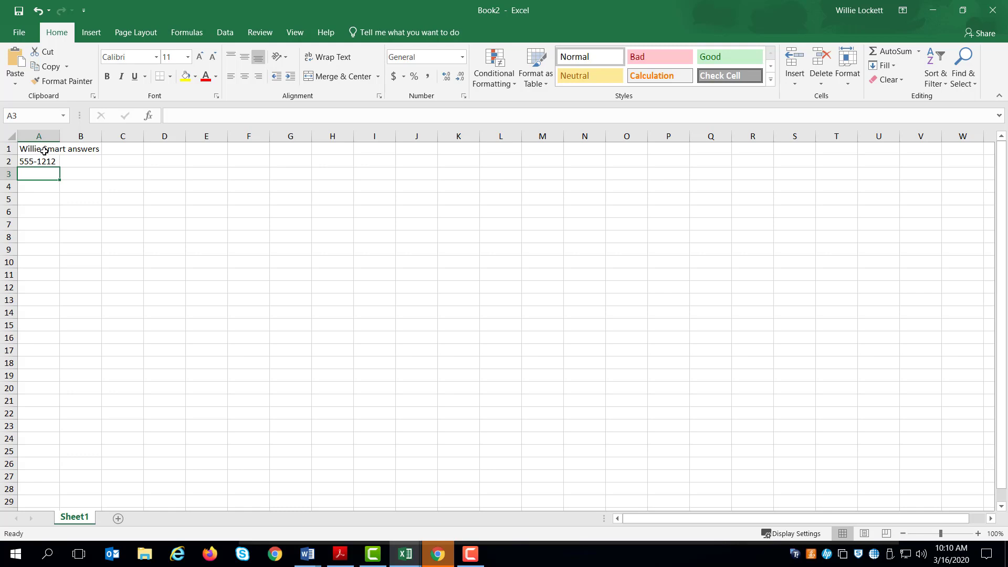
Step: Label row 3 with Products, January filled through July, and Average in I3
text(Products)
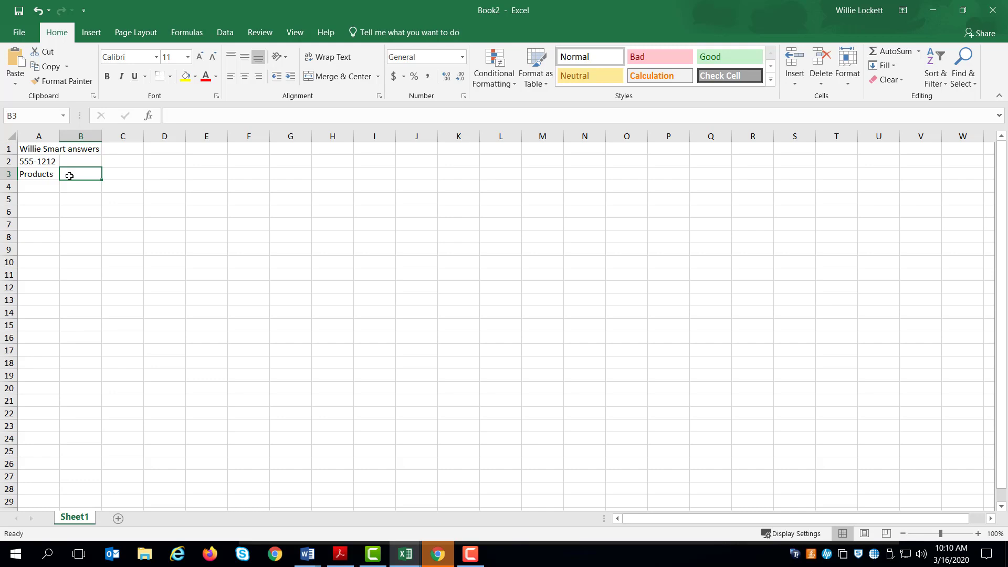
text(Janu)
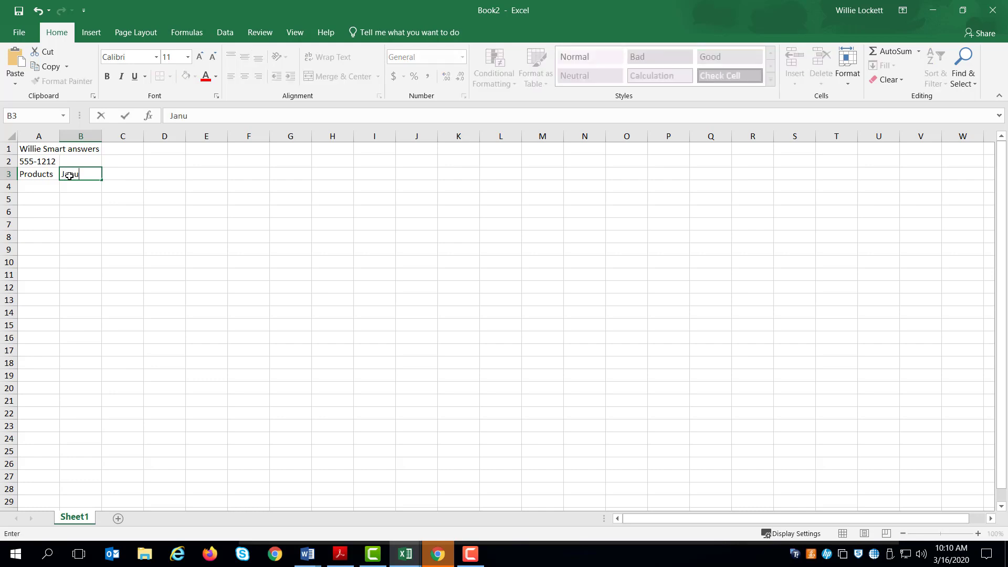
text(ary)
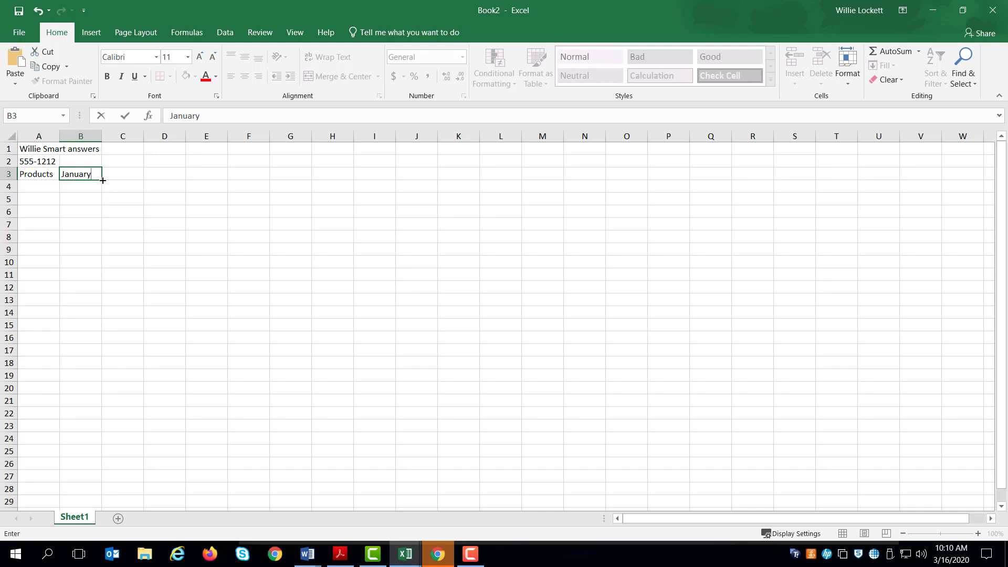
key(Enter)
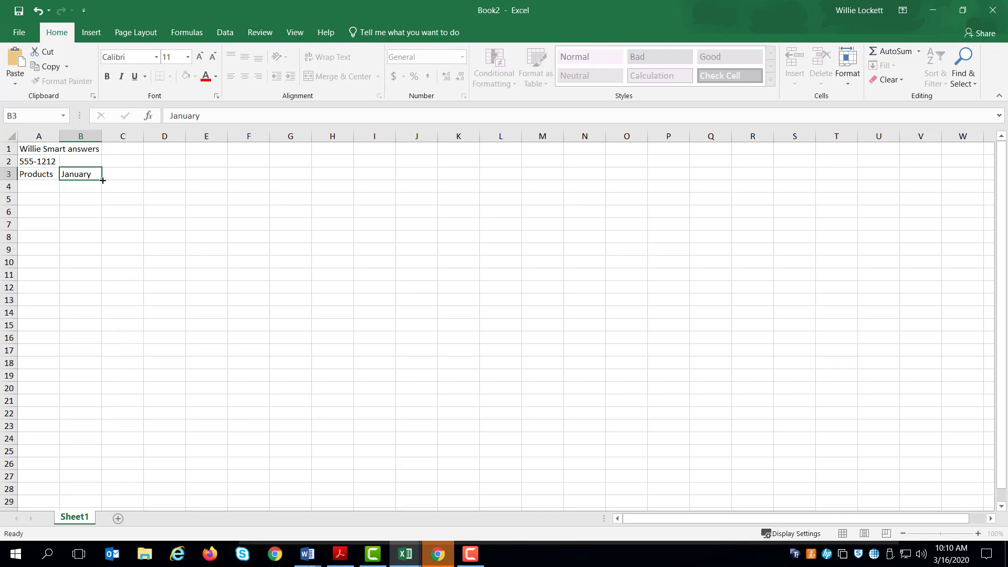
drag(102, 179, 333, 173)
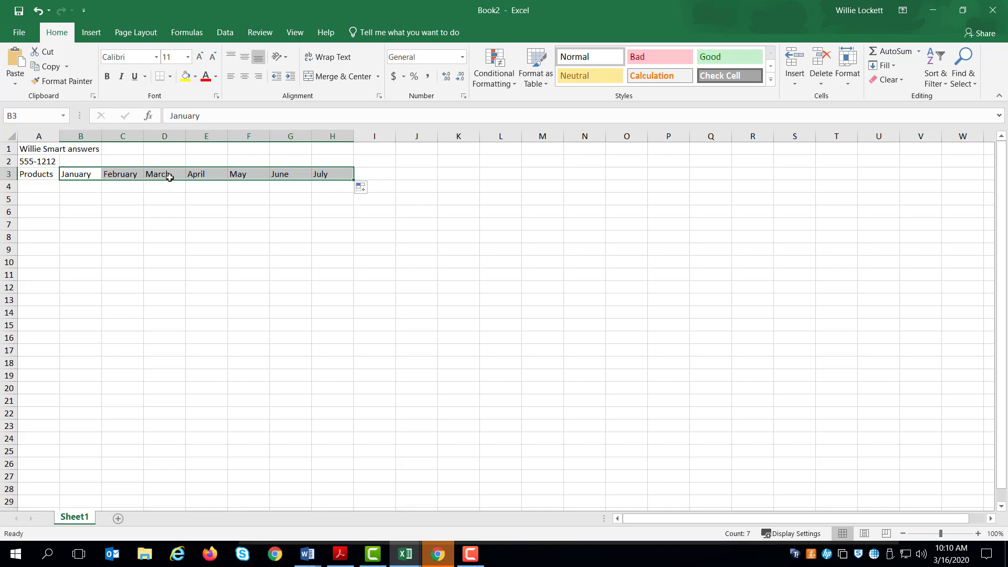
click(374, 173)
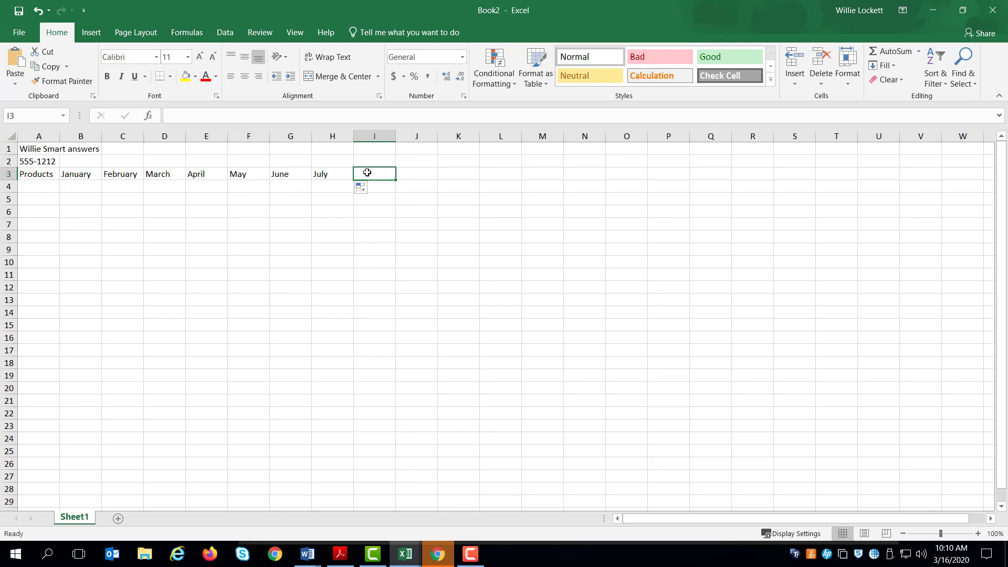
text(Aver)
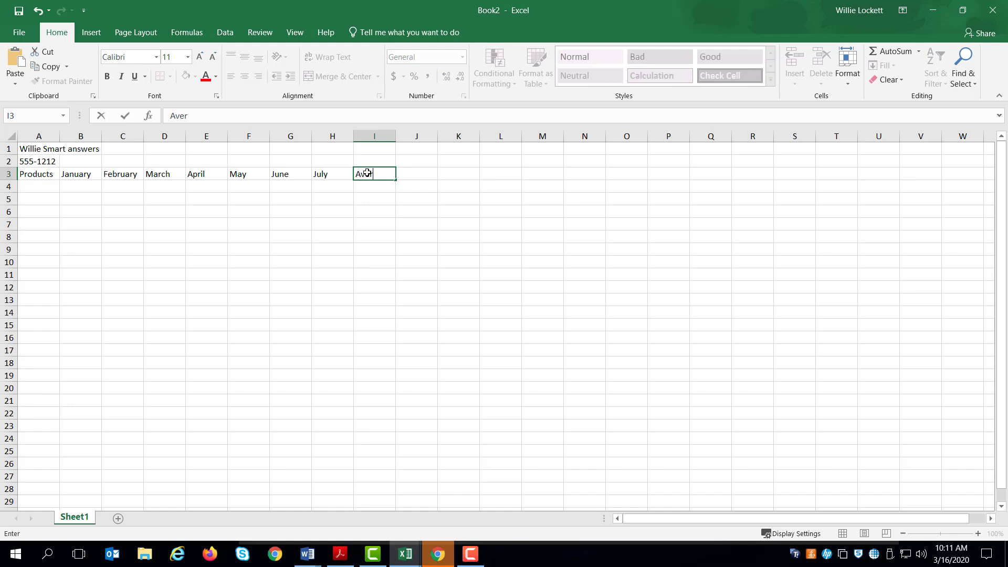
text(age)
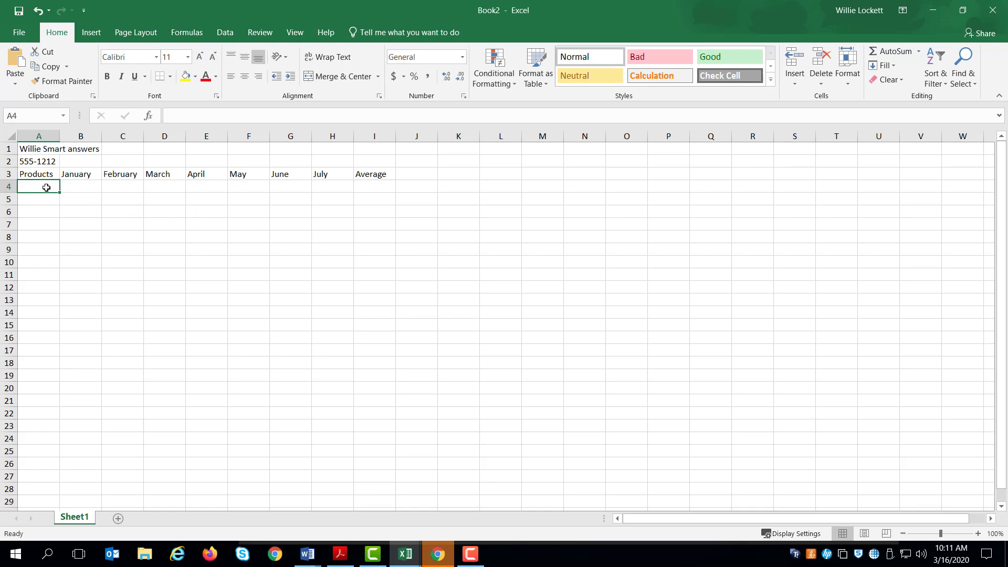
Step: Widen column A and list Smart answer short, Med Smart answer and Long smart answer
drag(59, 135, 95, 135)
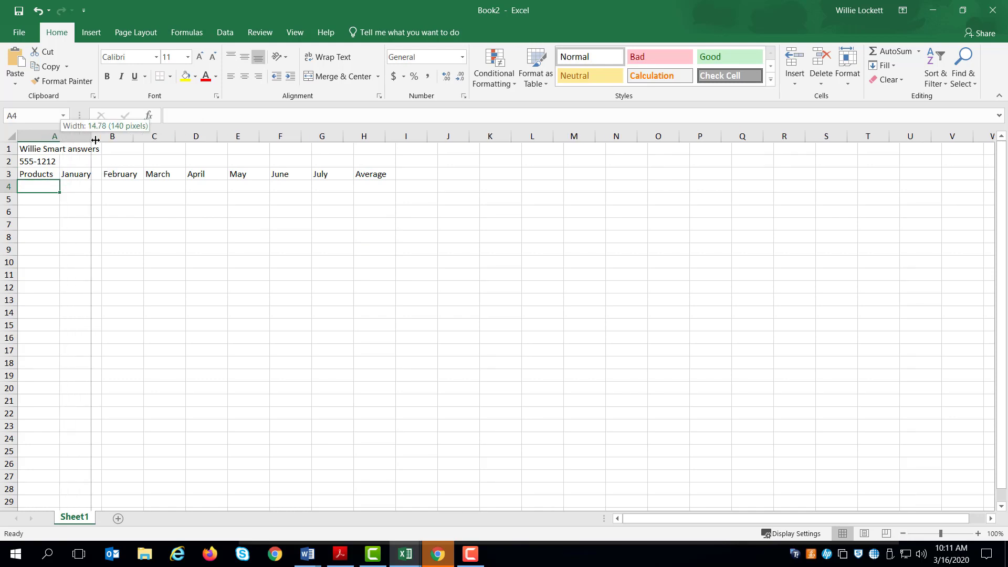
drag(96, 135, 58, 136)
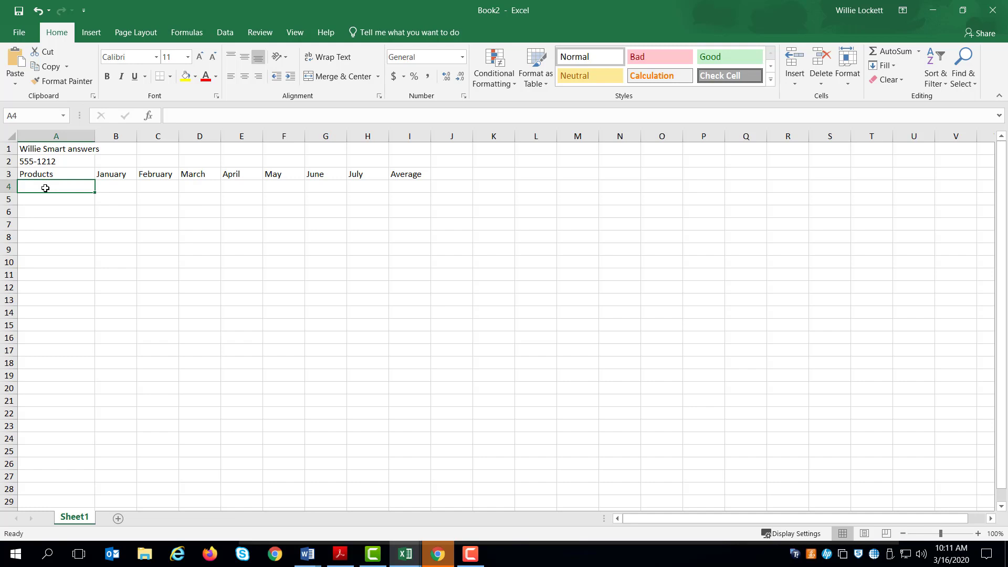
text(Smar)
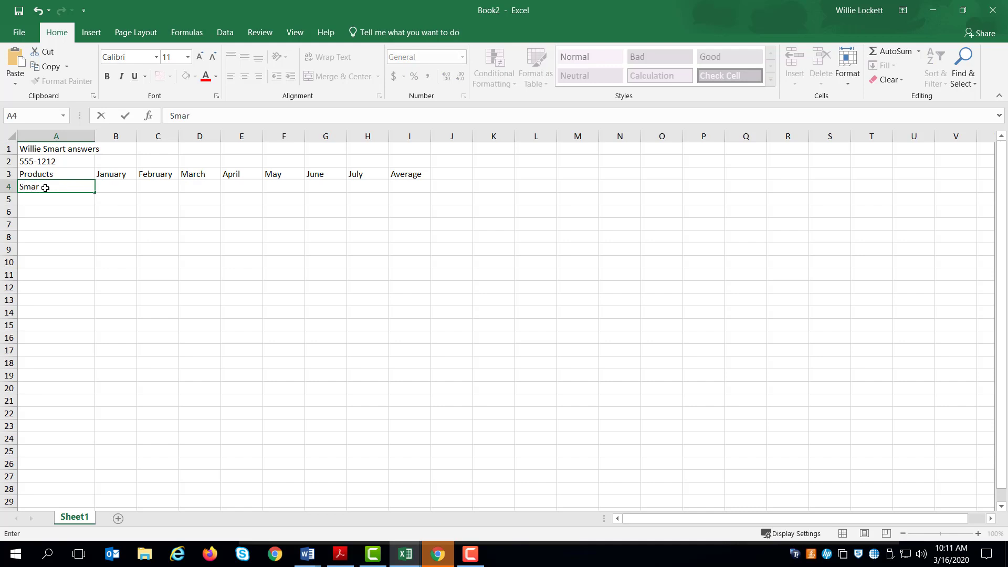
text(t)
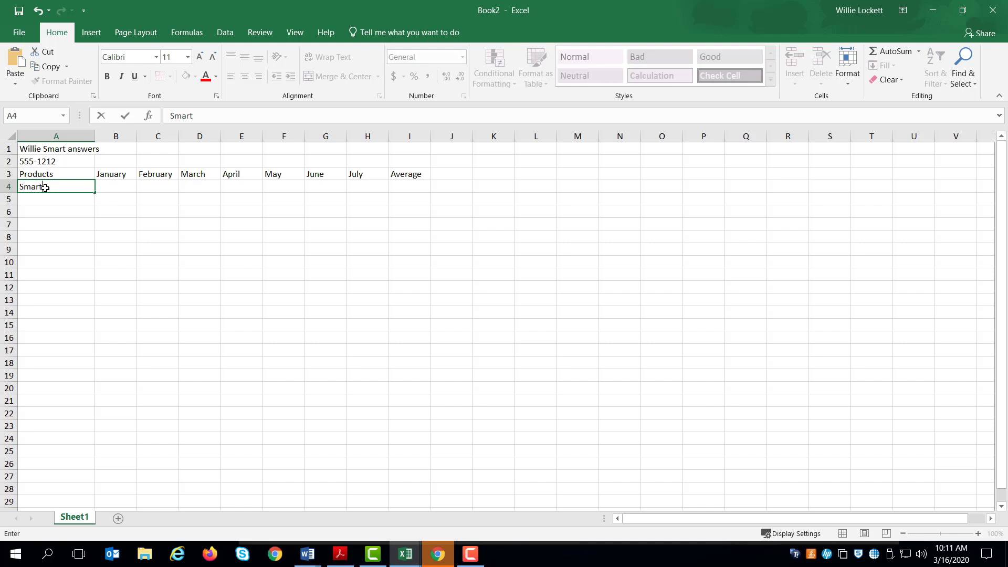
text(answer)
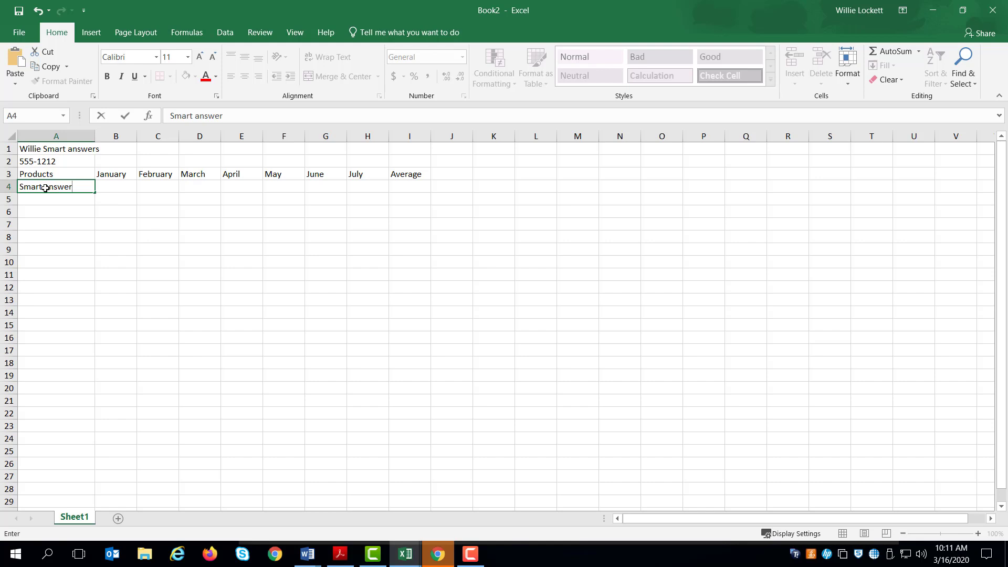
text(s)
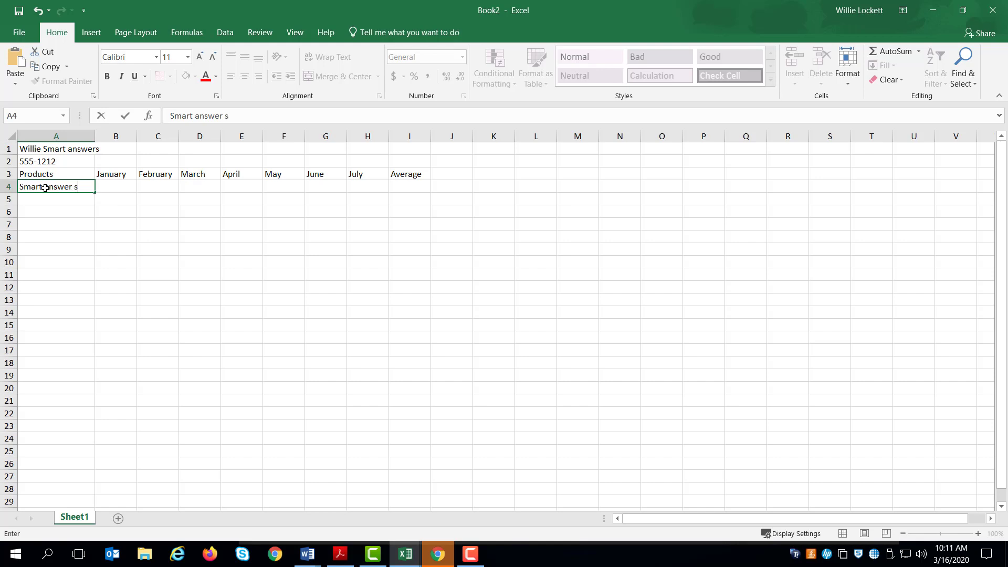
text(hort)
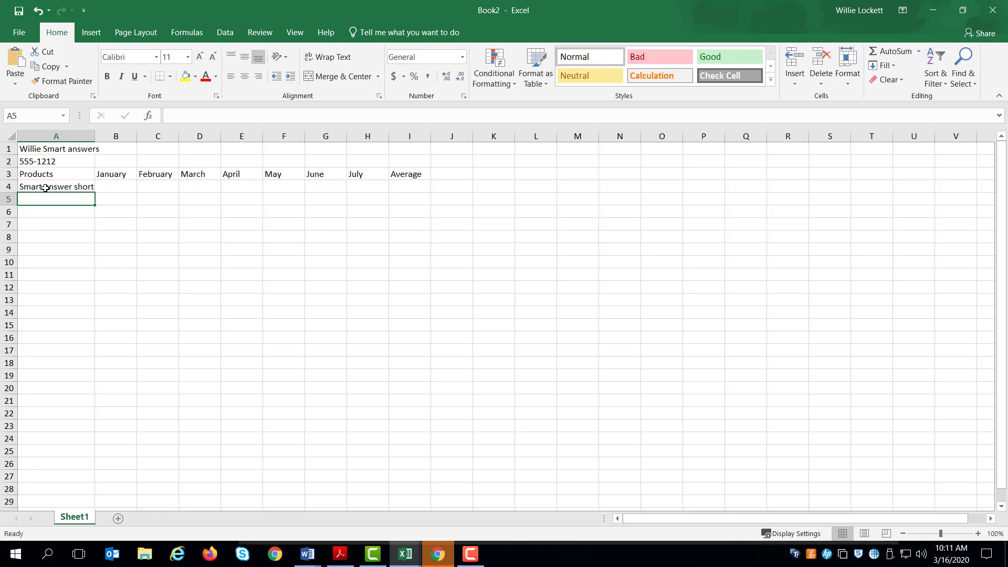
text(Med Smart)
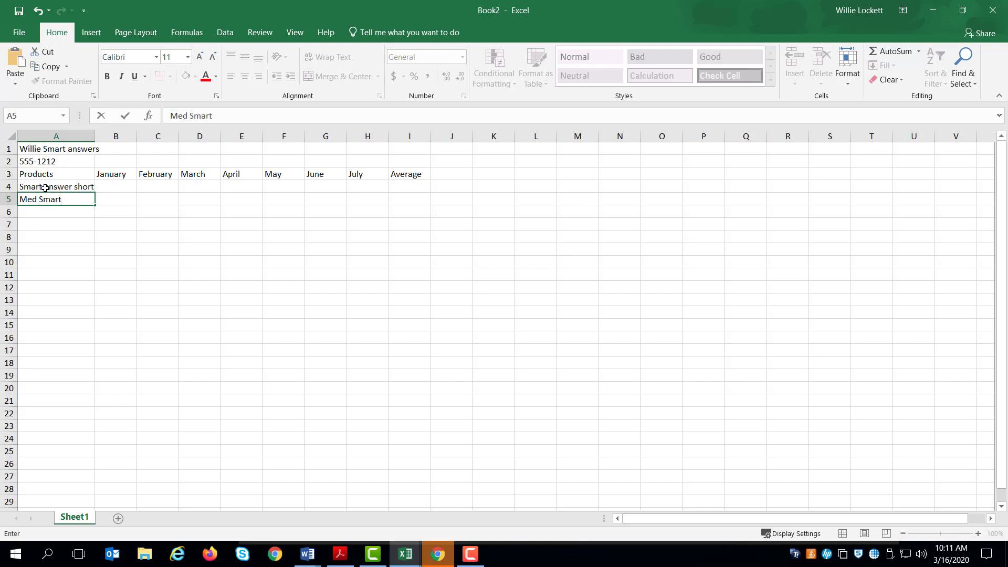
text(answer)
click(56, 212)
text(L)
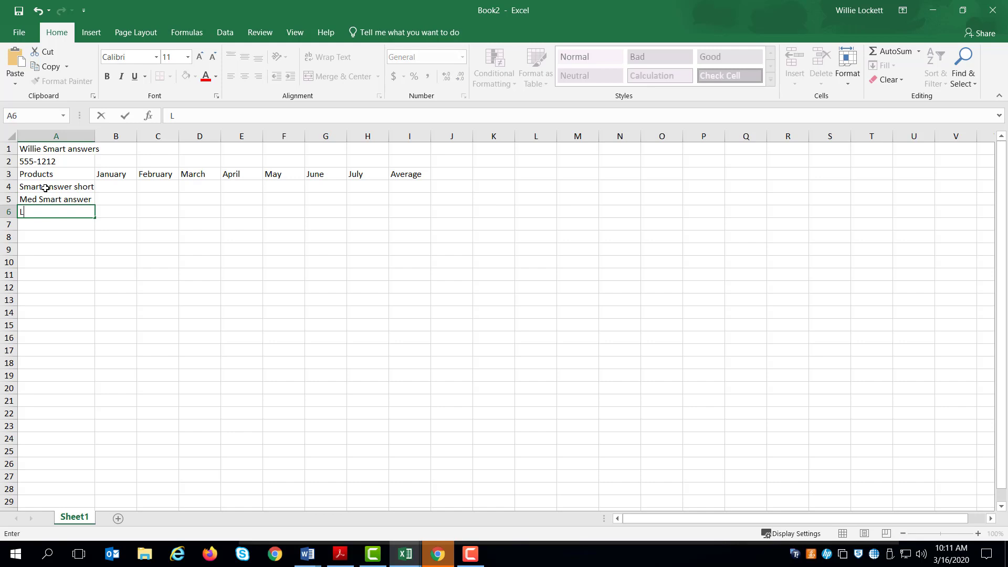
text(ong)
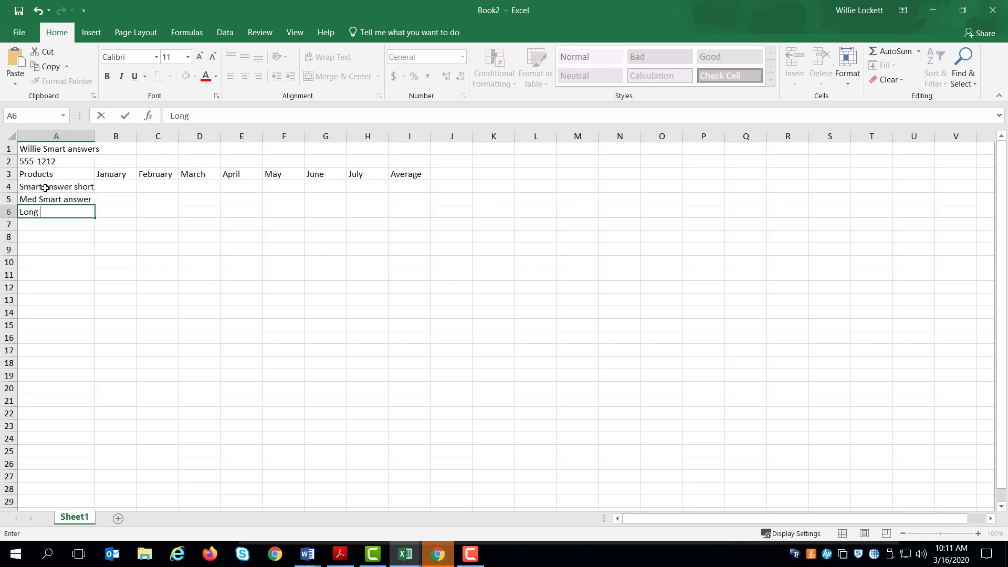
text(smart answer)
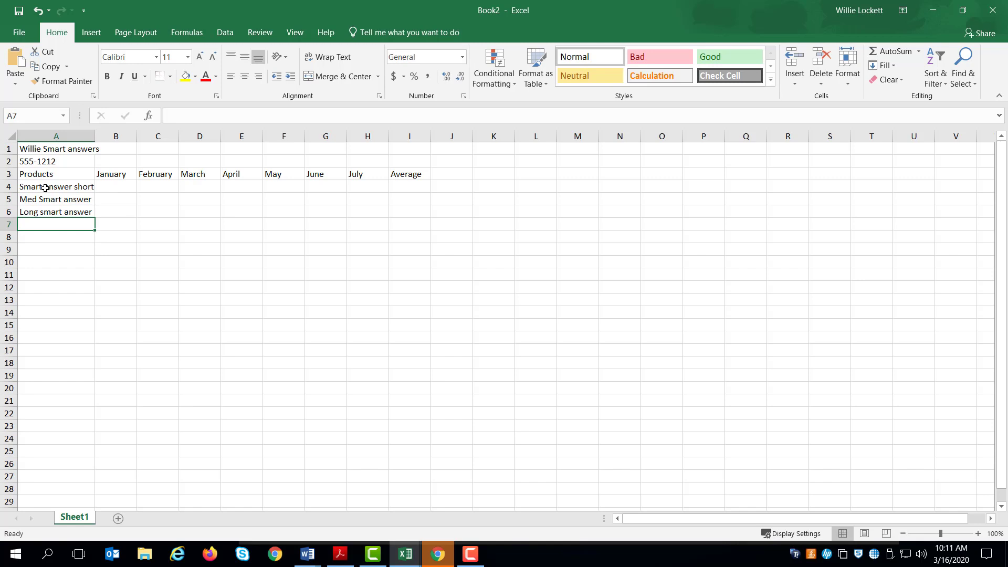
Step: Add baby smart answer, teen smart answer and a Total row beneath them
text(ba)
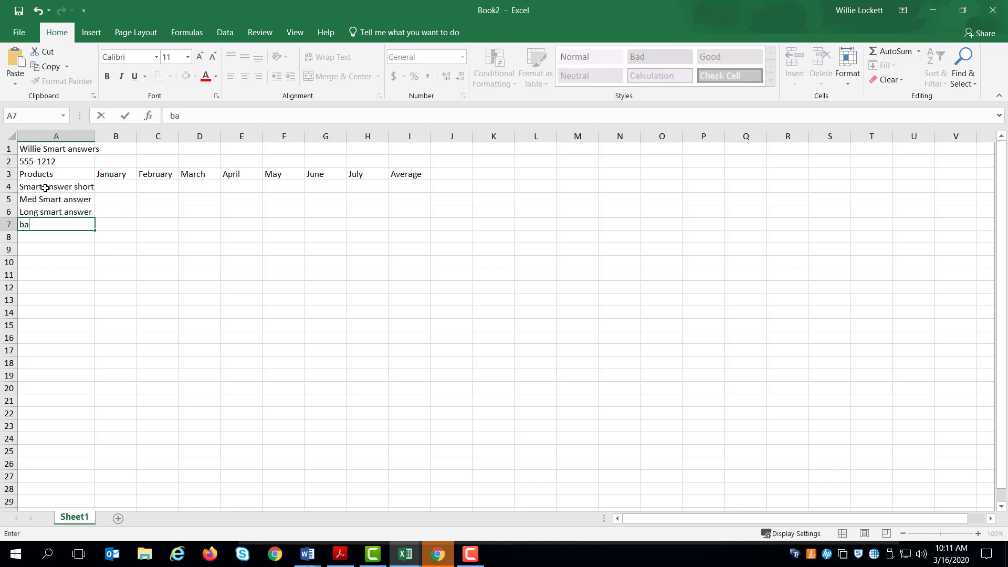
text(by smart)
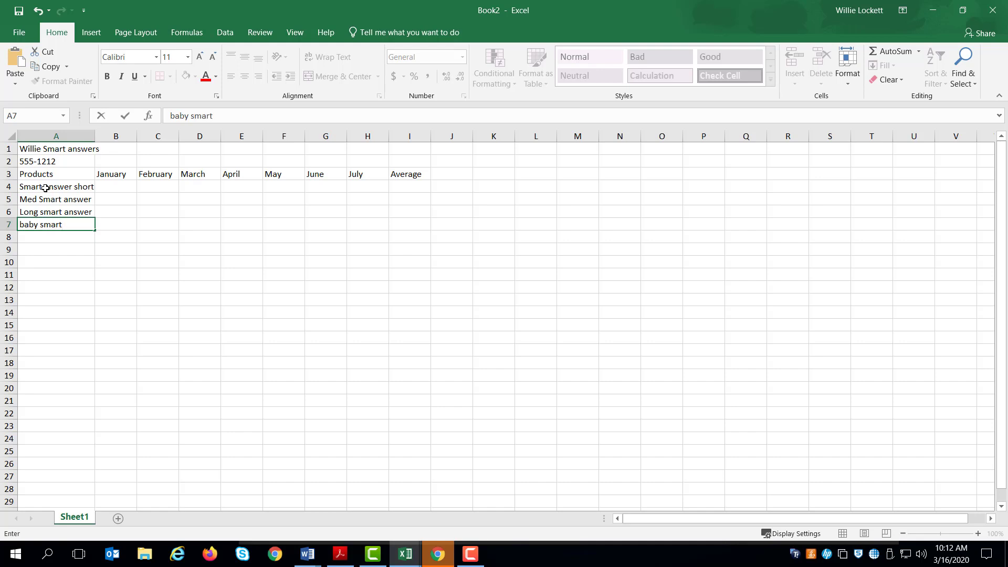
text(answer)
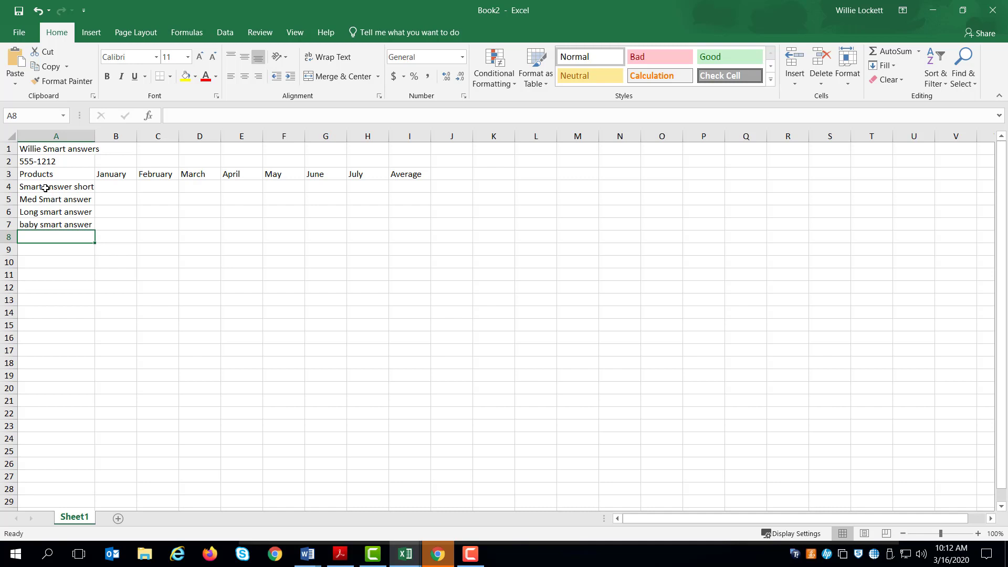
text(tee)
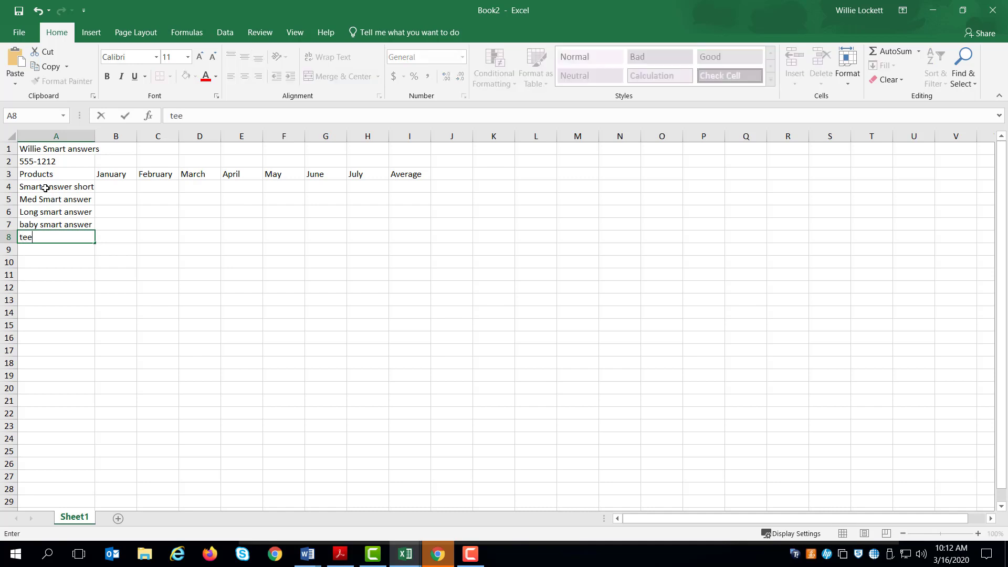
text(n smart an)
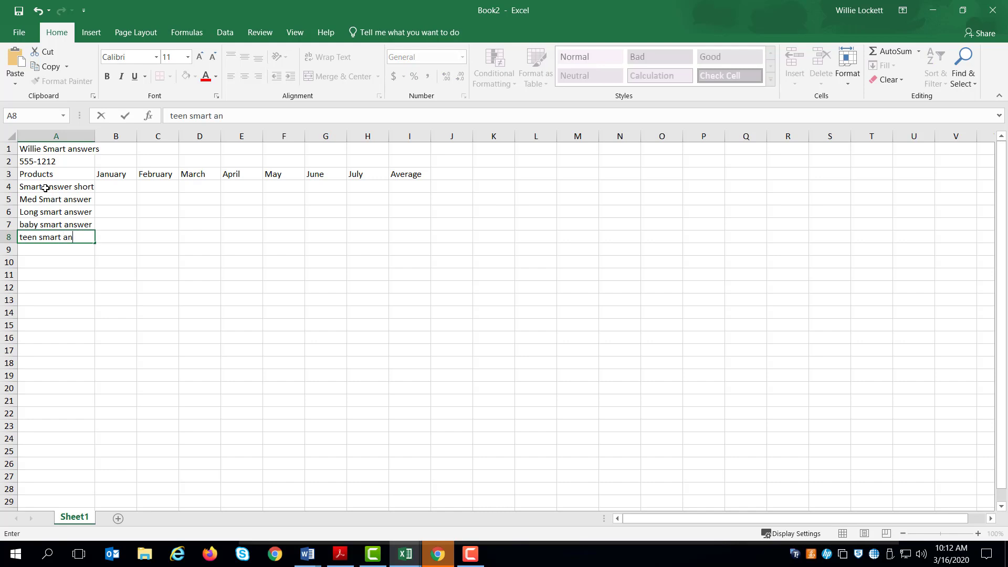
key(enter)
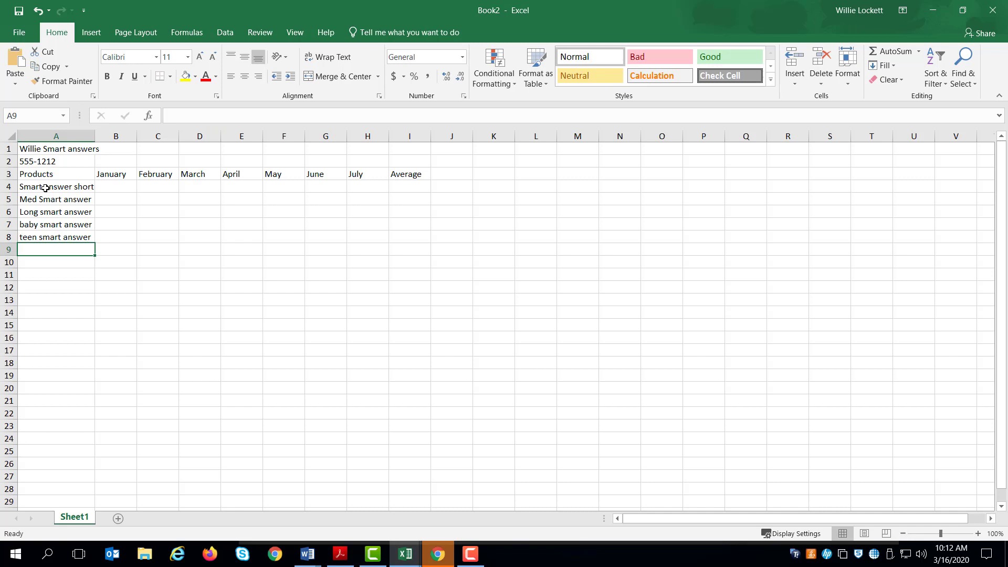
text(Teen smart answer)
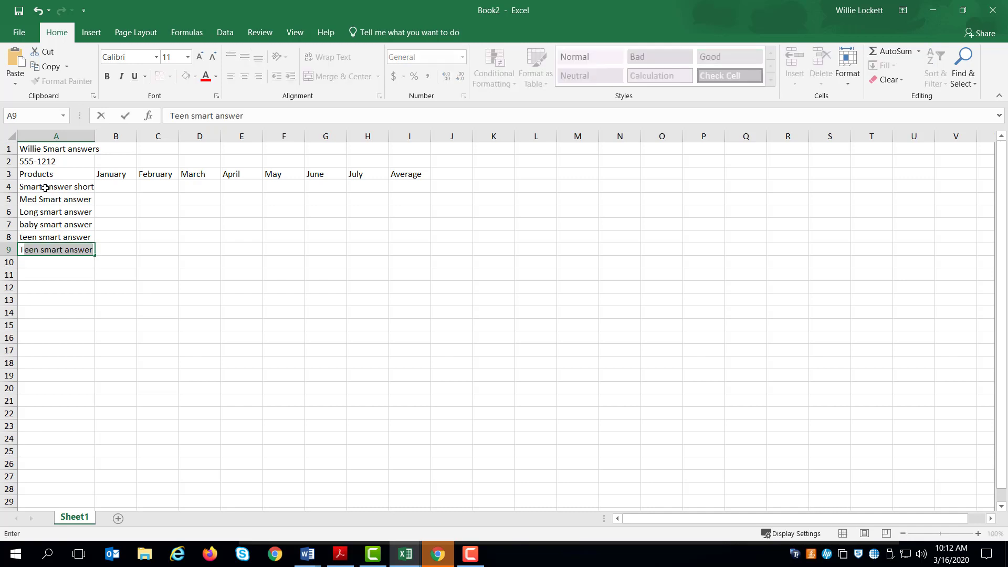
text(Total)
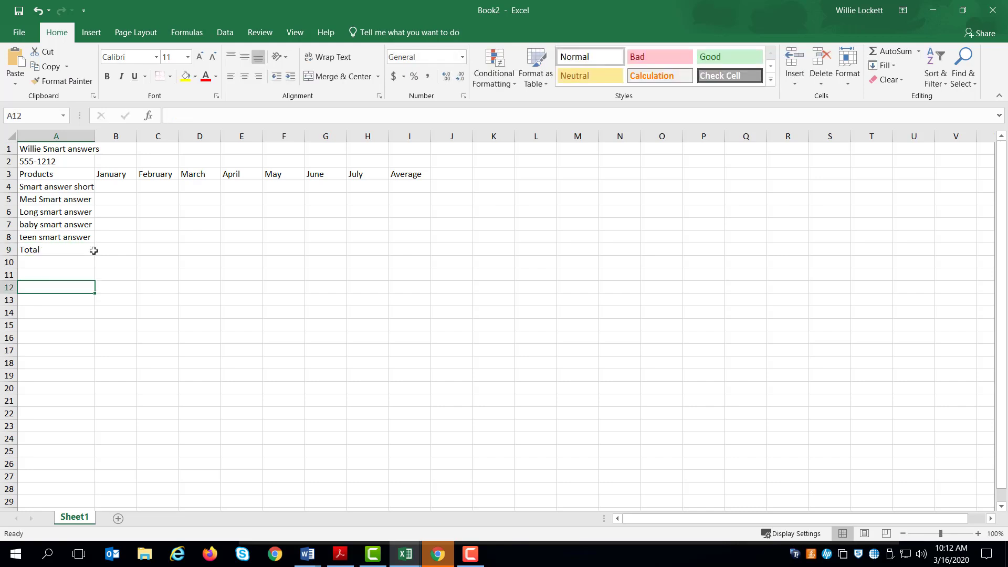
Step: Enter the January through July sales figures for all five products in B4:H8
click(116, 187)
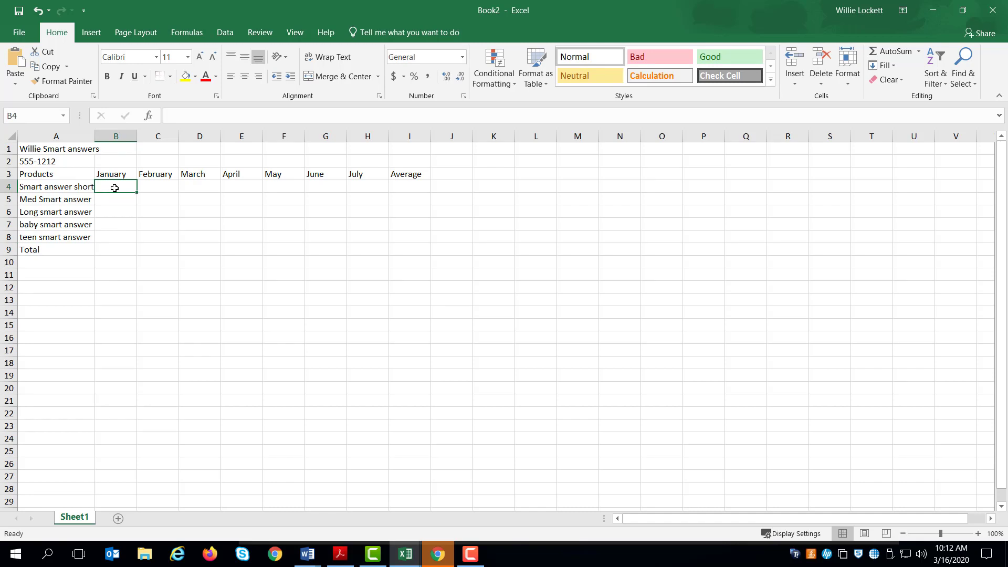
text(12)
click(116, 199)
text(1)
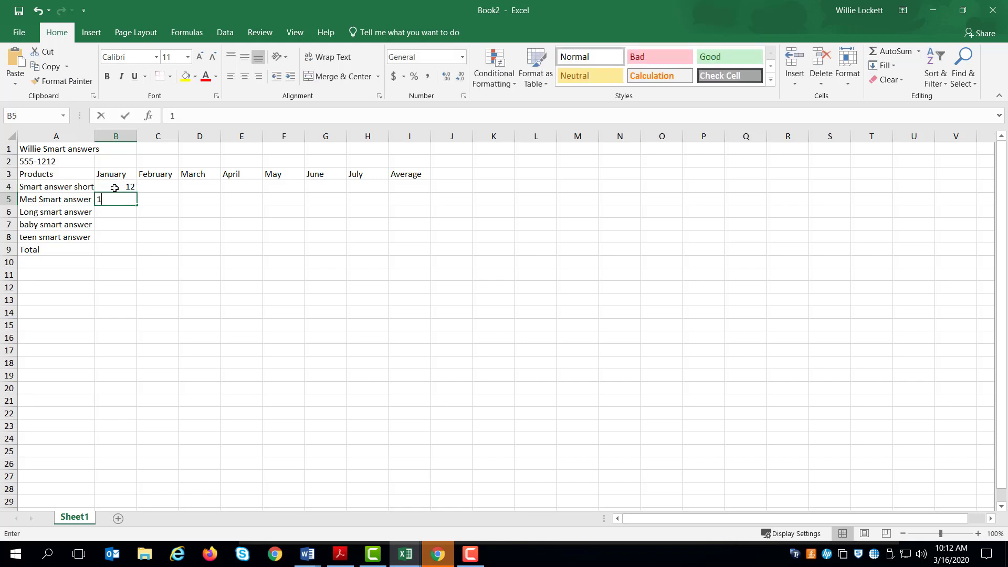
text(44)
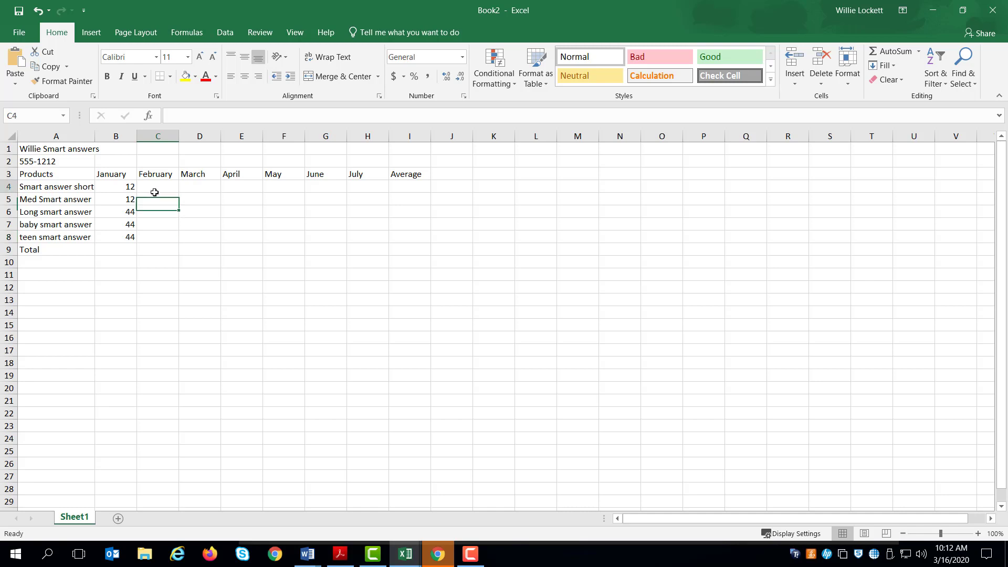
text(12)
click(326, 199)
text(6)
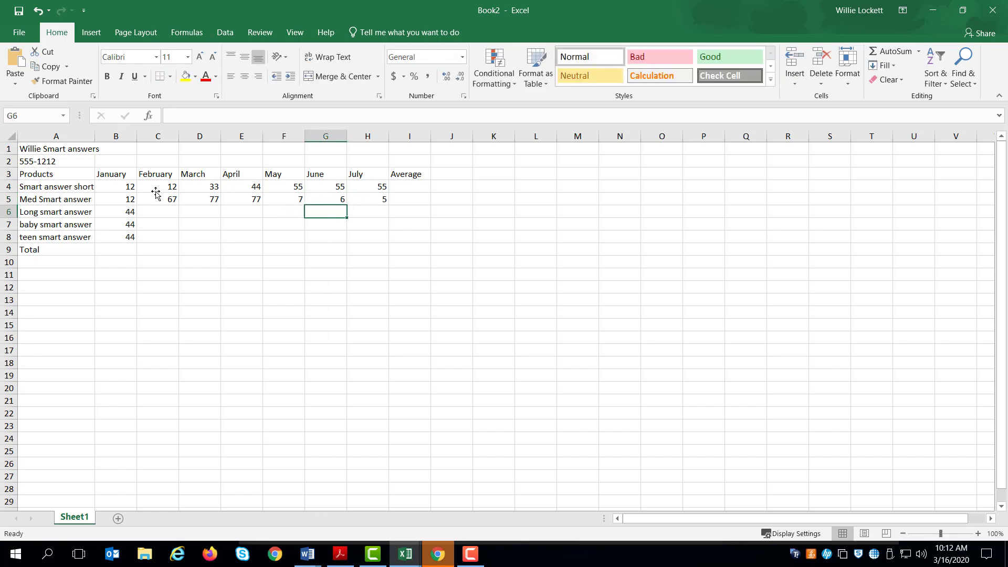
text(56)
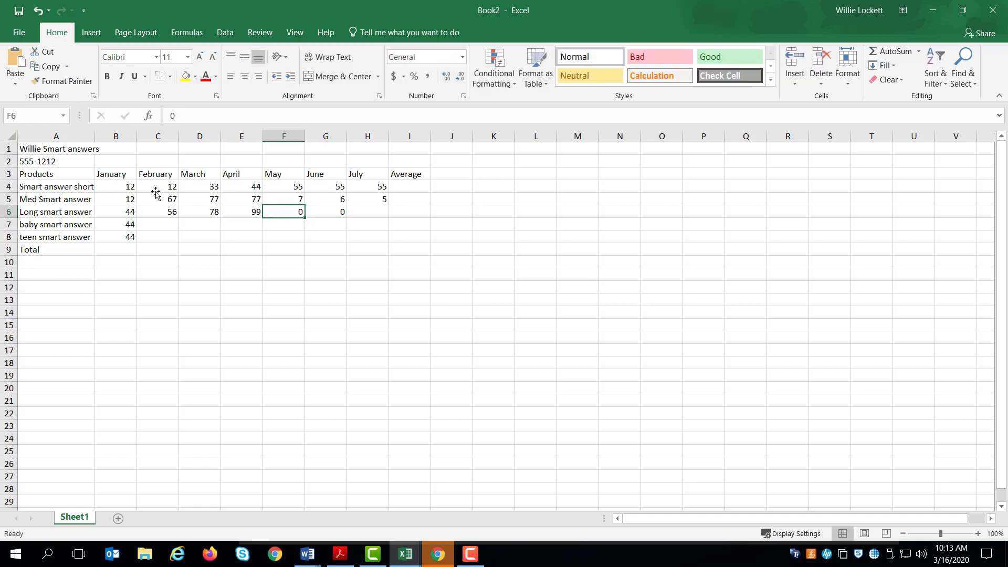
text(5)
click(368, 224)
text(7)
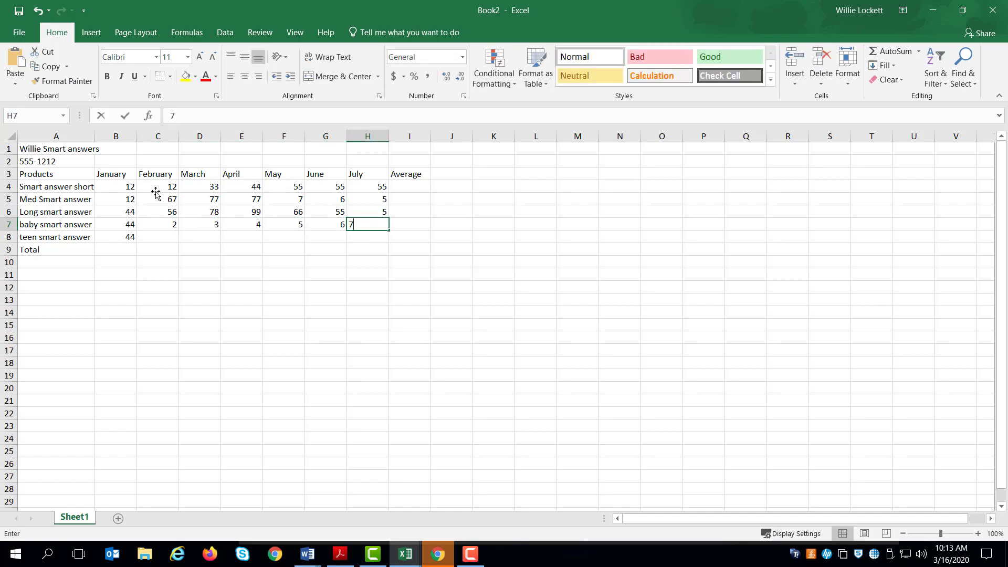
click(158, 223)
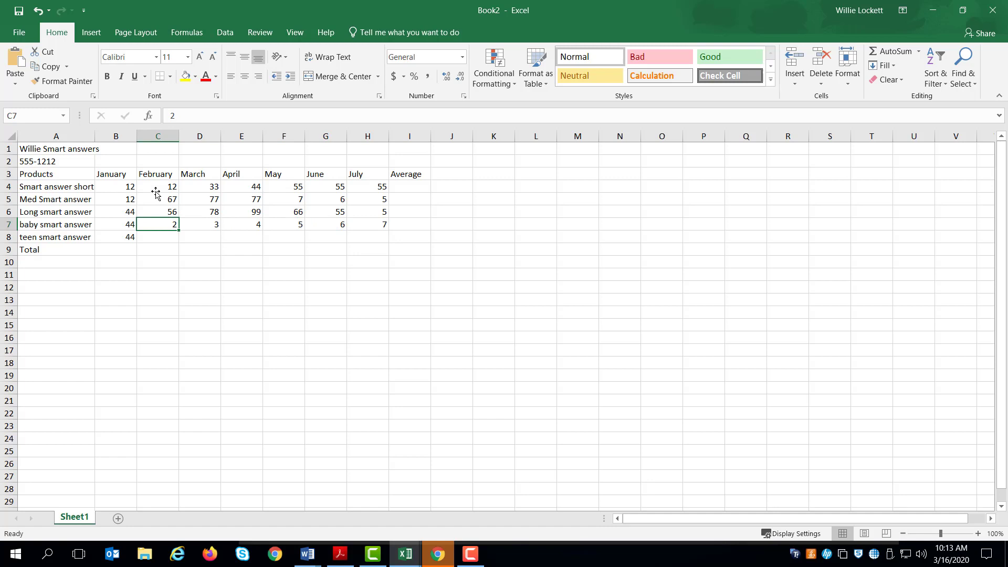
text(77)
click(325, 238)
text(99)
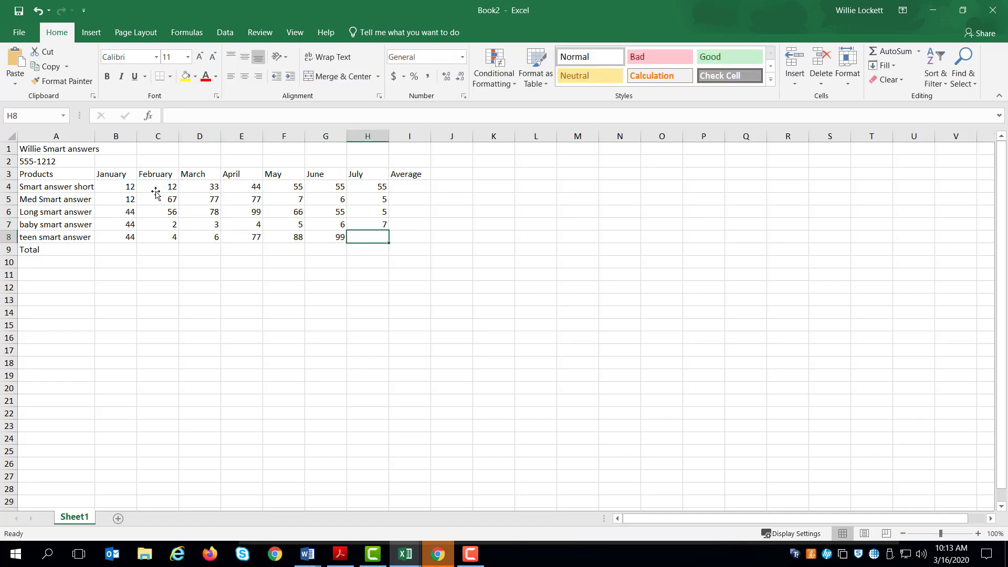
text(33)
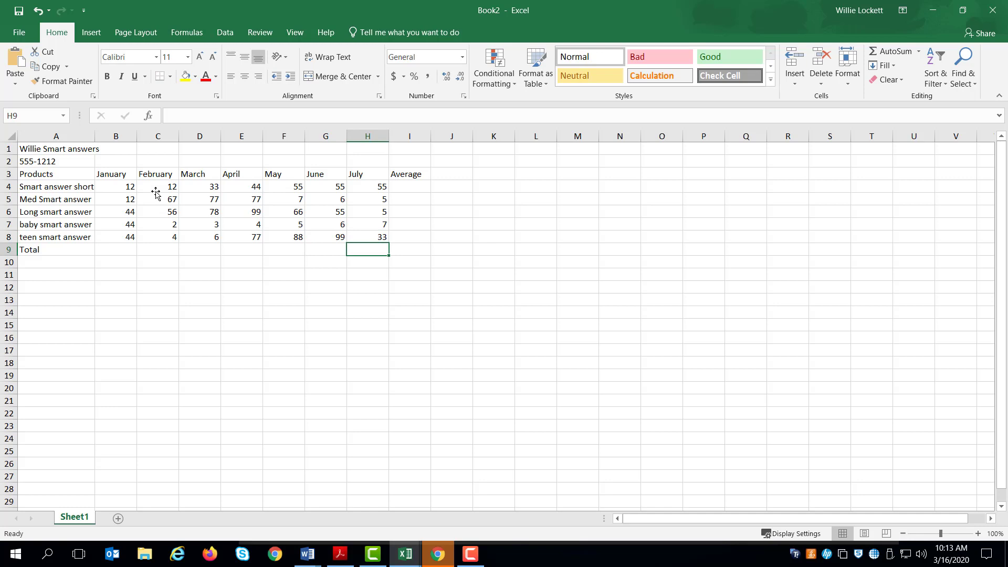
mouse_move(177, 288)
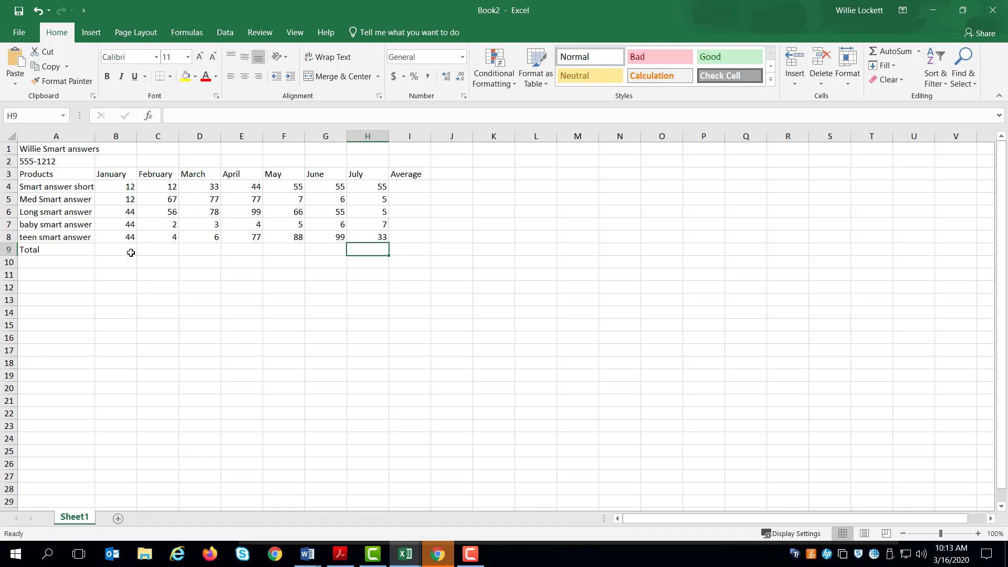
Step: Sum January in B9 with AutoSum and fill the Total formula across to column I
click(116, 250)
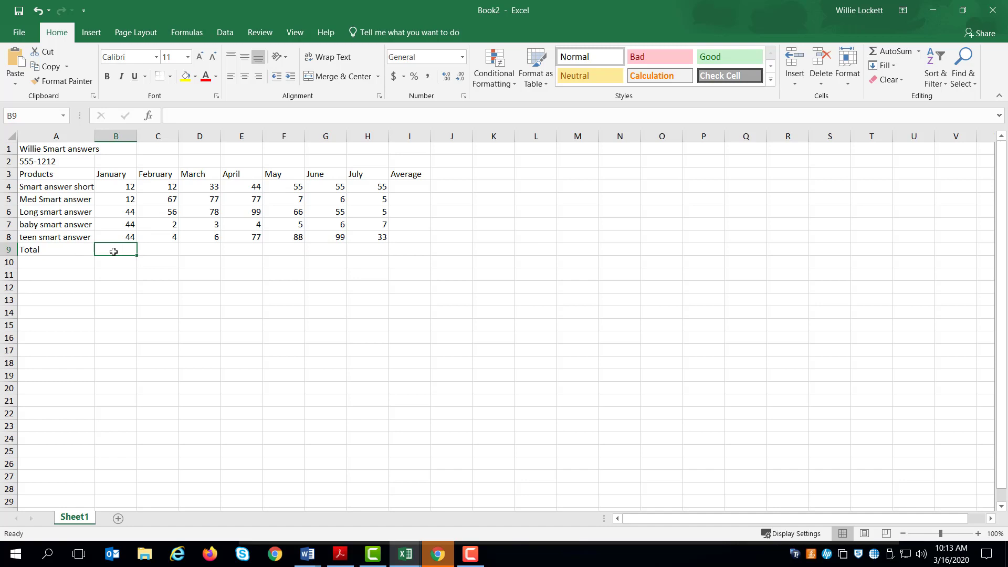
mouse_move(108, 261)
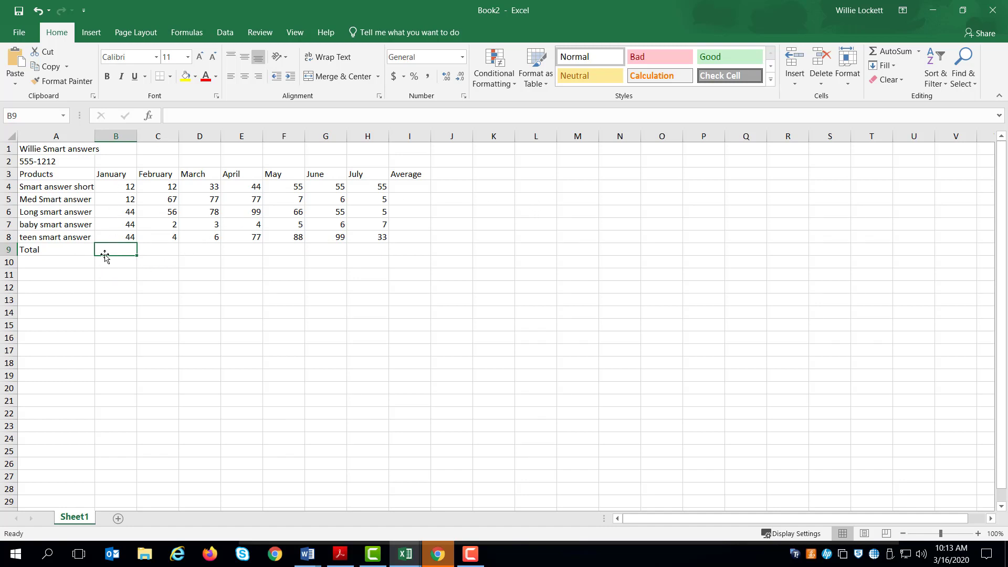
mouse_move(113, 249)
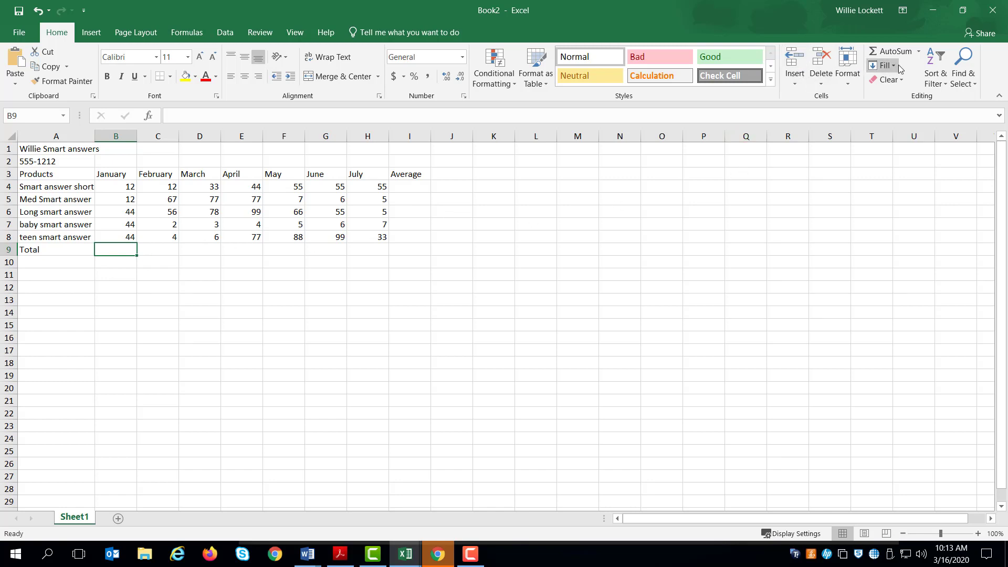
click(918, 51)
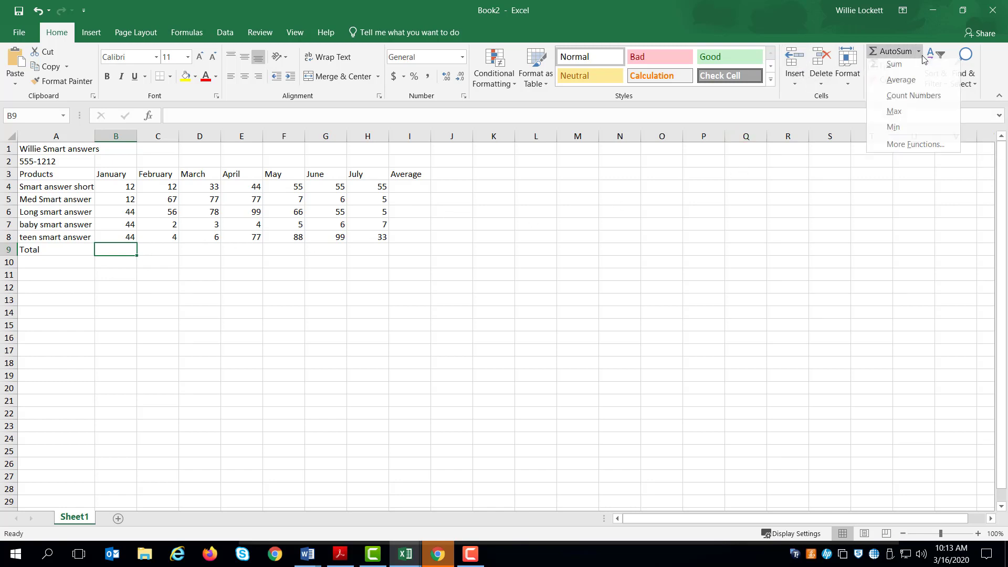
click(895, 64)
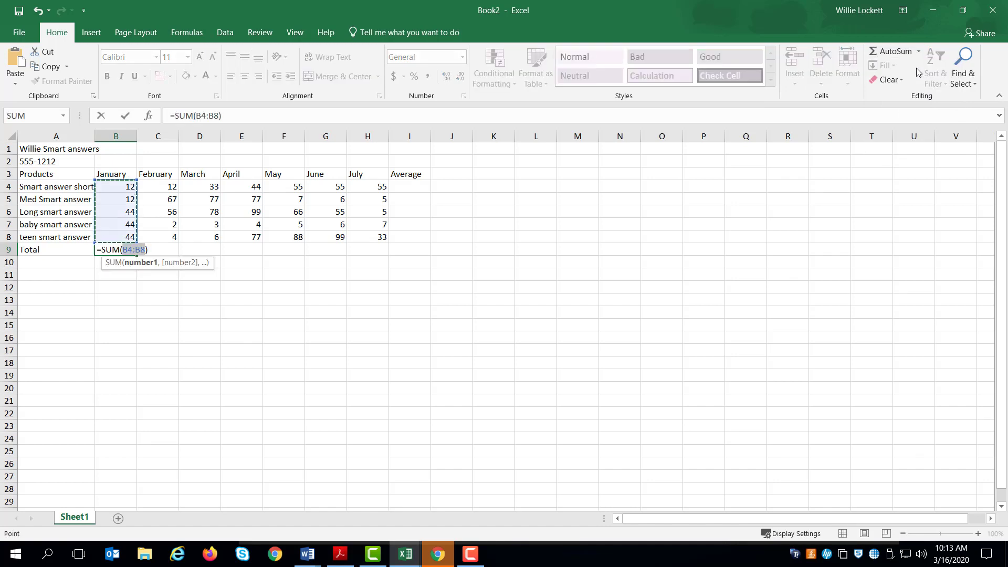
key(enter)
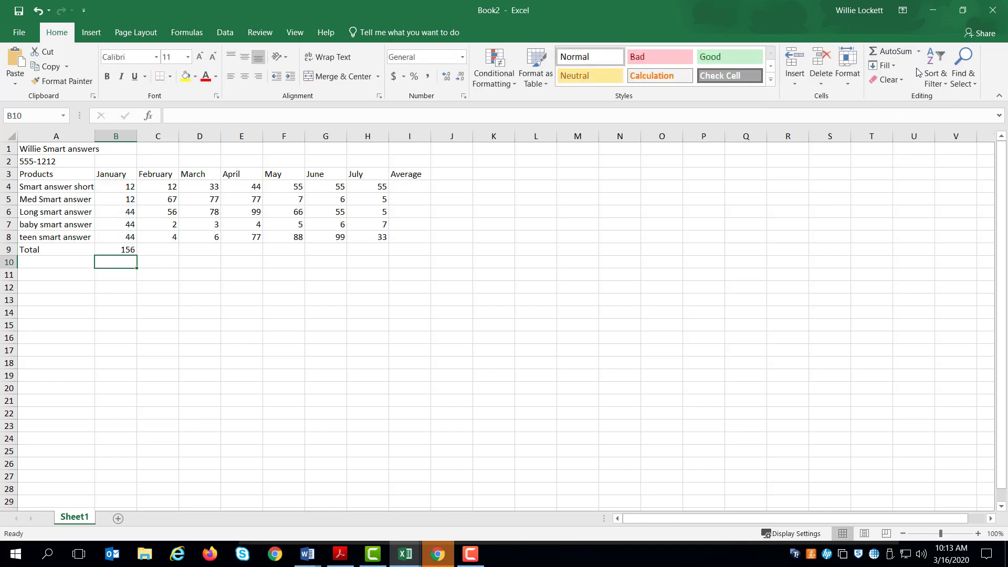
click(116, 250)
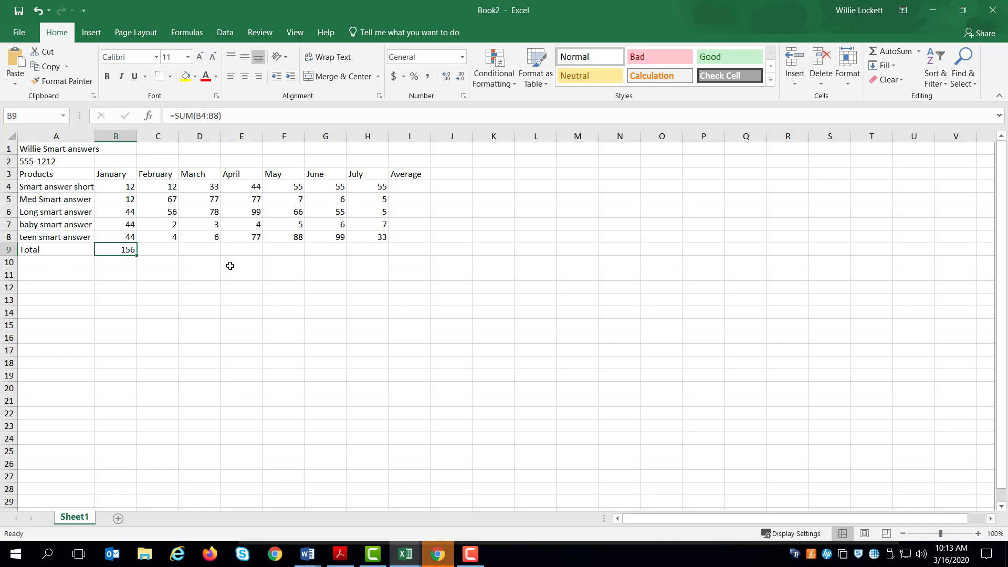
mouse_move(136, 256)
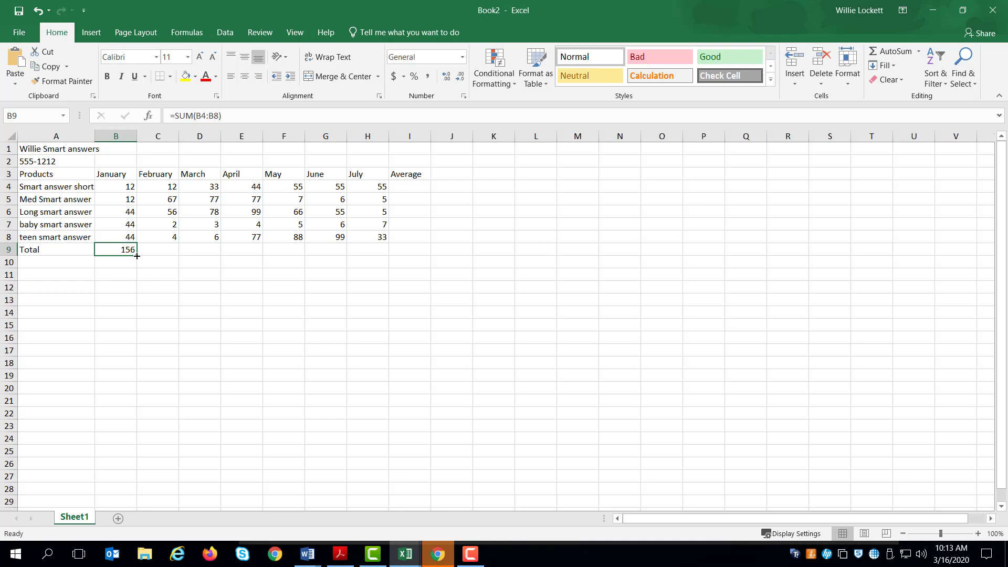
drag(135, 256, 347, 250)
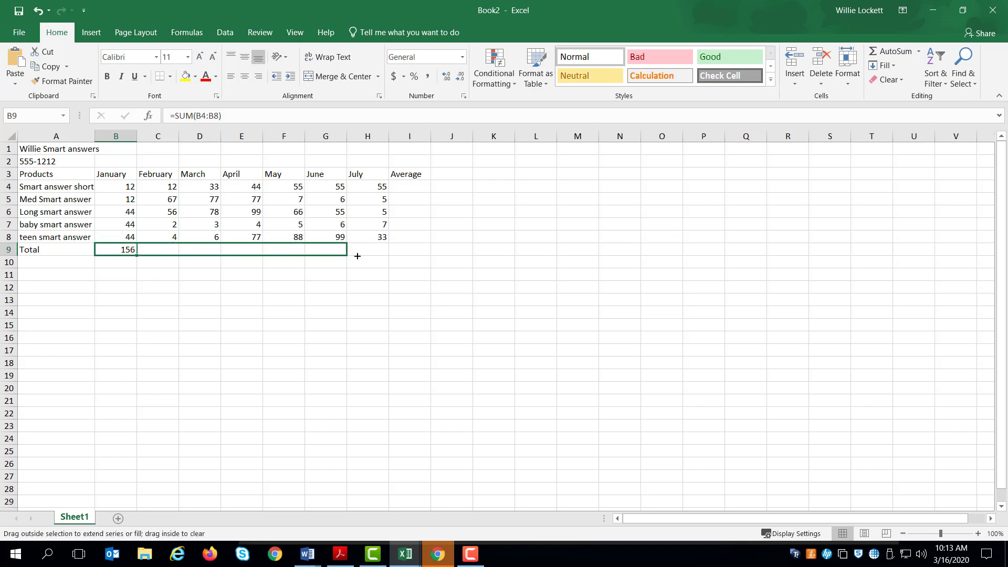
drag(116, 250, 425, 250)
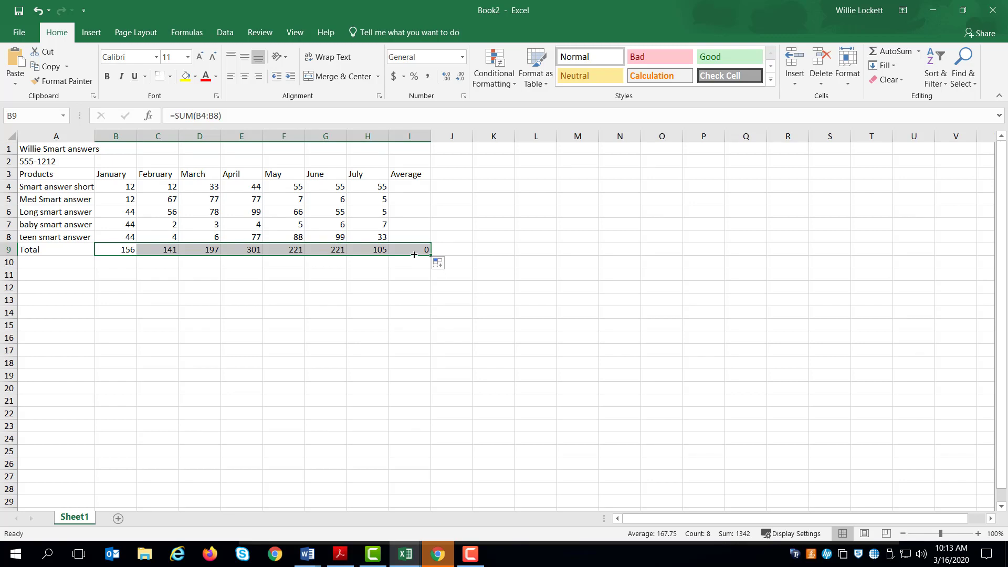
click(409, 187)
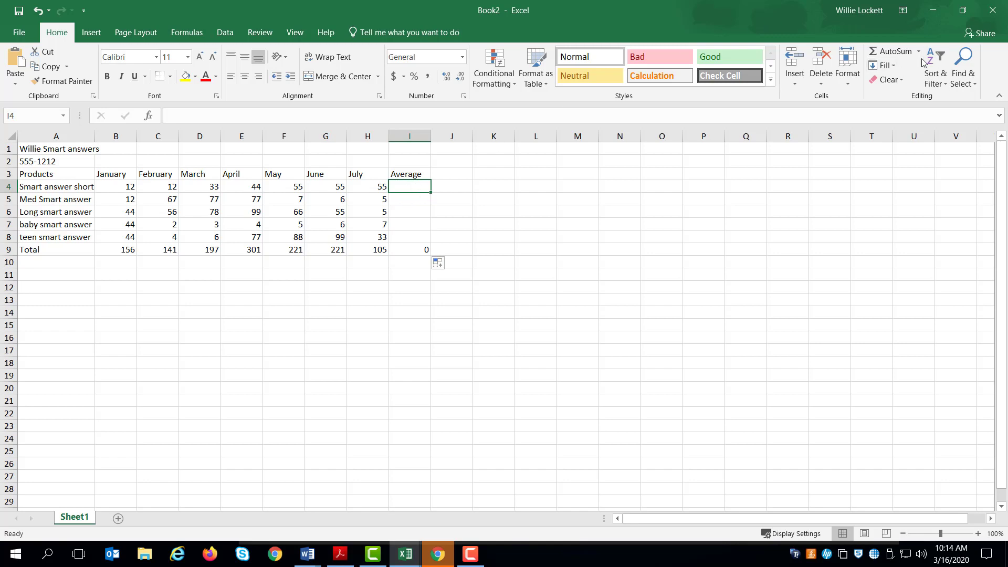
Step: Average the first product's months in I4 with AutoSum and fill down to I8
click(917, 52)
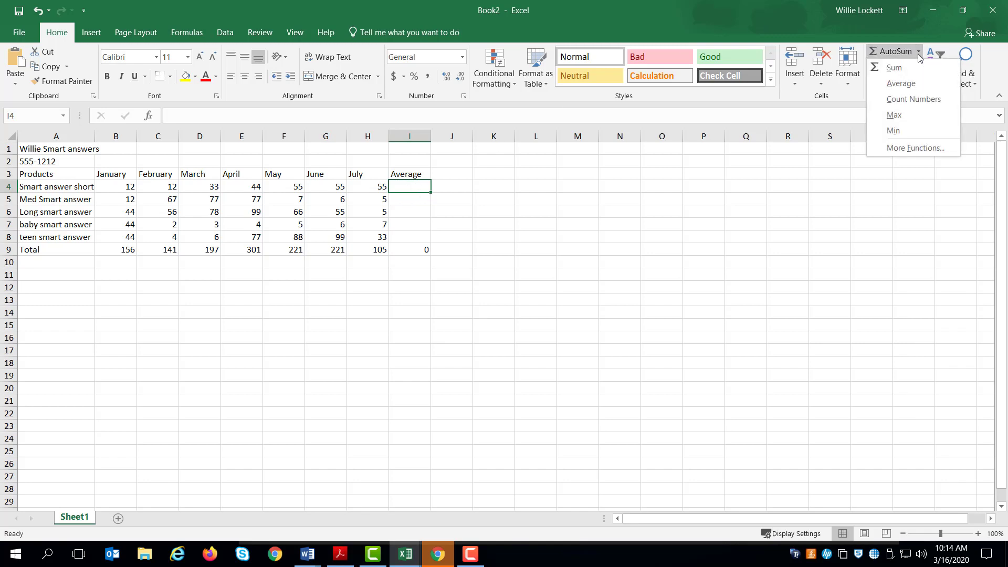
click(900, 83)
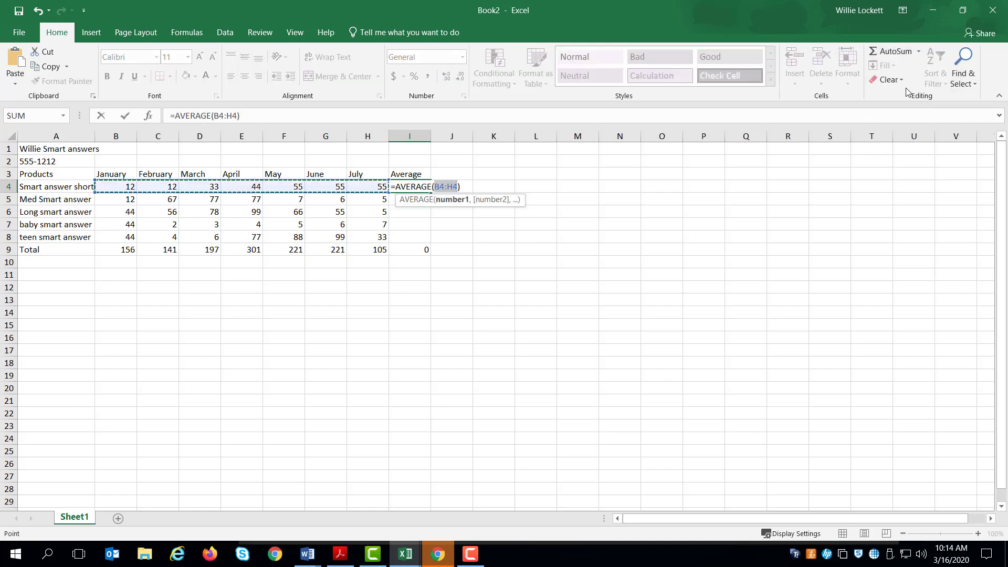
key(Enter)
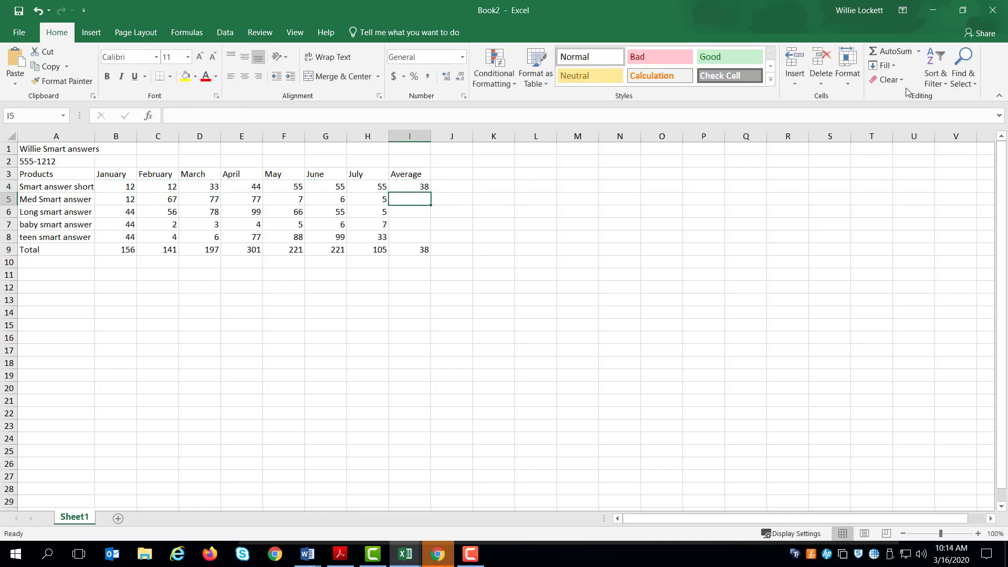
click(408, 187)
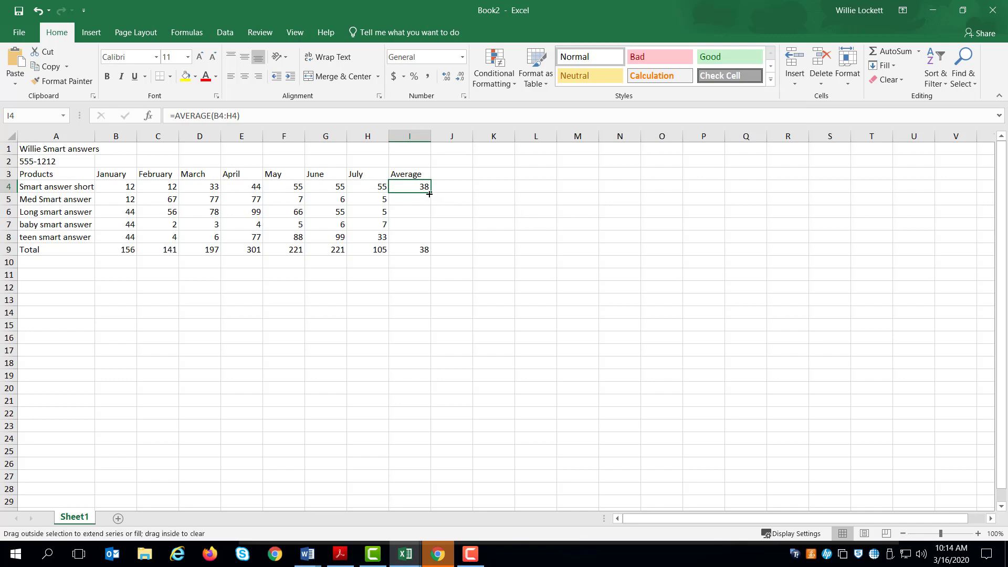
drag(429, 194, 430, 241)
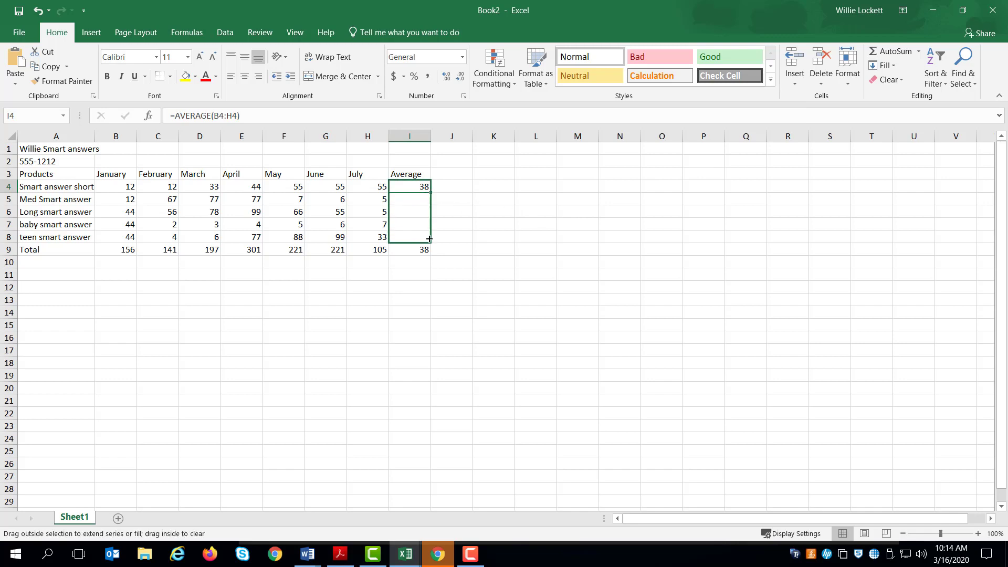
drag(427, 186, 424, 250)
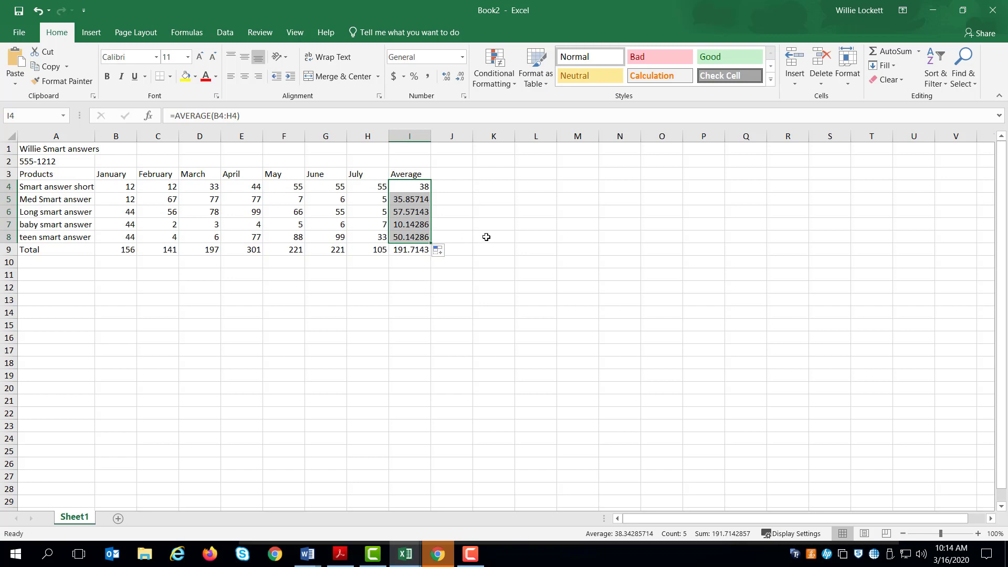
click(493, 236)
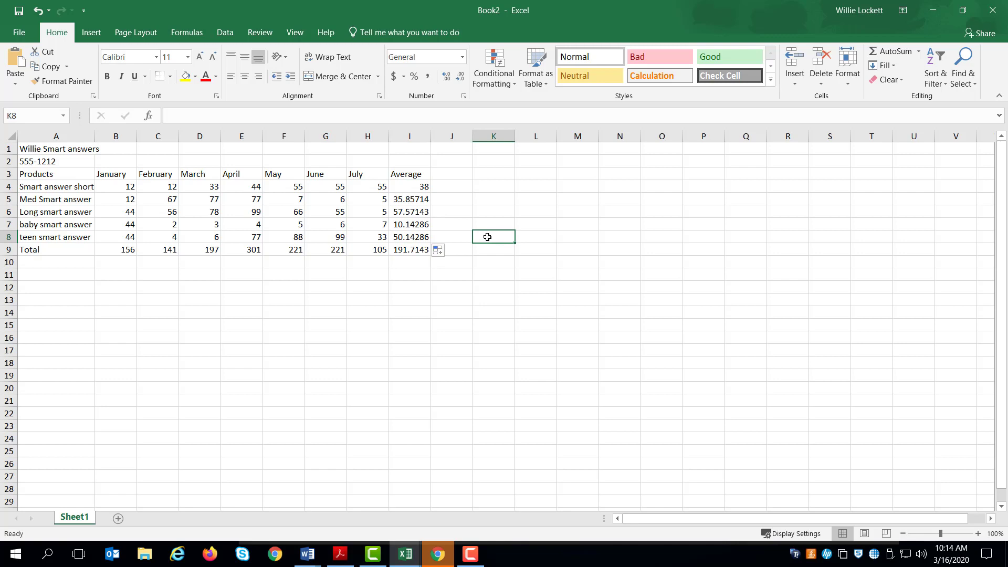
mouse_move(461, 237)
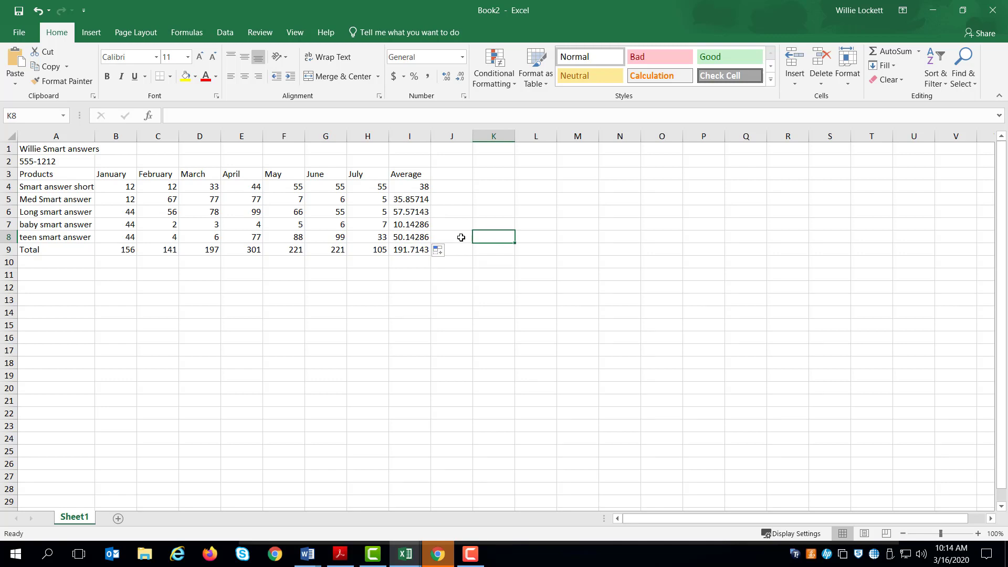
mouse_move(409, 193)
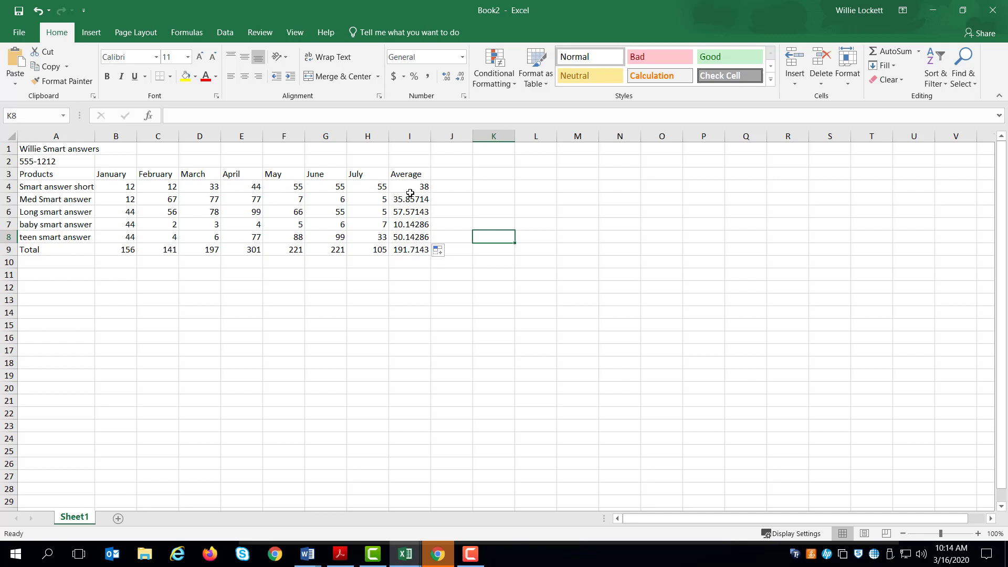
mouse_move(119, 188)
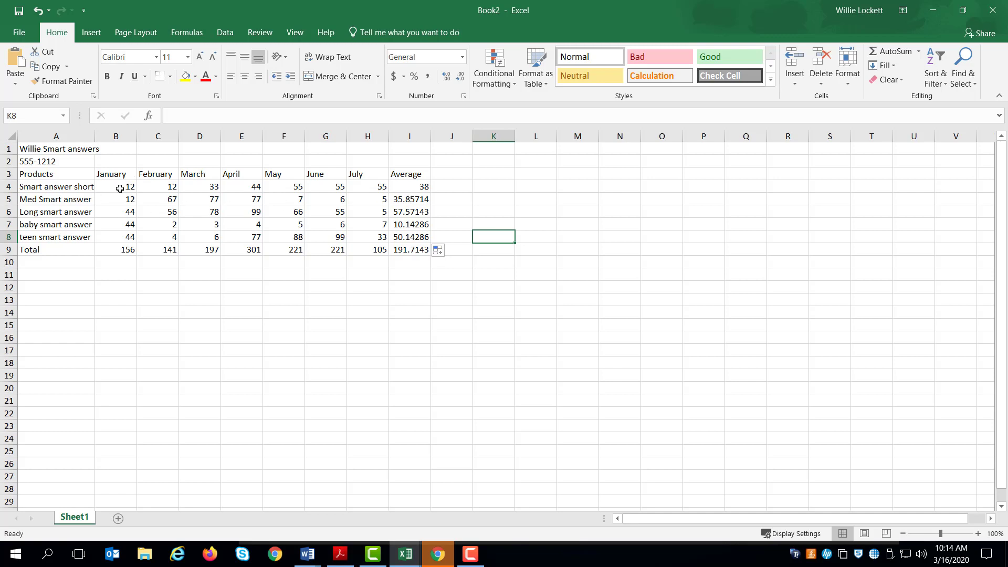
Step: Format B4:I9 as Number so all figures show two decimal places
drag(116, 187, 337, 250)
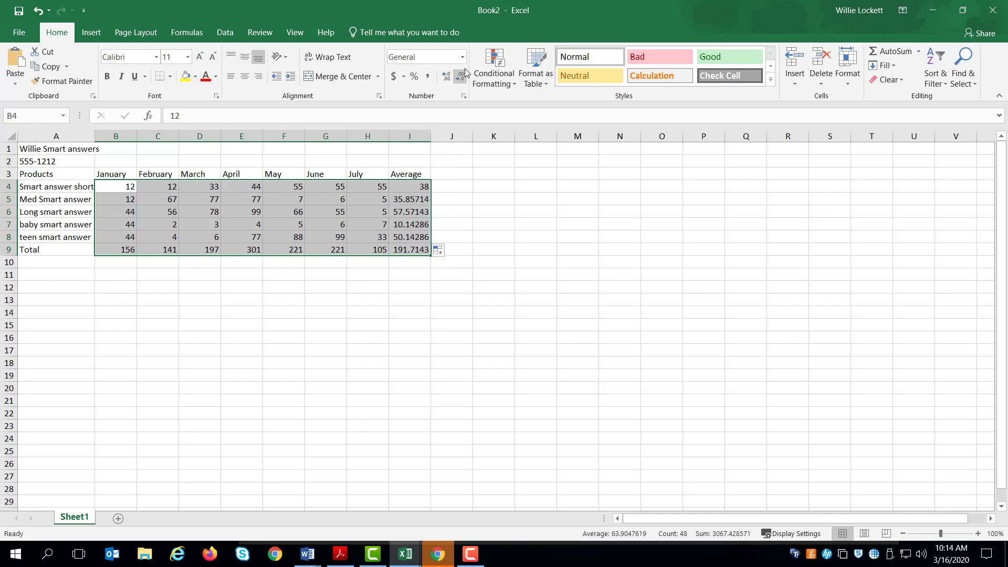
click(462, 56)
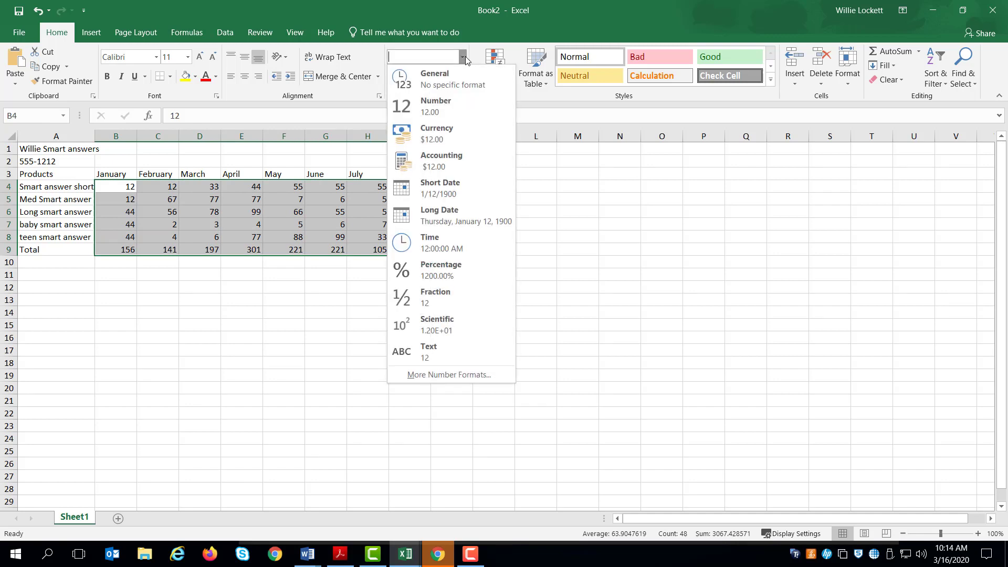
click(435, 106)
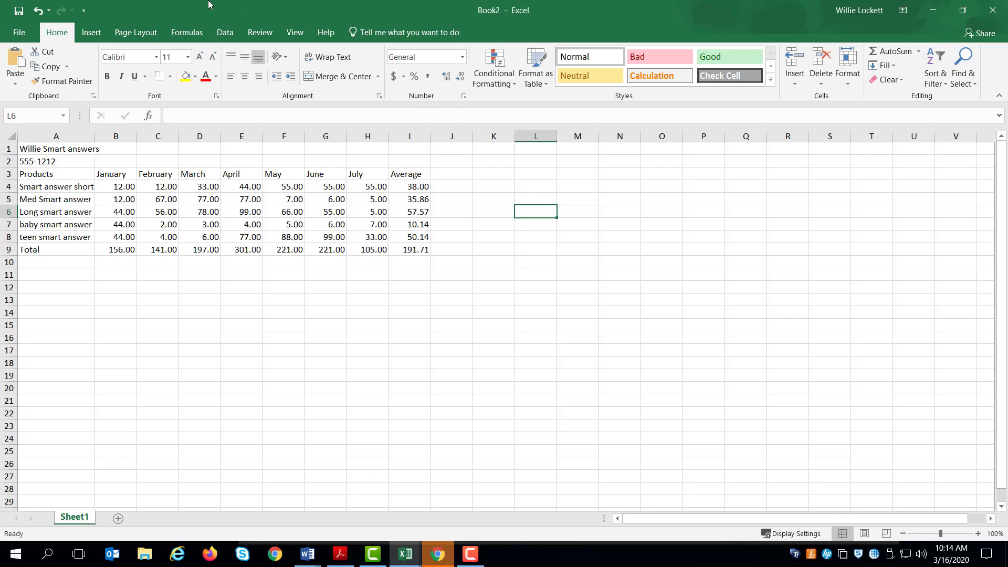
Step: Start Save As and choose the Desktop as the save location
click(19, 33)
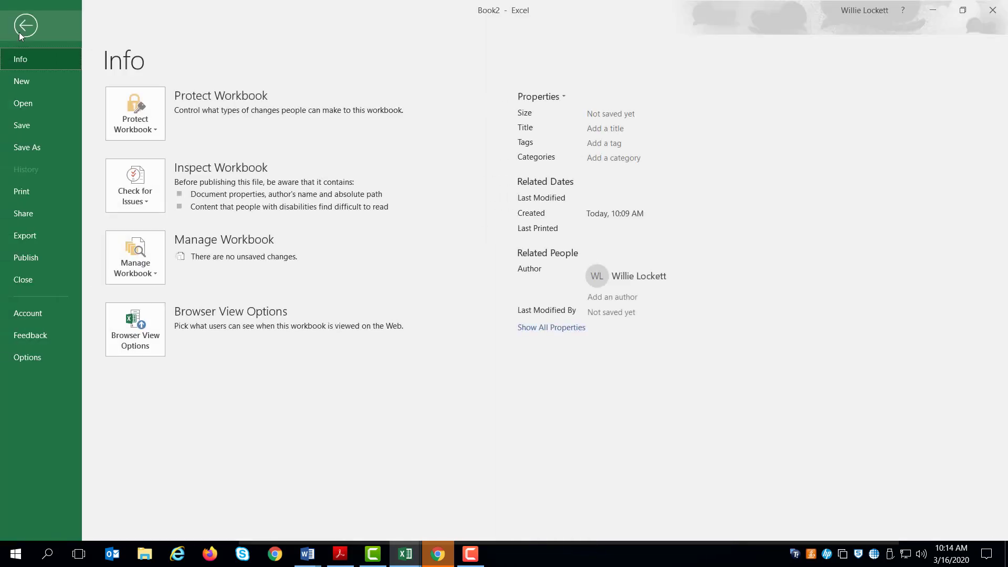
click(27, 147)
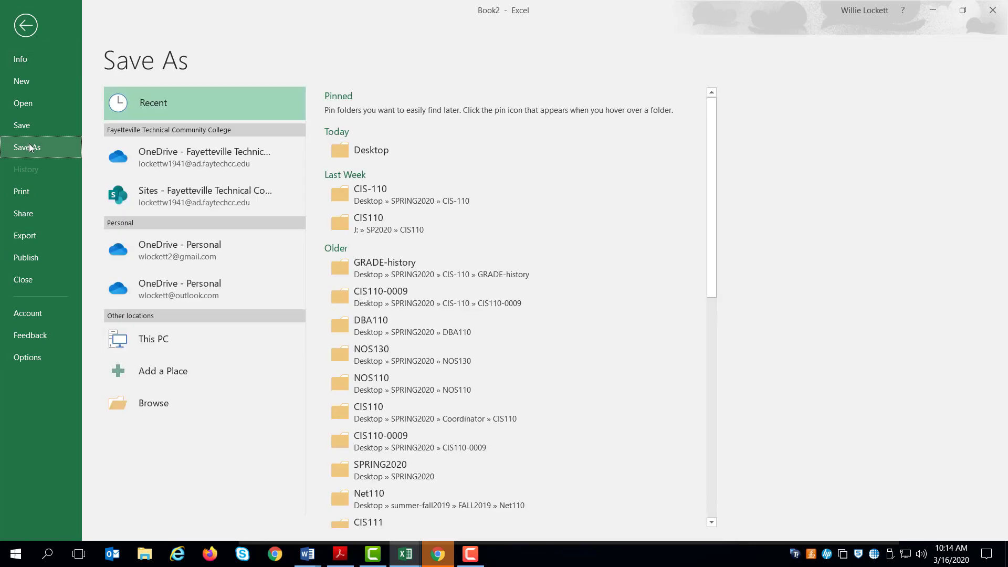
click(153, 404)
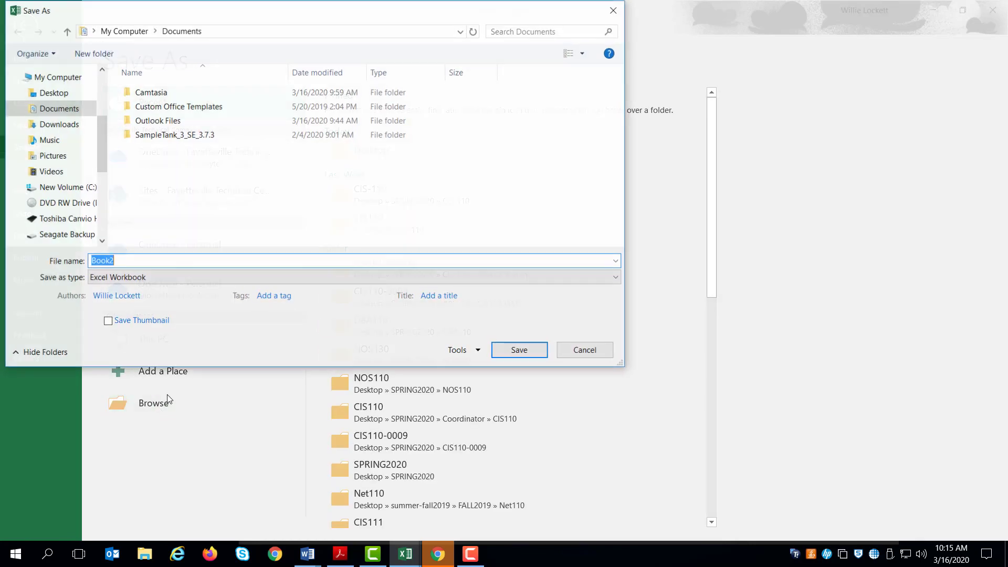
click(54, 92)
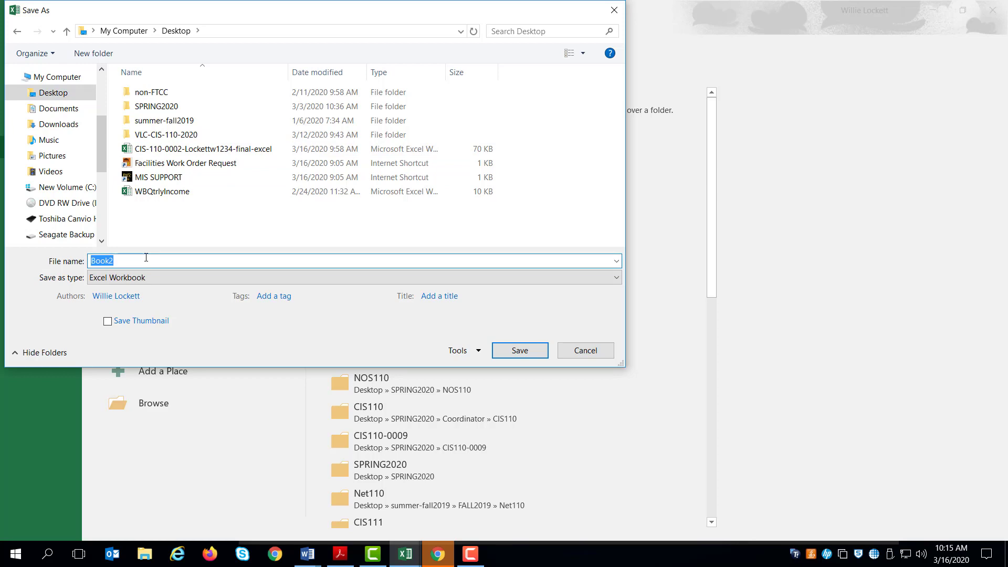
text(CIS-110-0002)
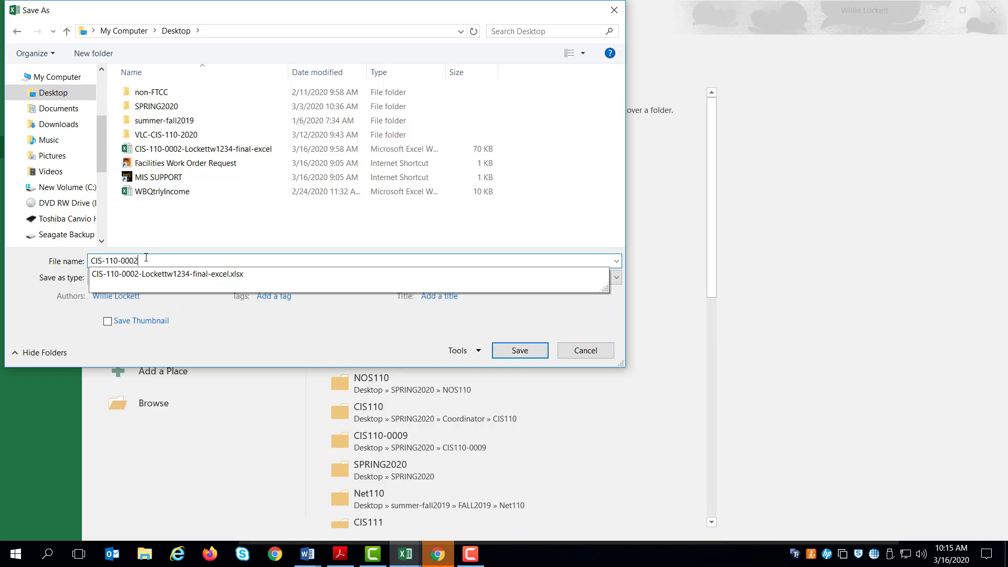
text(-)
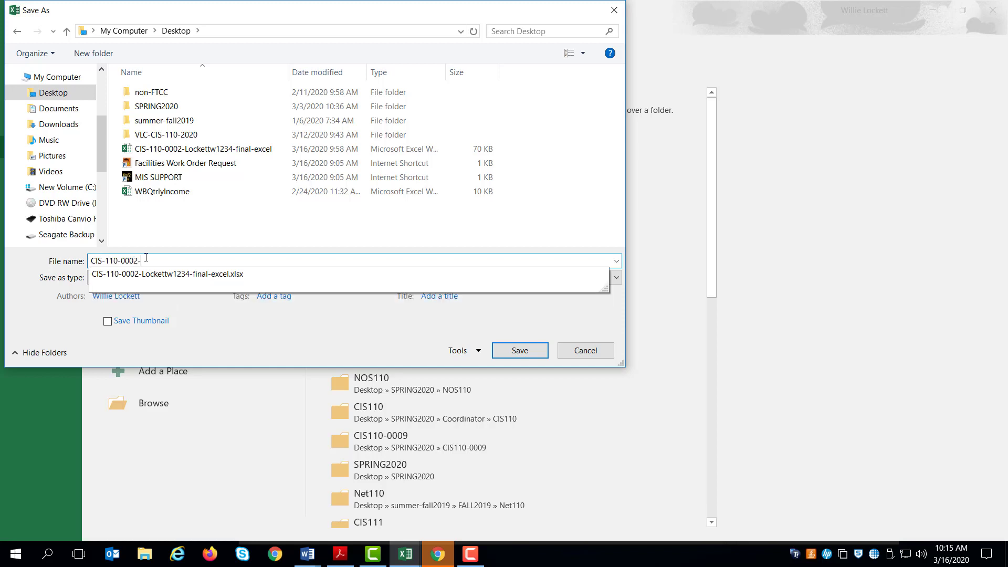
text(l)
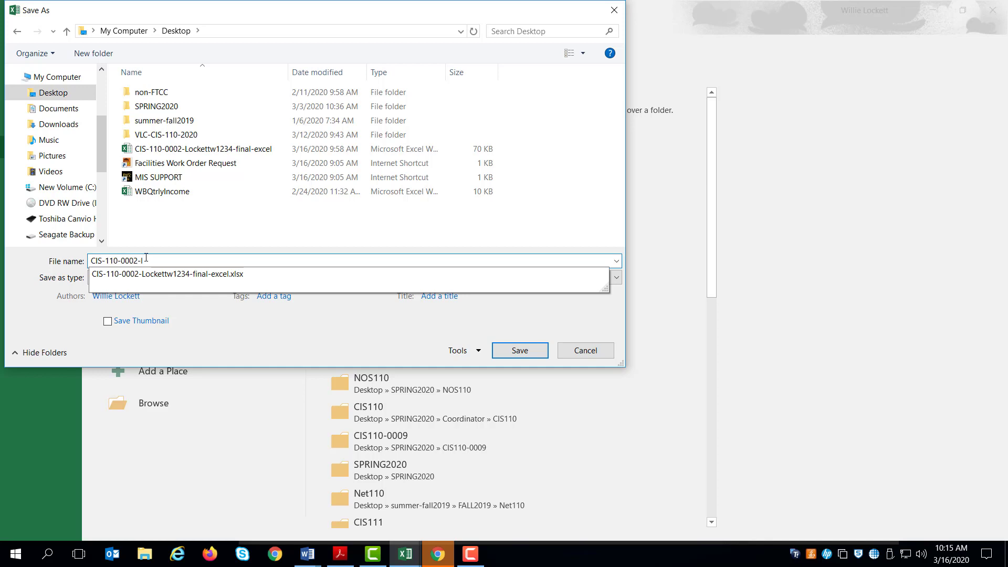
text(ockett)
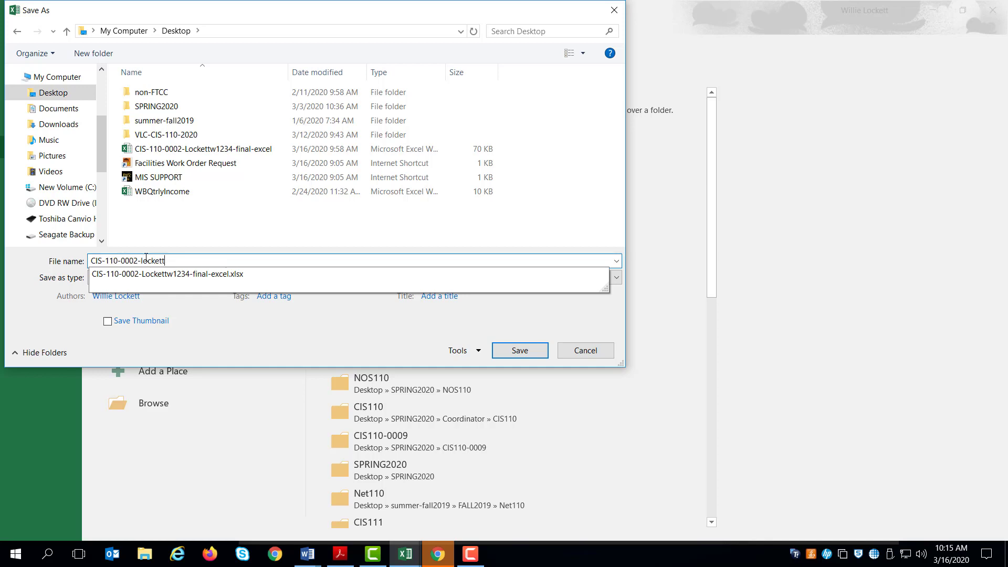
text(w1234)
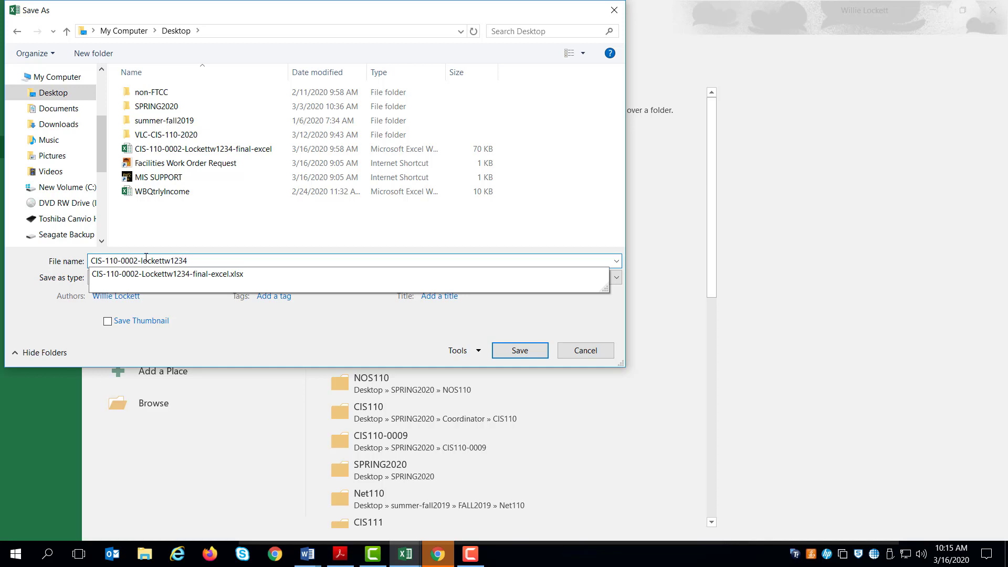
text(-M4)
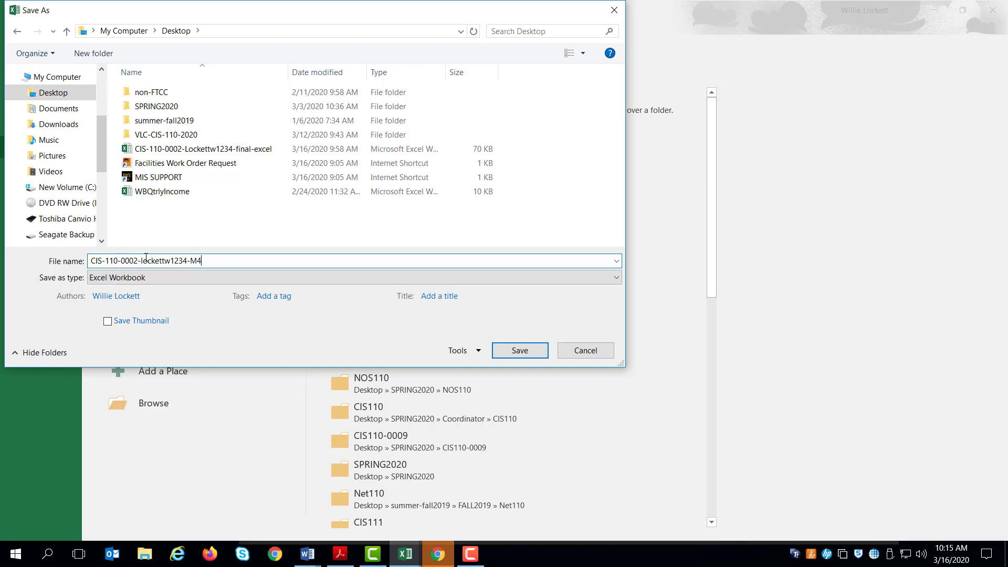
text(-e)
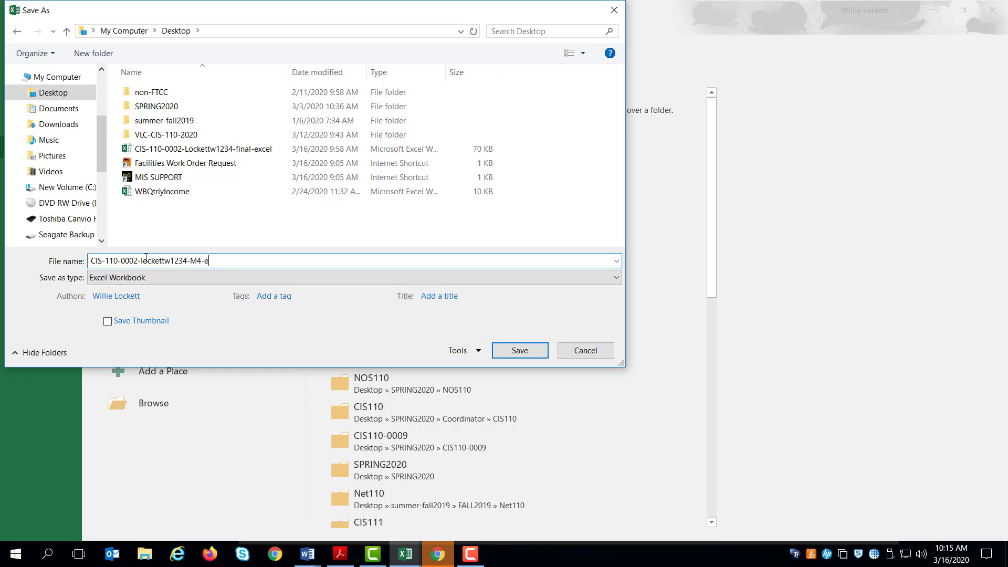
text(xcel-final)
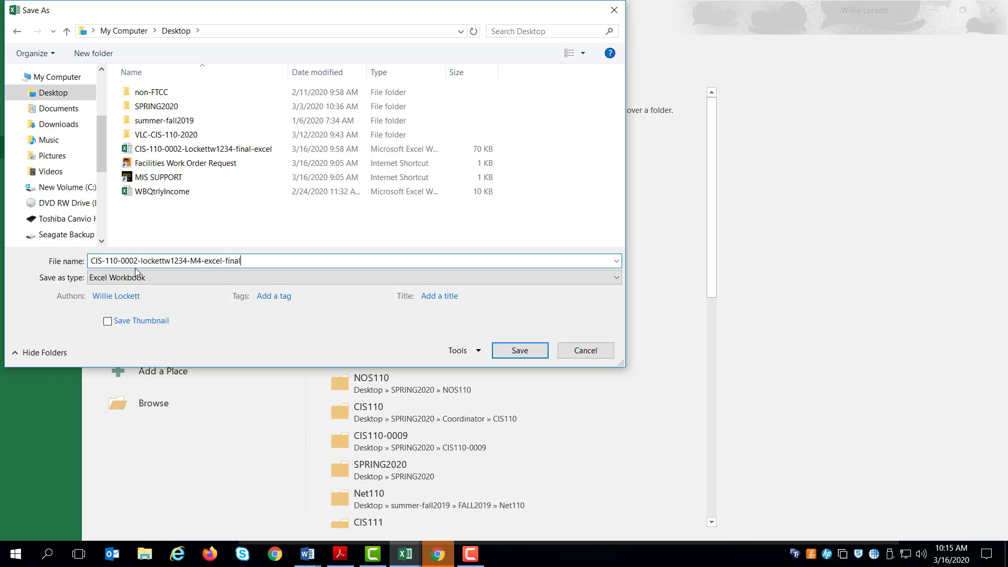
click(518, 351)
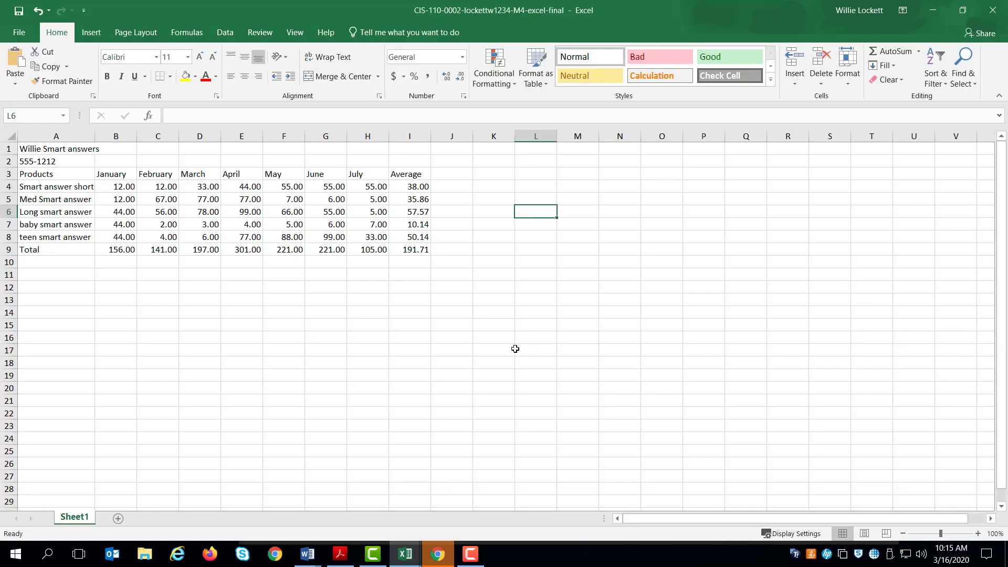
mouse_move(281, 21)
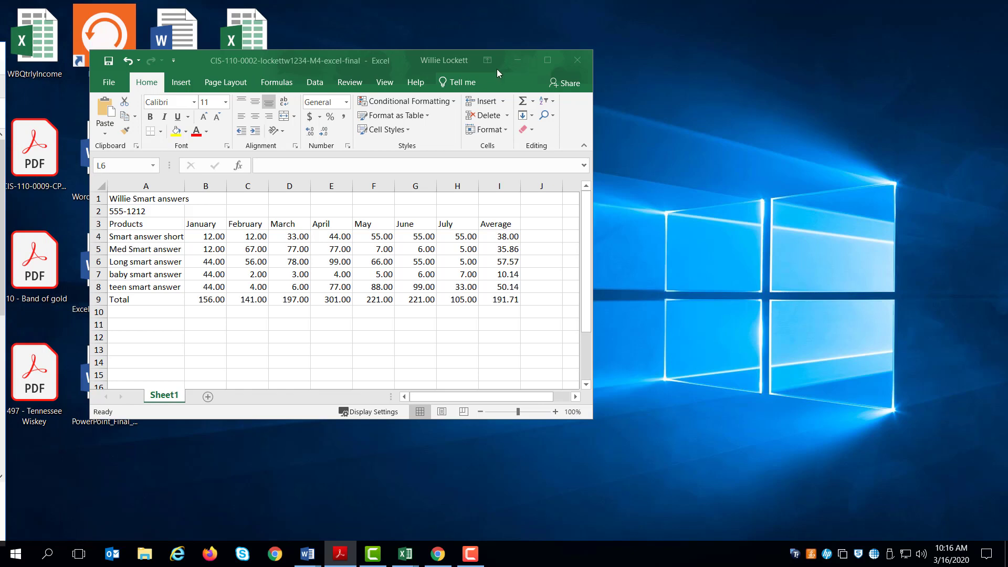
Step: Minimize the Excel window to reveal the Blackboard assignment page
click(545, 60)
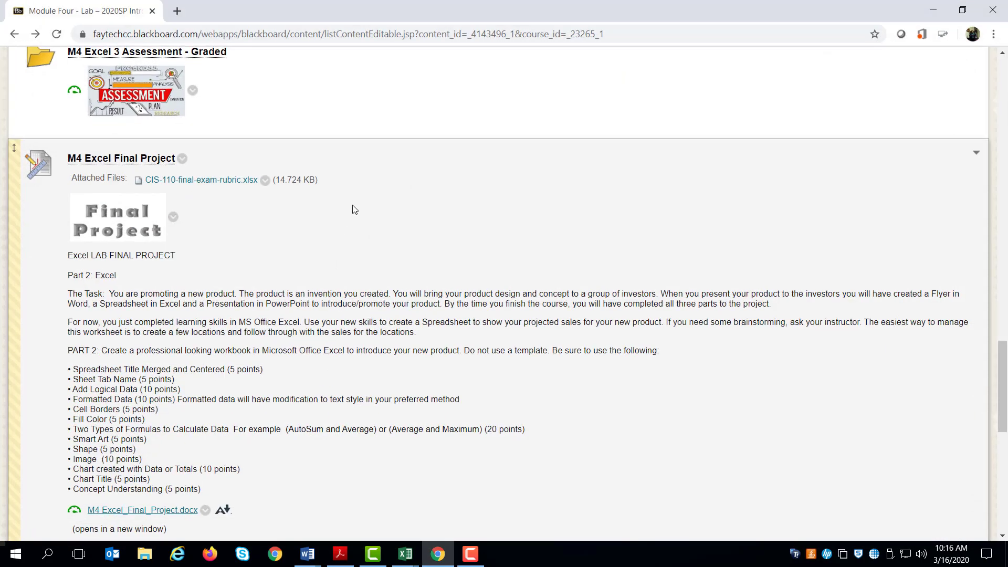
Step: Review the To Submit requirements on the assignment page, then bring the sales workbook forward
scroll(down, 3)
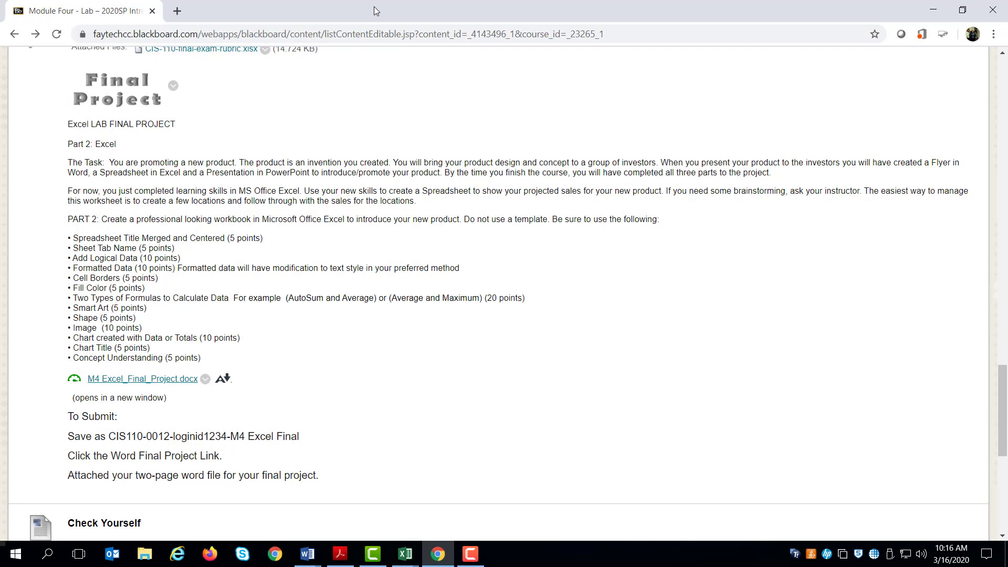
mouse_move(460, 16)
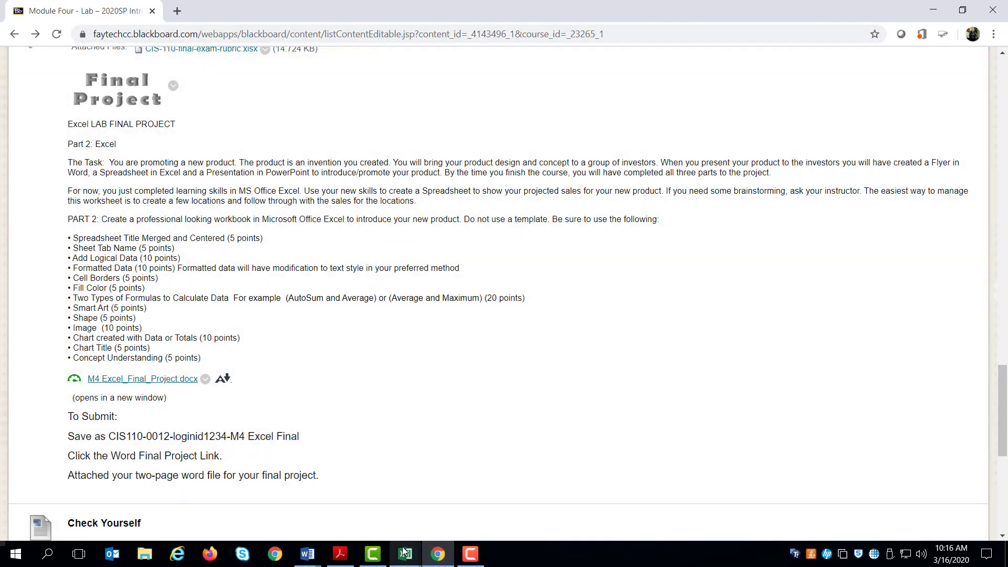
click(403, 554)
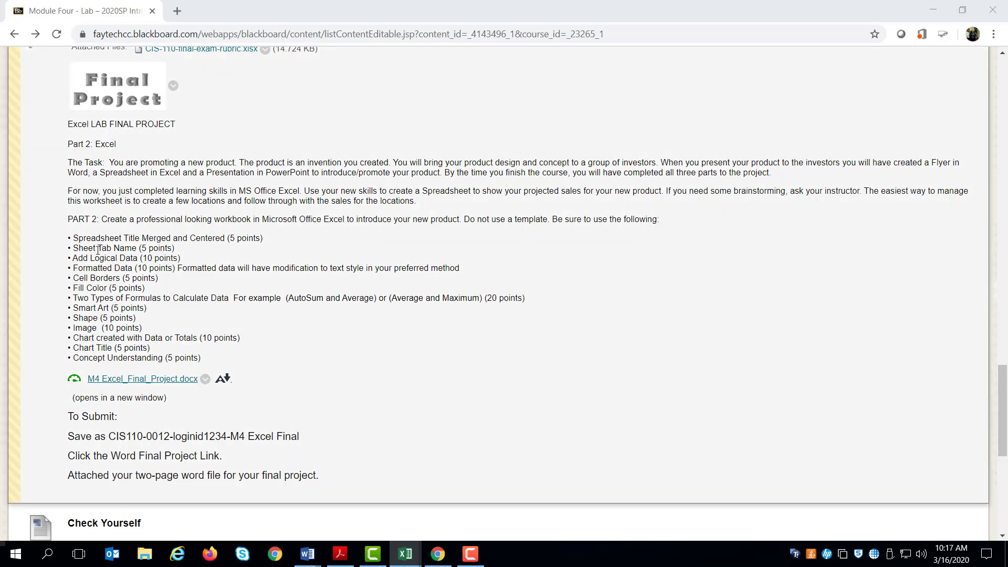
mouse_move(121, 248)
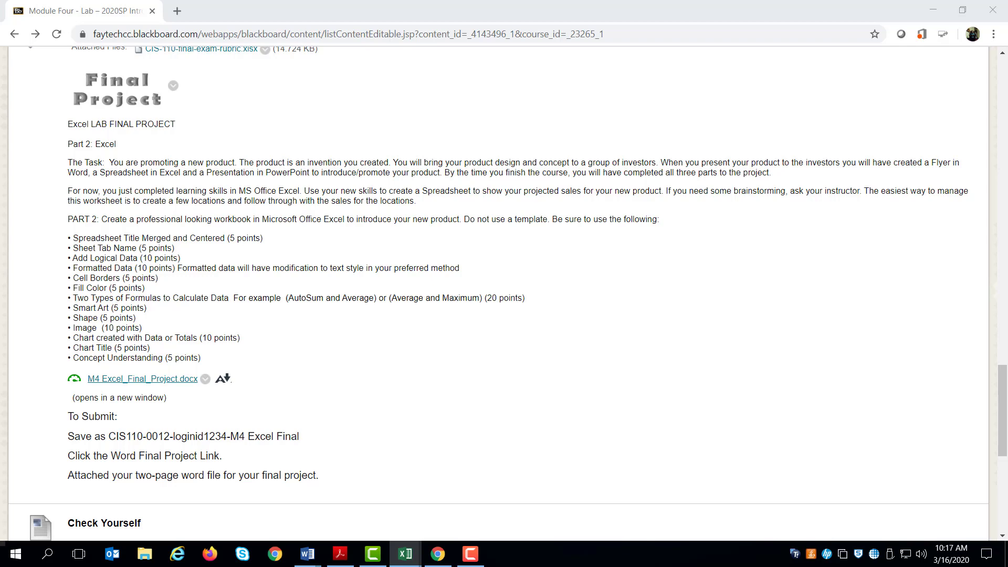
click(405, 554)
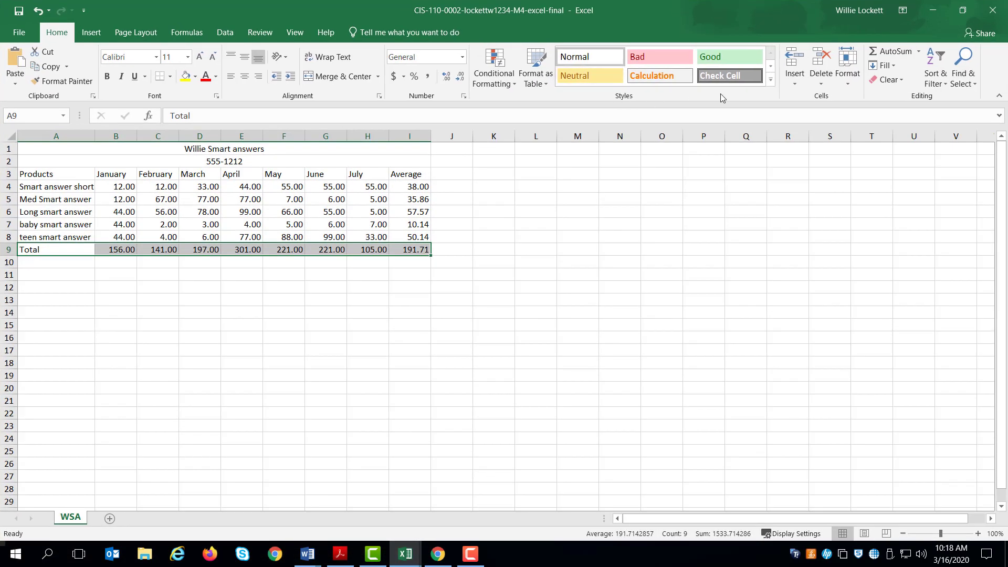
Step: Give the Total row the Total cell style and the business-name cell the Title style
click(770, 65)
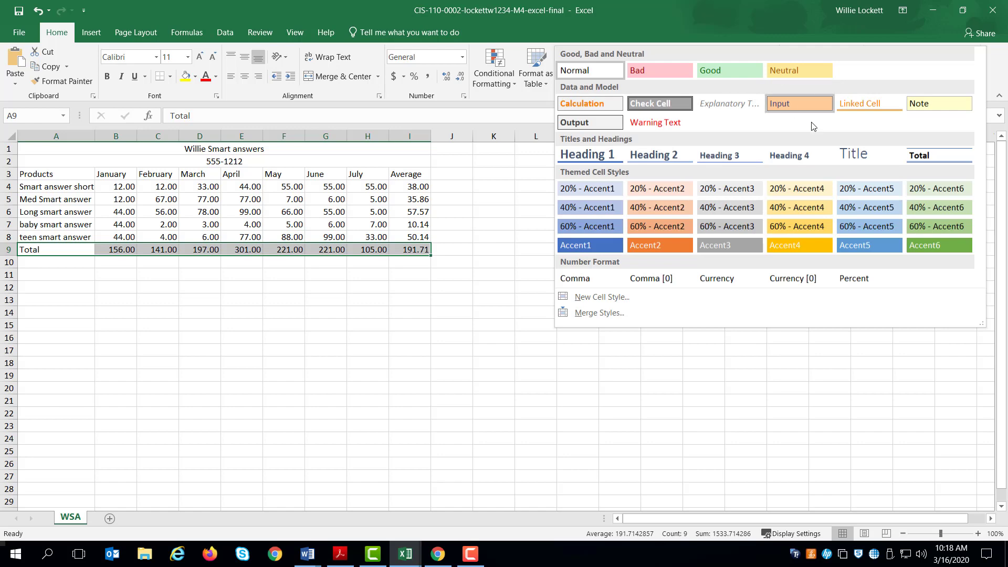
click(936, 156)
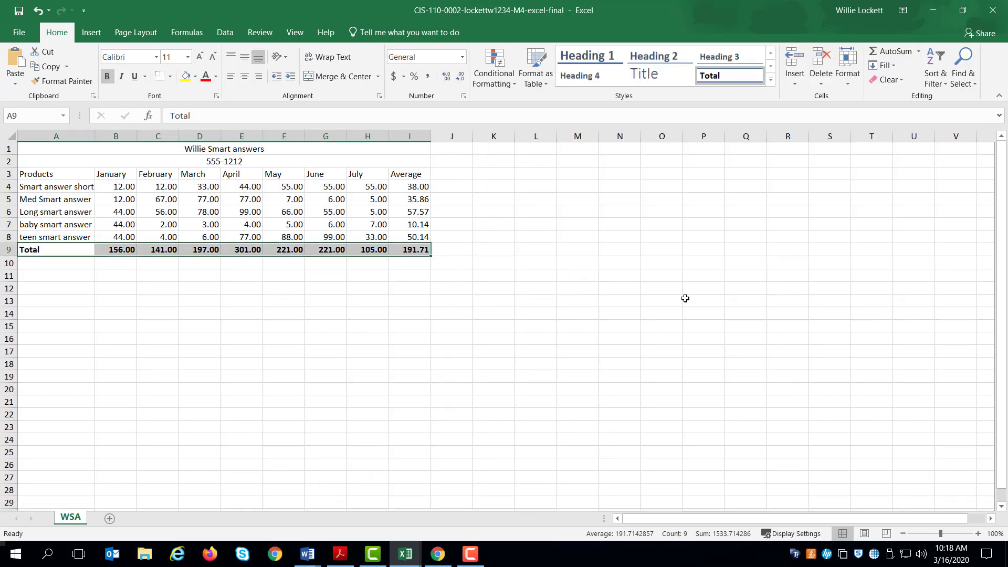
click(662, 300)
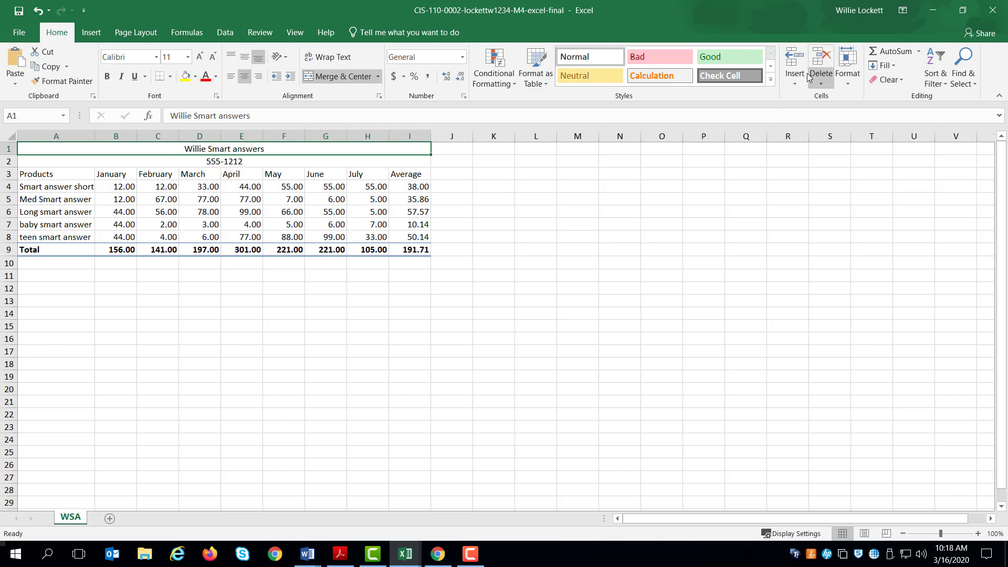
mouse_move(778, 97)
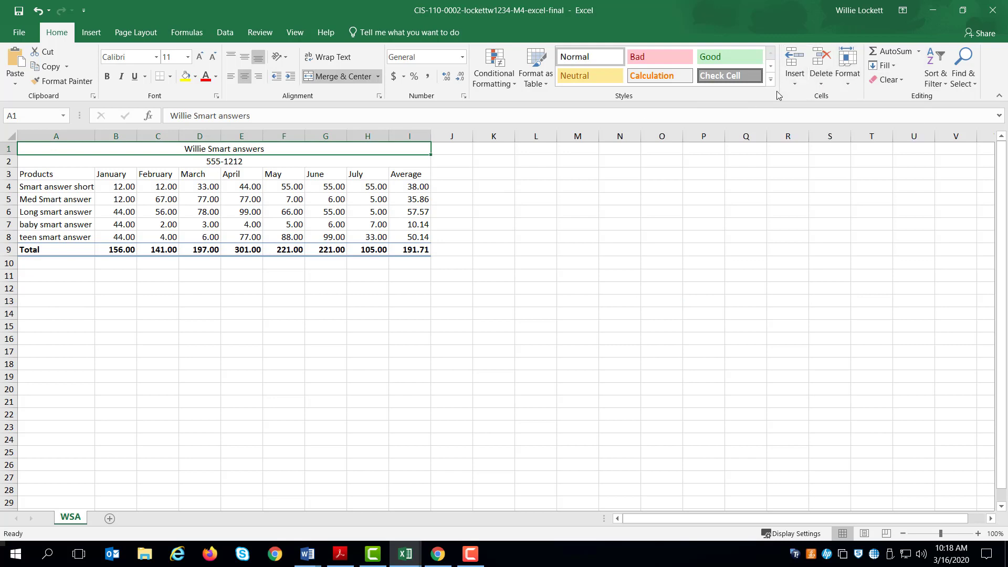
click(769, 81)
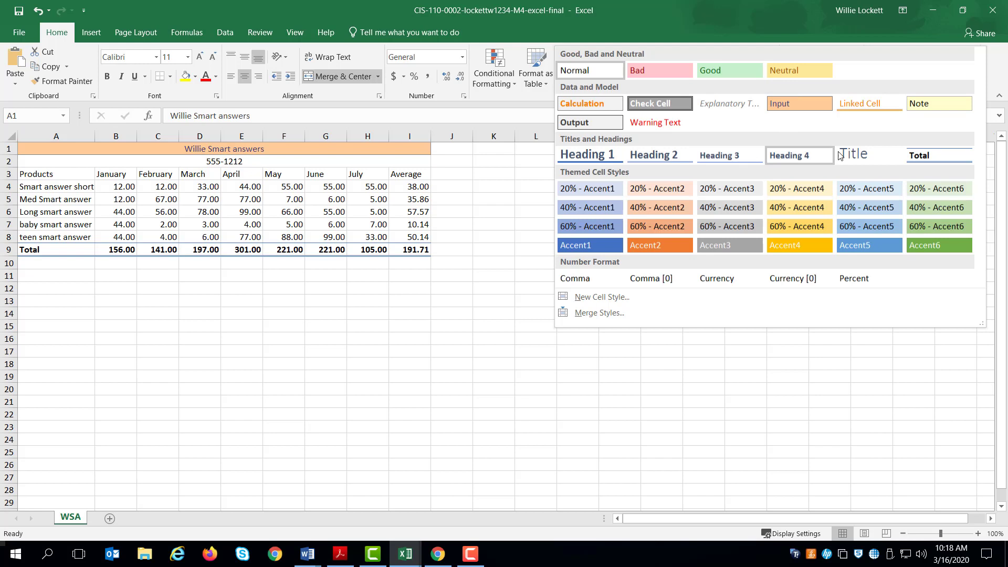
click(855, 154)
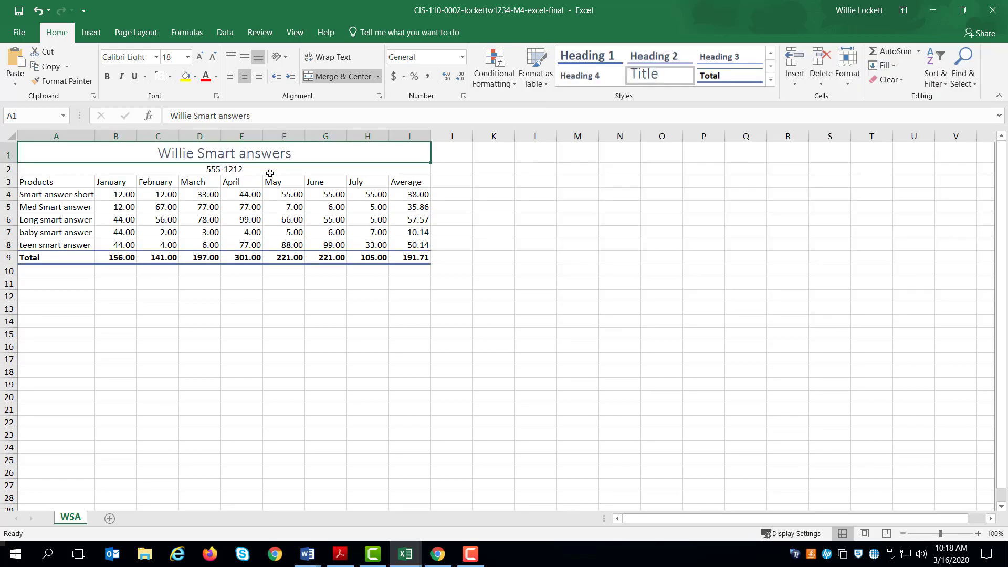
Step: Style the 555-1212 cell as Heading 1 and the column header row as Heading 2, then return to Blackboard
click(769, 82)
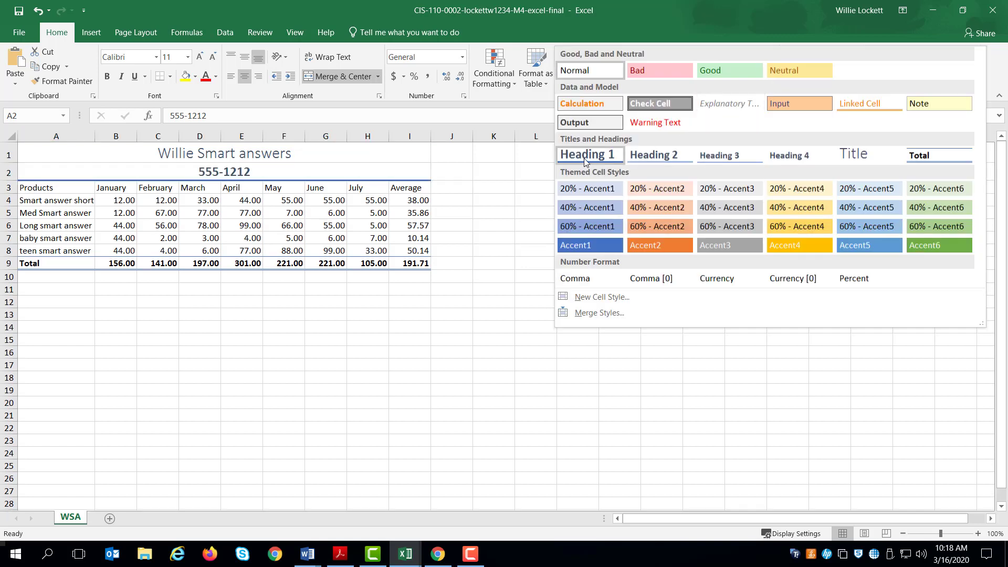
click(588, 154)
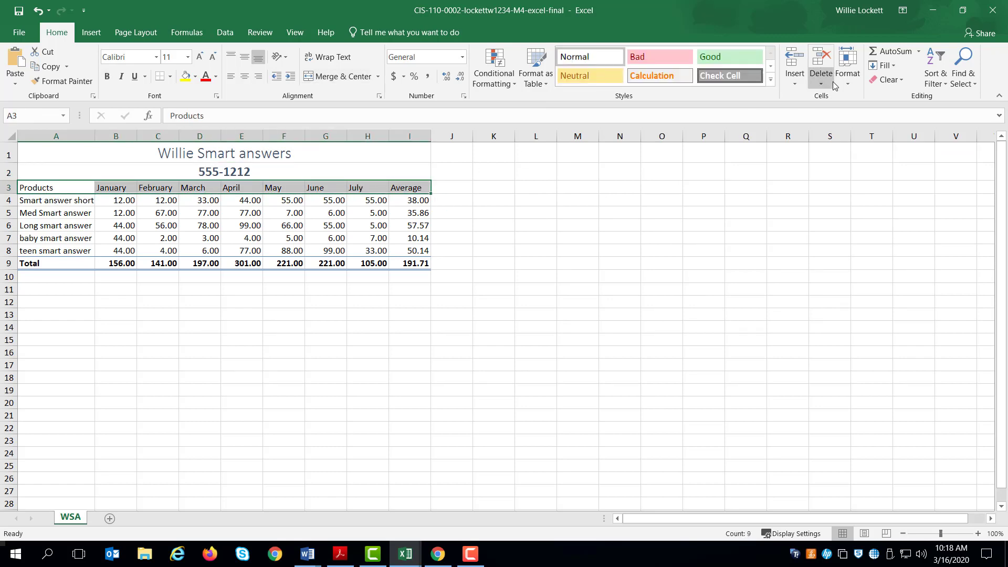
click(769, 66)
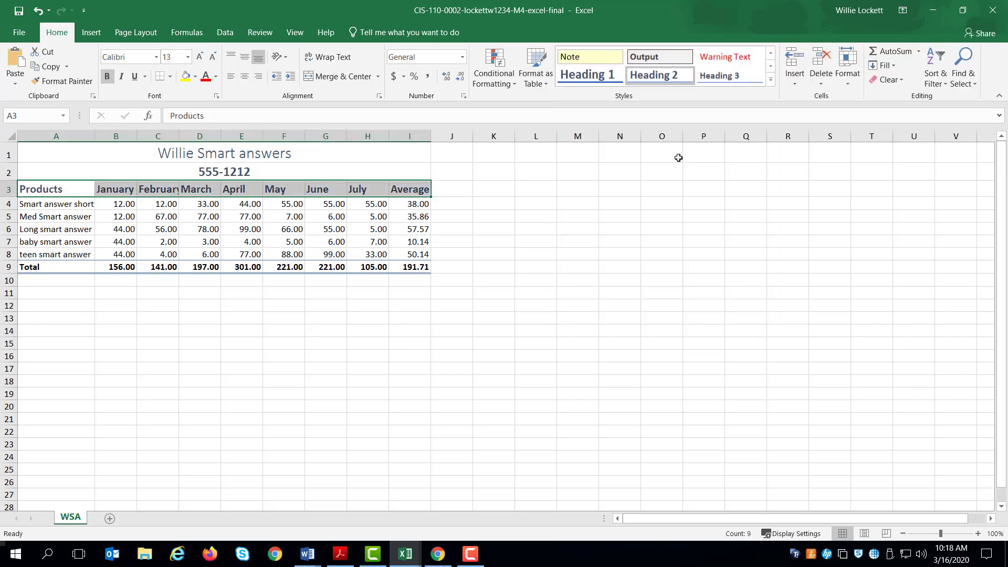
click(660, 242)
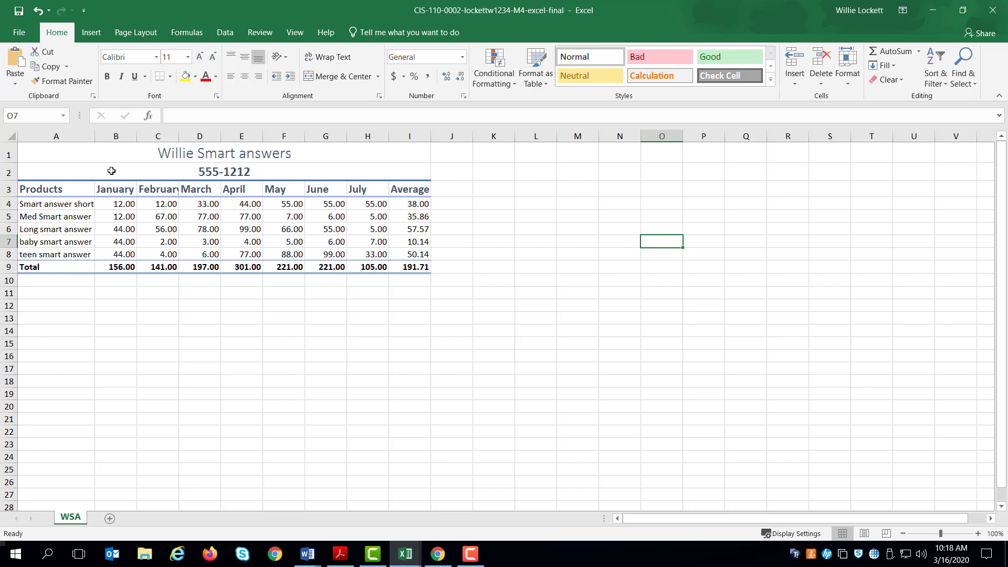
mouse_move(333, 10)
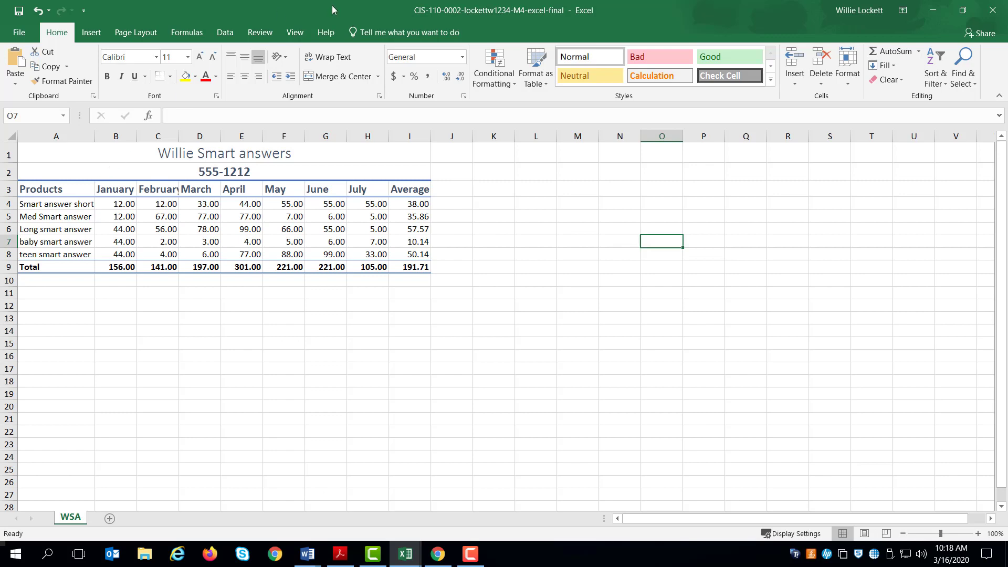
click(437, 554)
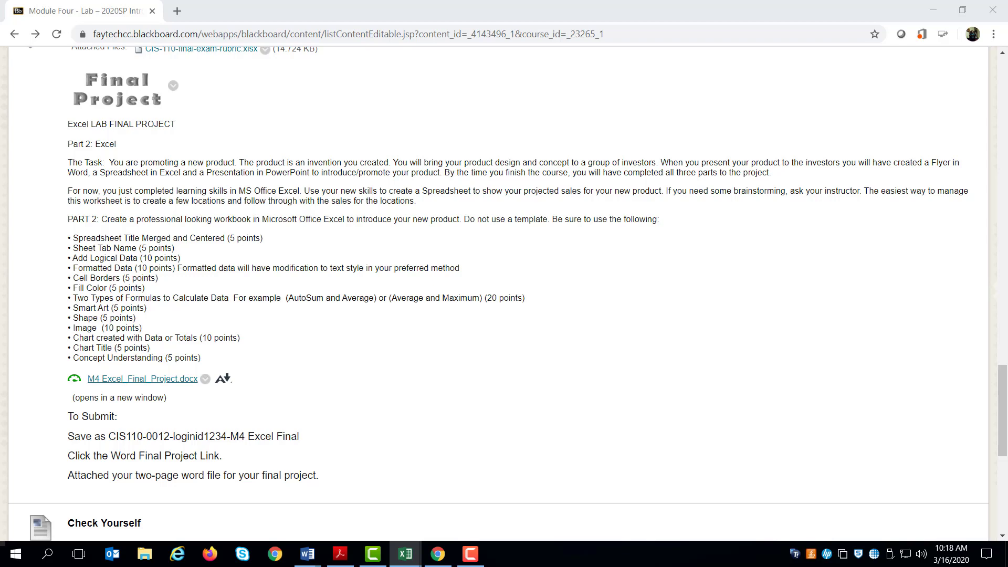
Step: Select the five product rows A4:I8 and bring up the All Borders choice
click(403, 553)
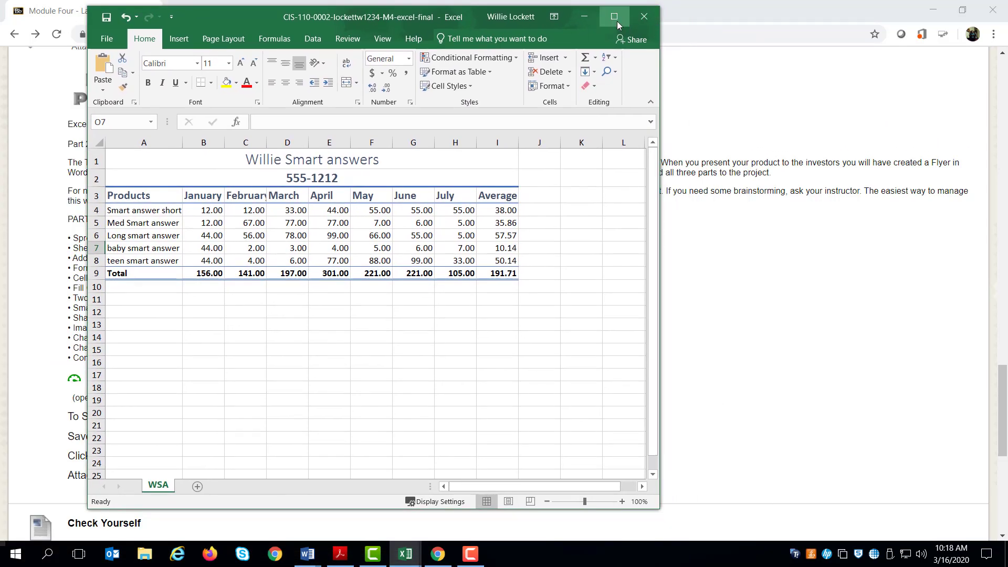
click(614, 17)
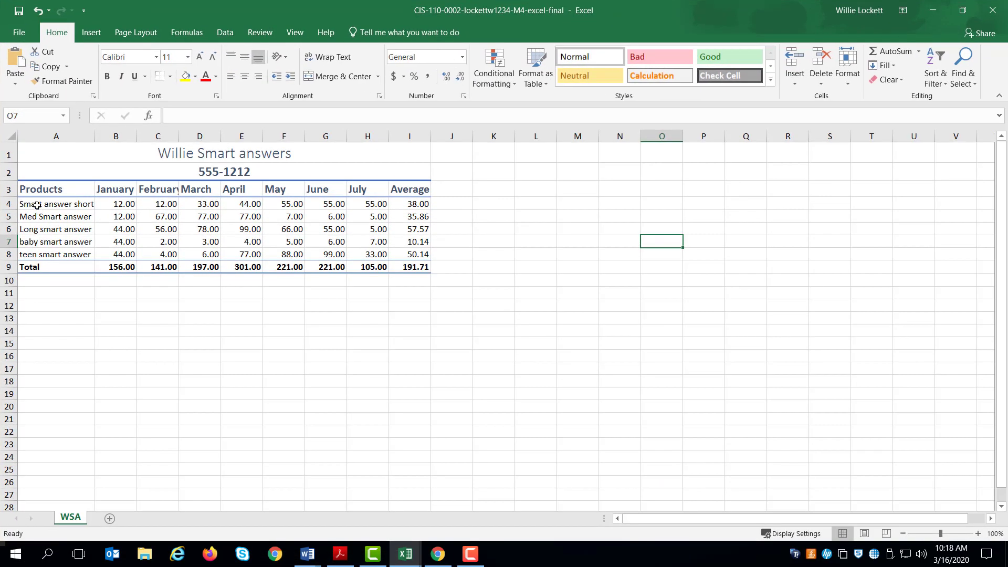
drag(55, 203, 368, 241)
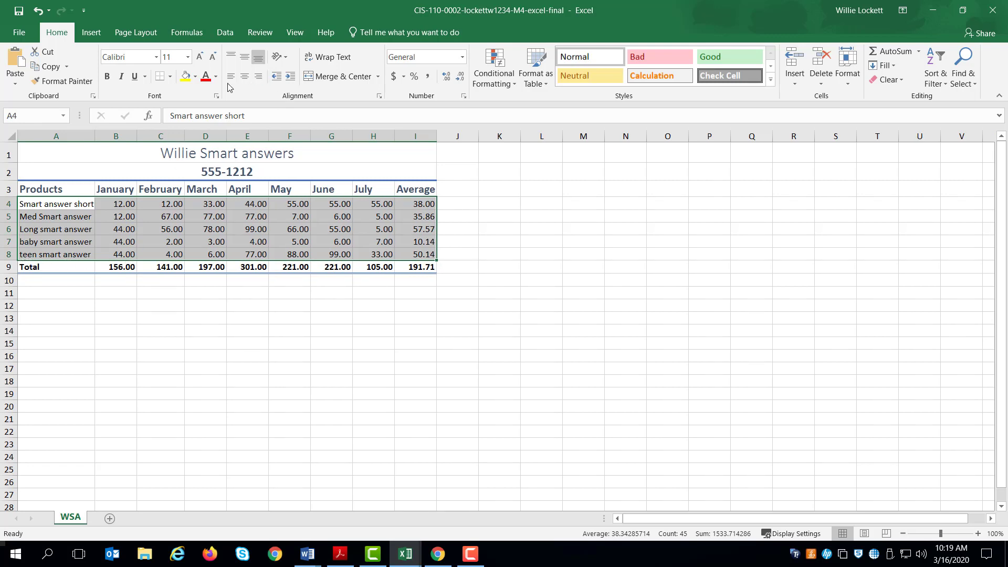
click(158, 76)
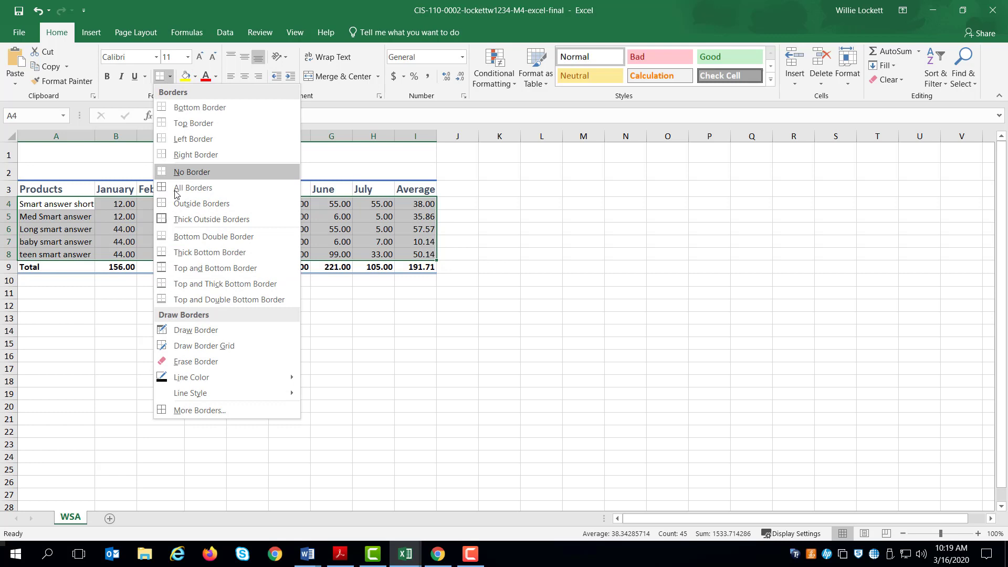
mouse_move(192, 187)
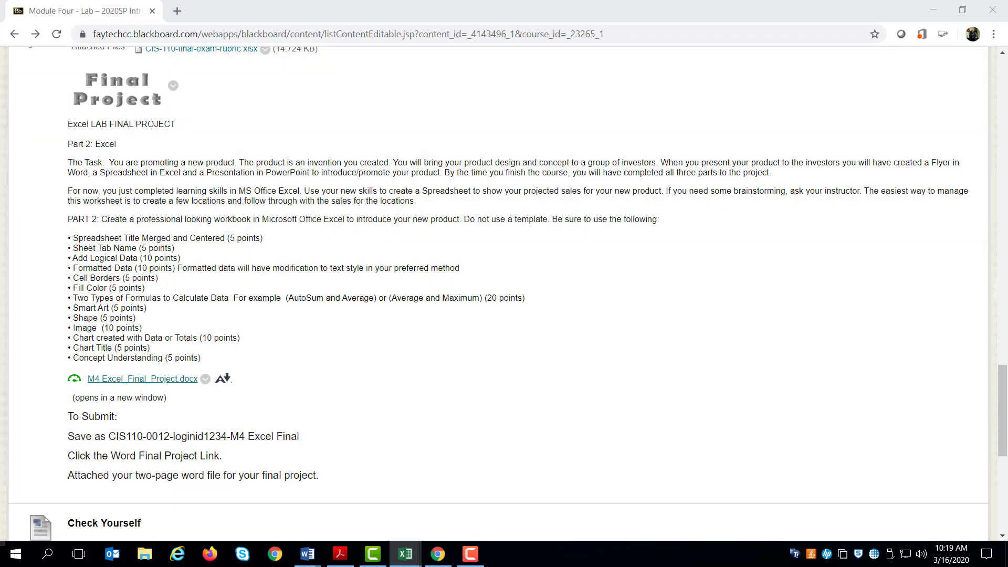
Step: Fill the selected rows 4, 6 and 8 with yellow in the maximized workbook
click(404, 553)
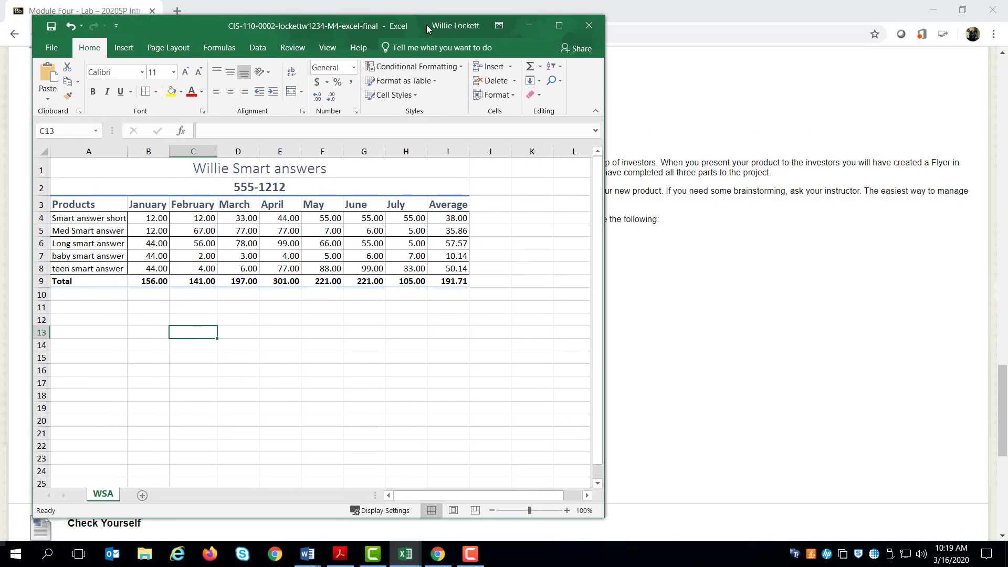
click(558, 26)
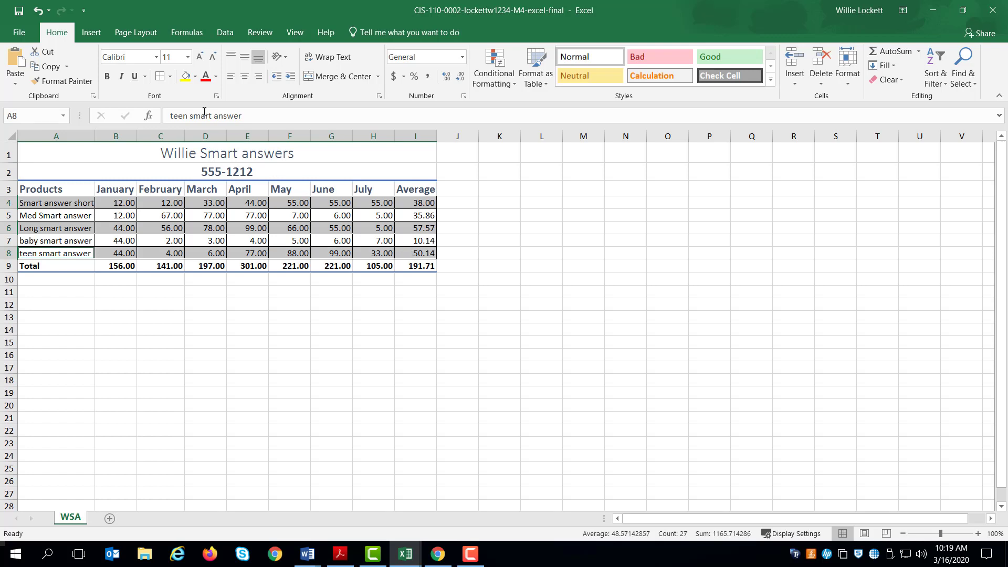
mouse_move(184, 75)
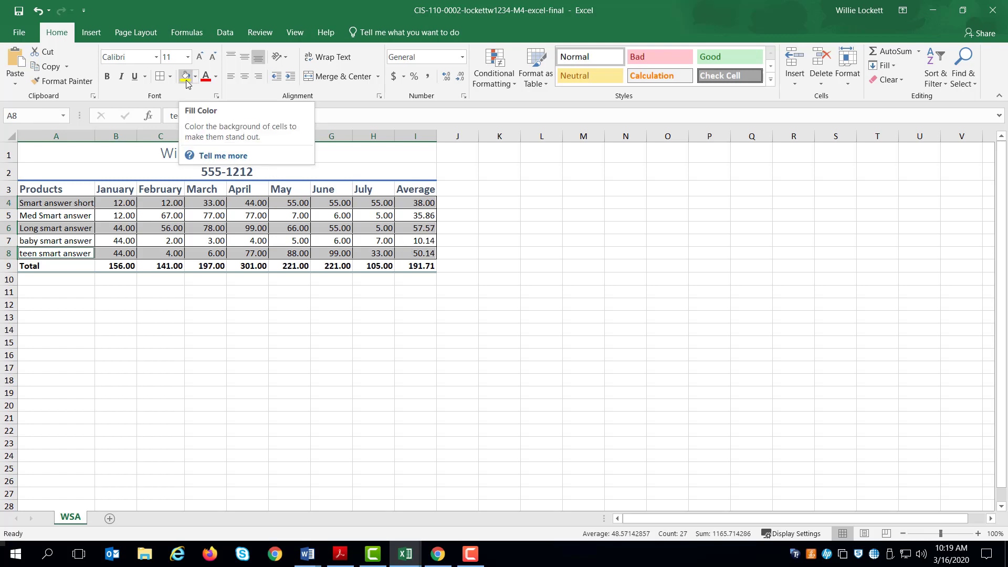
click(185, 76)
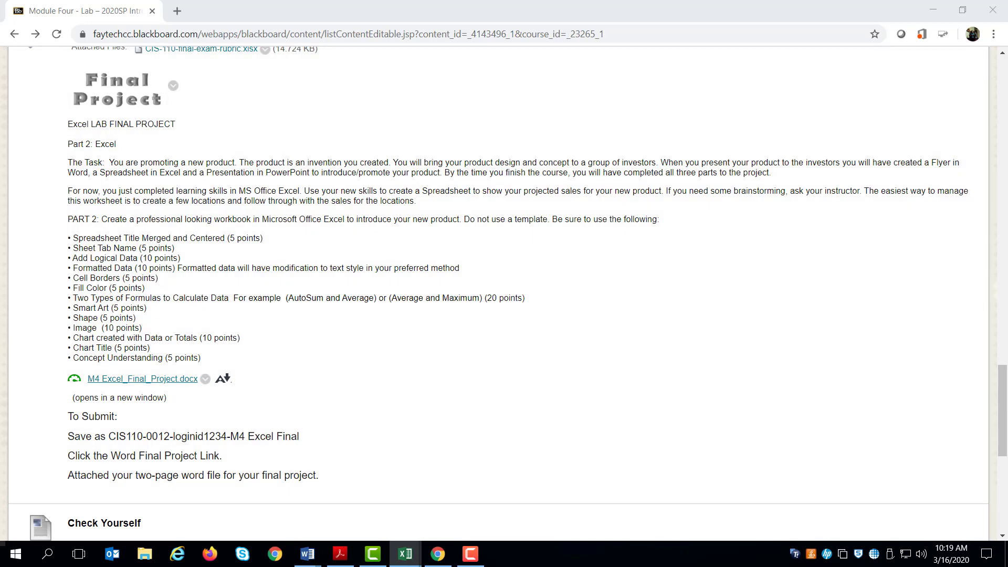
click(406, 553)
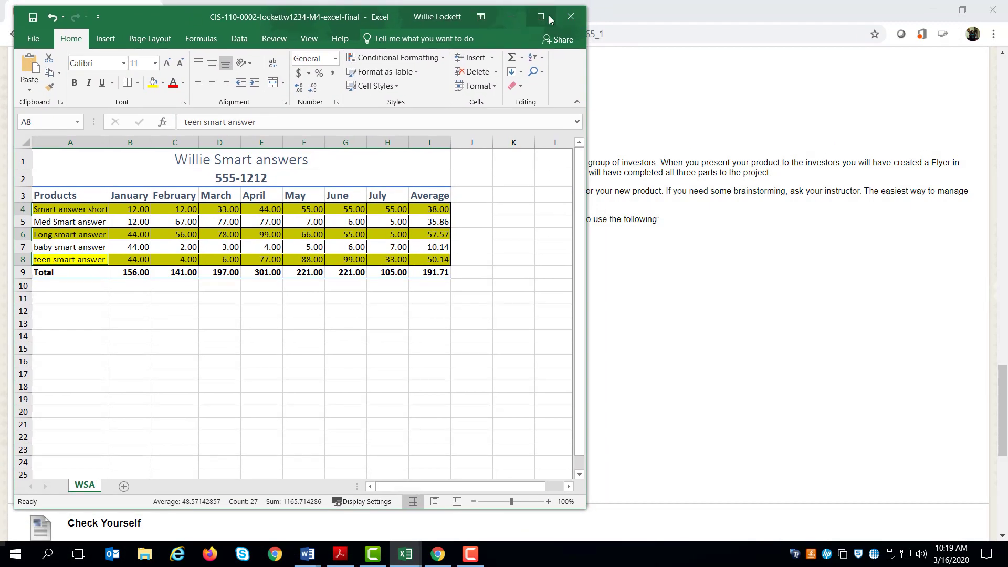
click(540, 15)
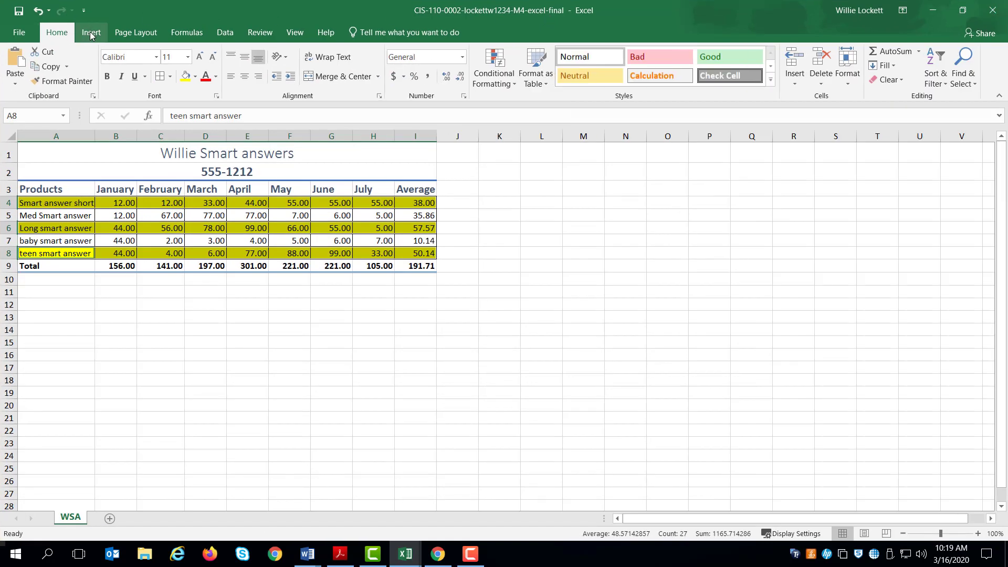
Step: Insert a Basic Block List SmartArt graphic below the sales table
click(91, 32)
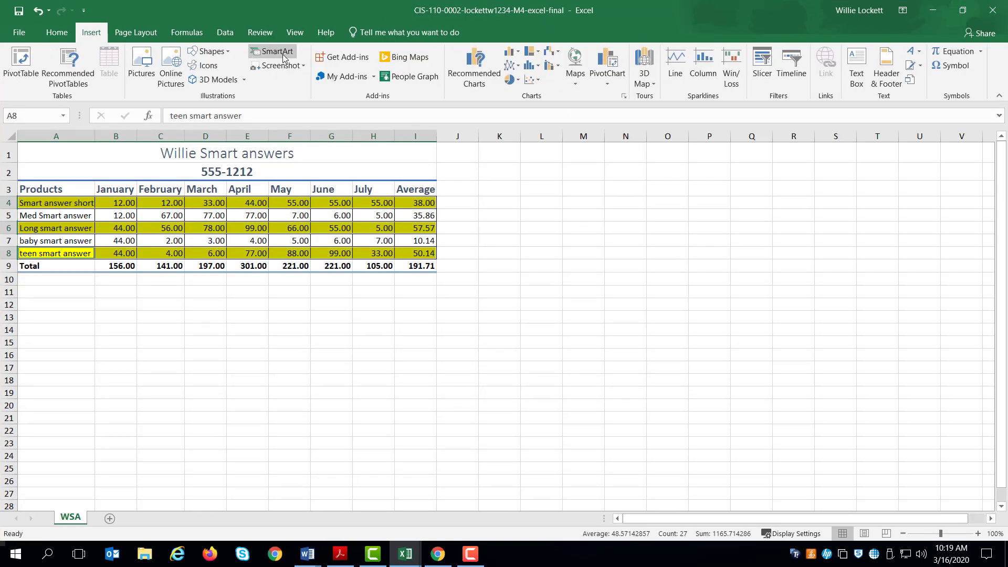
click(273, 52)
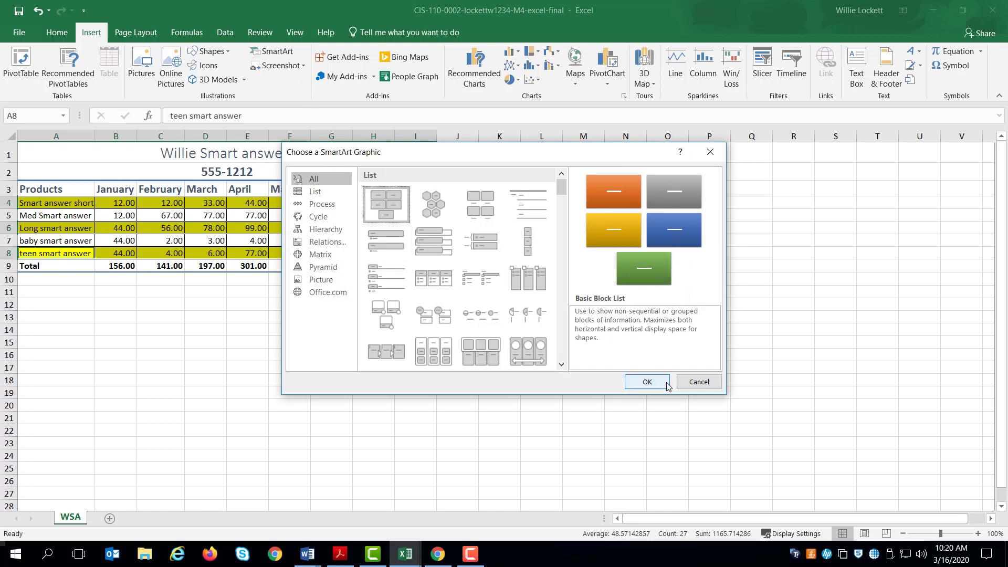
click(647, 382)
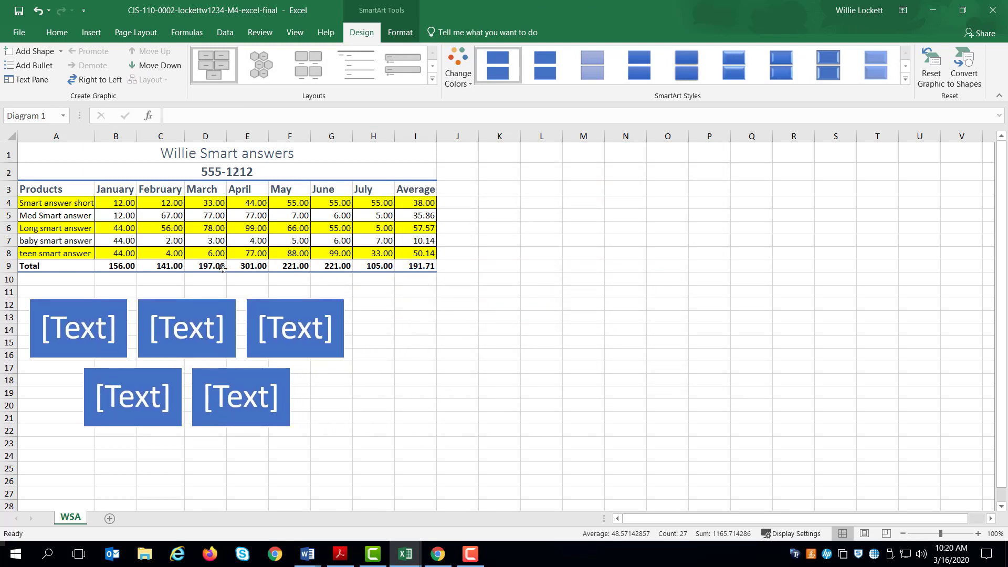
Step: Enter we, care, 4, you, !!! into the five SmartArt blocks
click(77, 327)
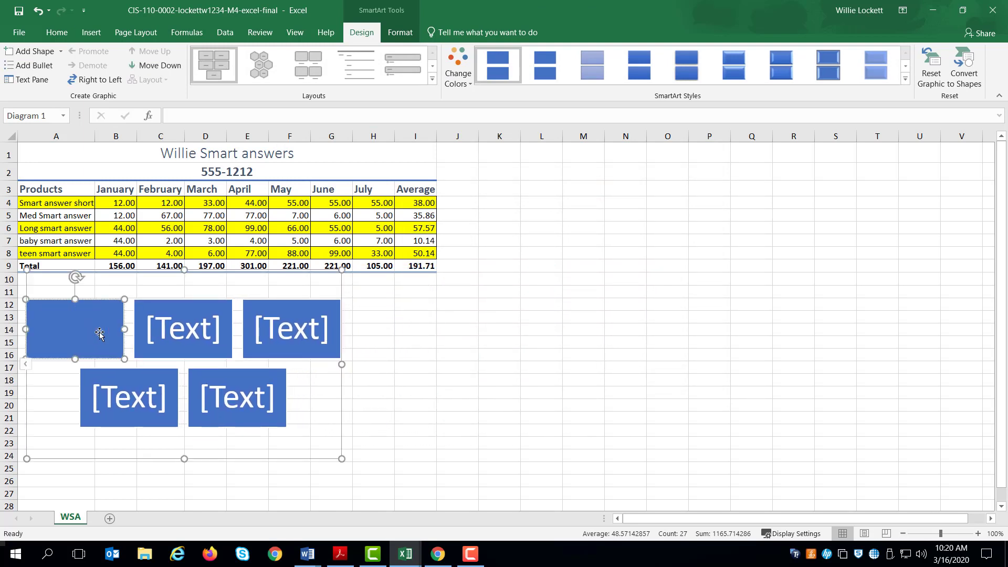
text(we)
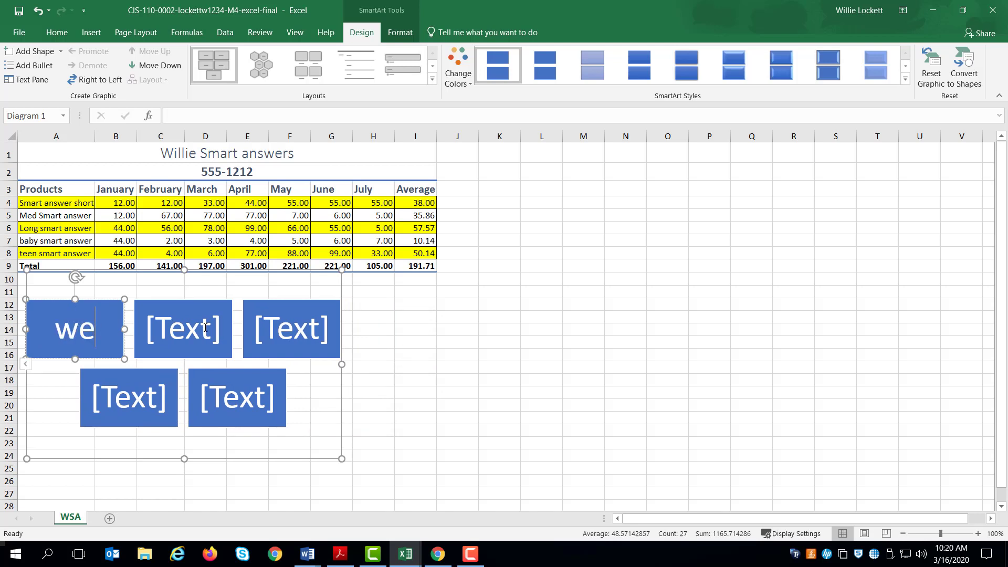
text(ca)
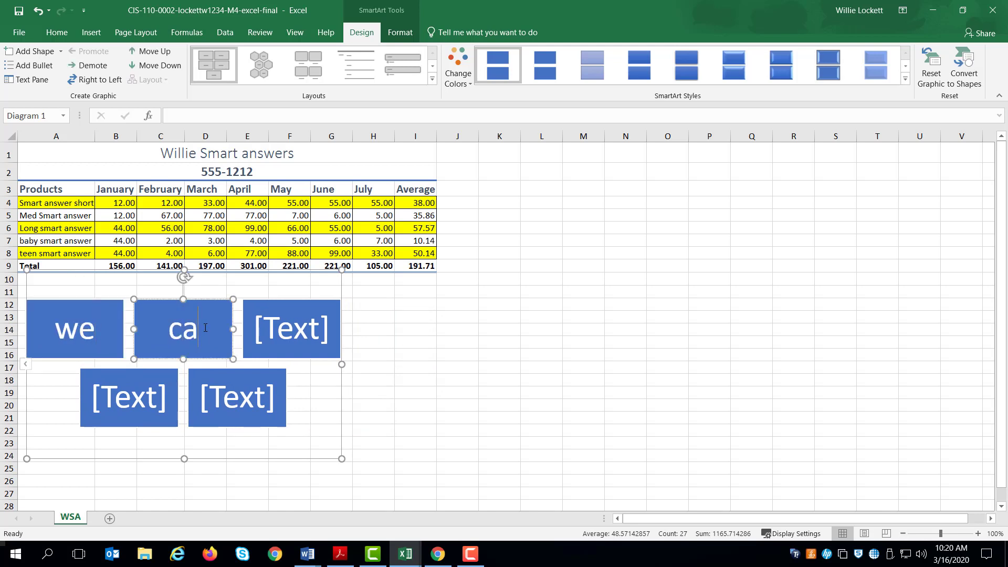
click(291, 328)
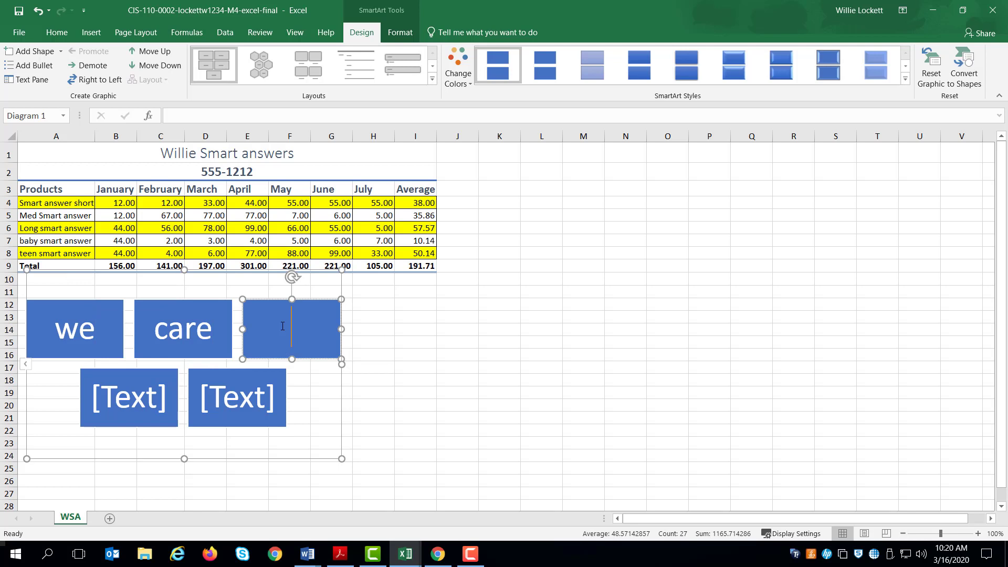
text(4)
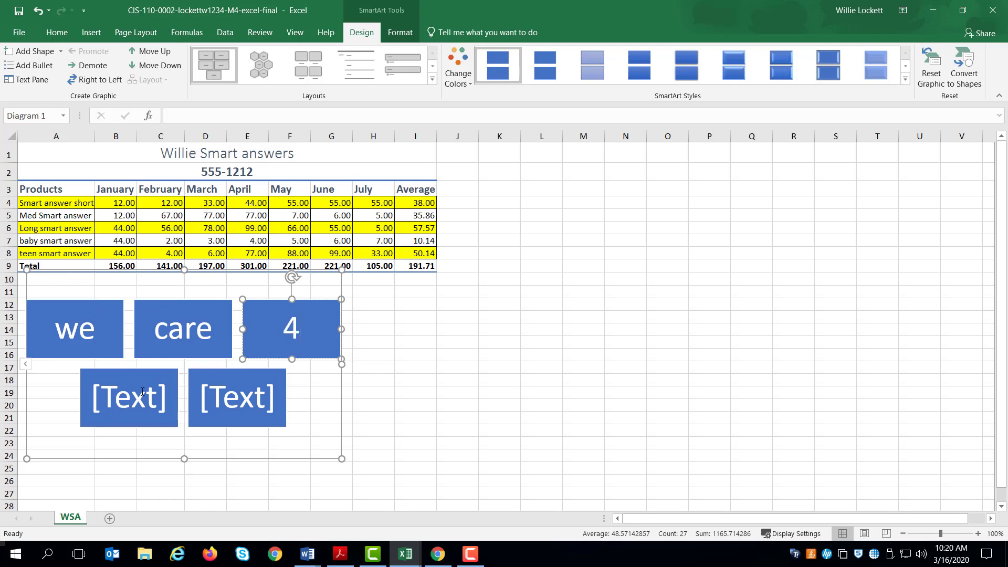
text(yo)
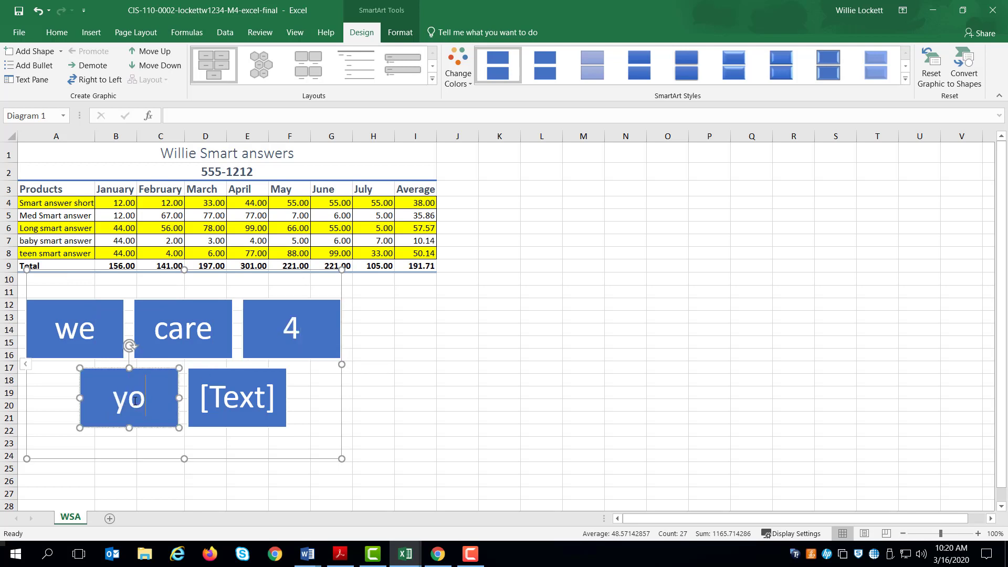
text(o)
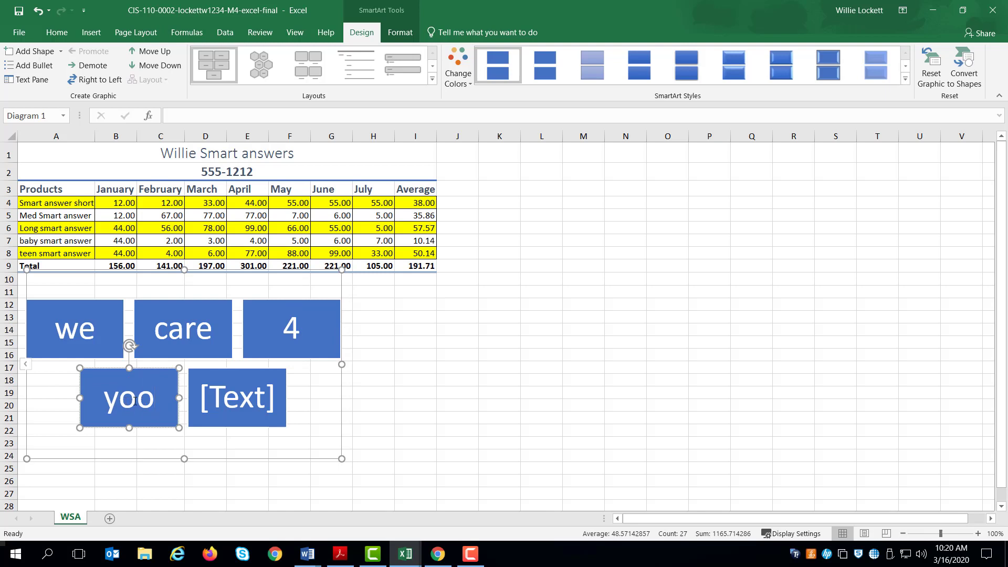
text(you)
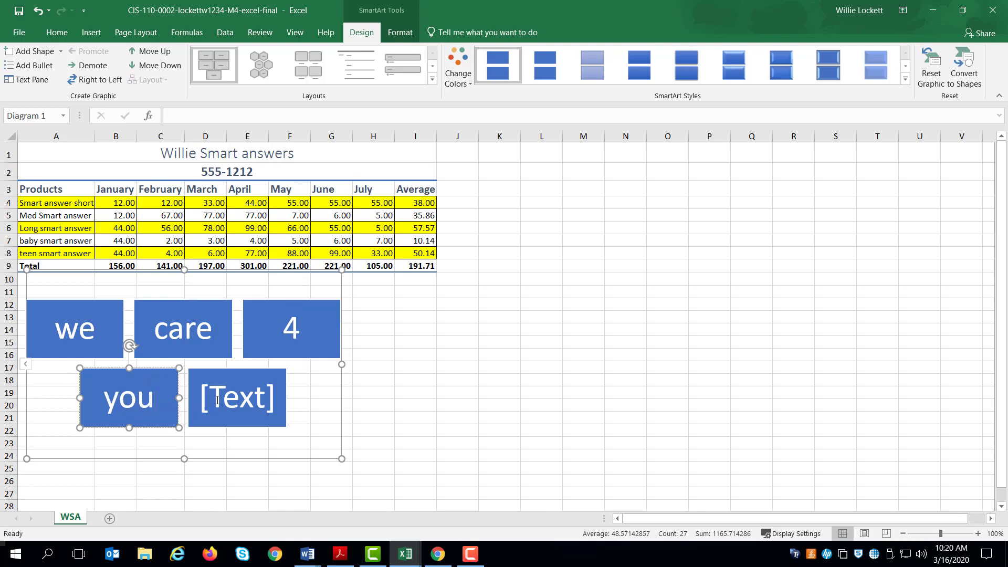
text(!!!)
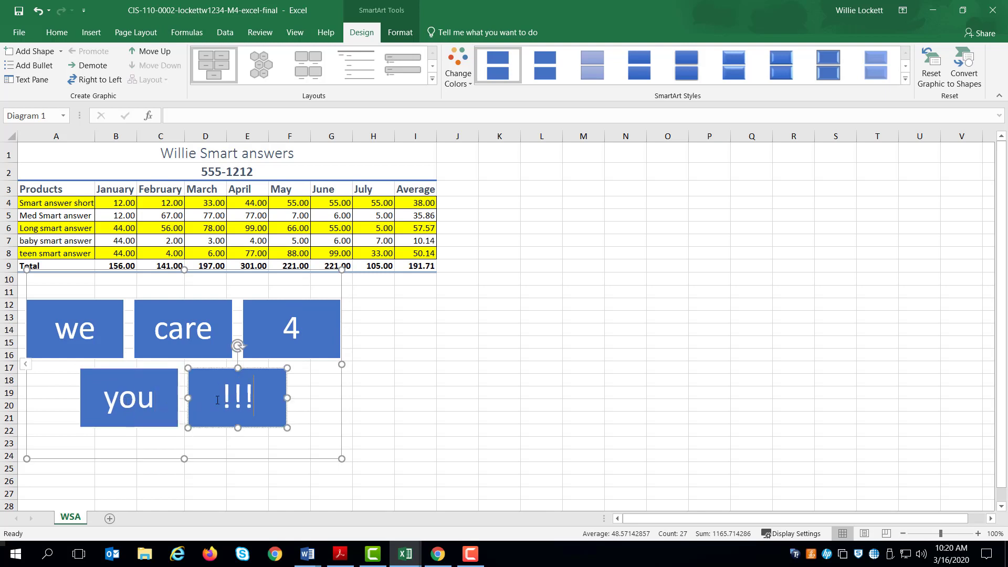
click(457, 354)
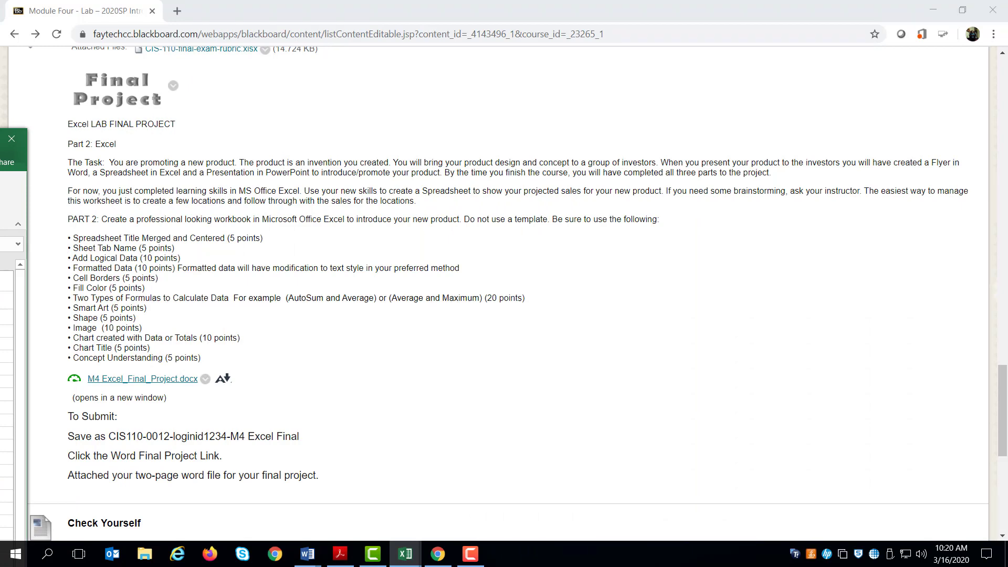
Step: Draw an isosceles triangle shape beneath the we care 4 you SmartArt graphic
click(403, 553)
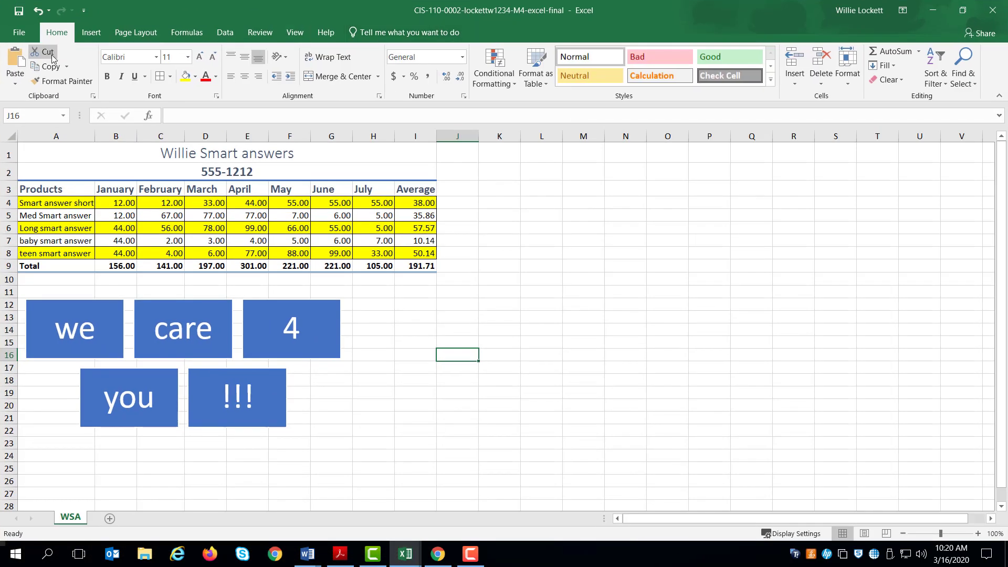
click(91, 32)
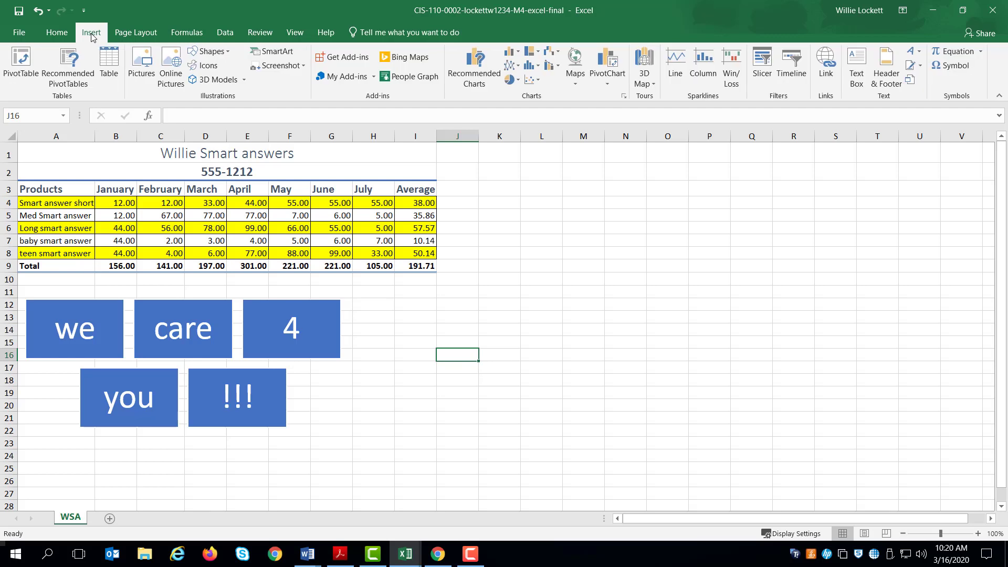
click(211, 52)
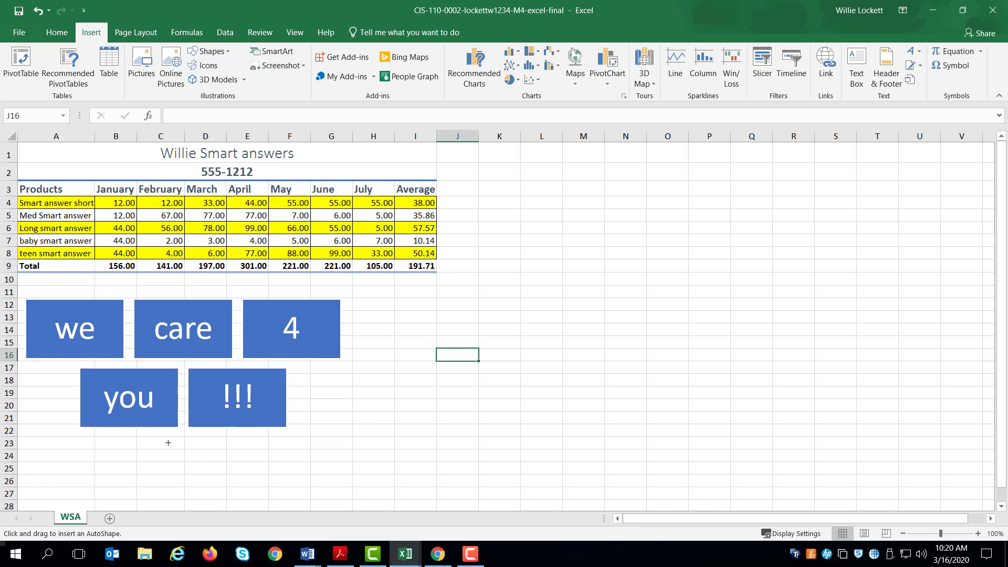
drag(168, 442, 225, 497)
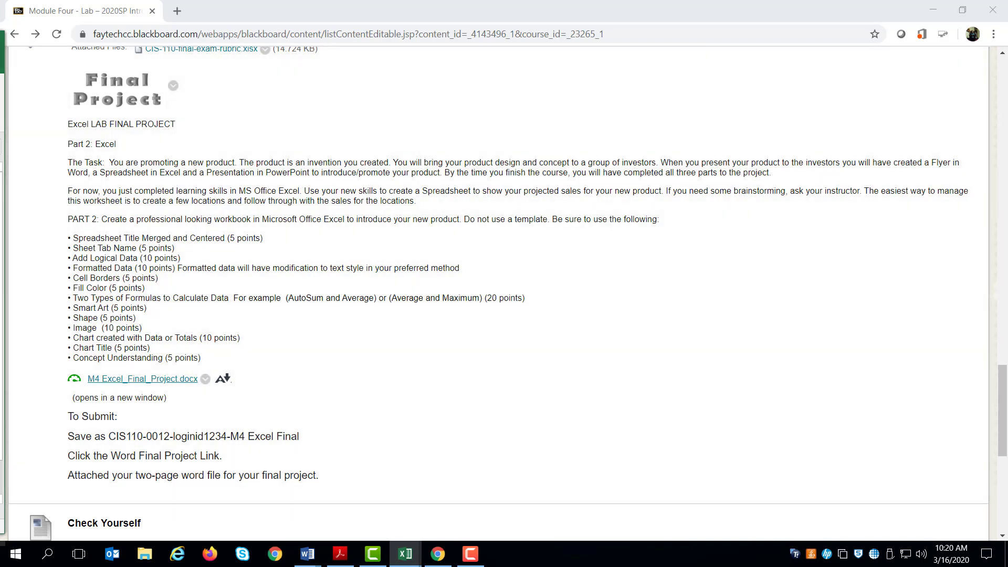
click(404, 553)
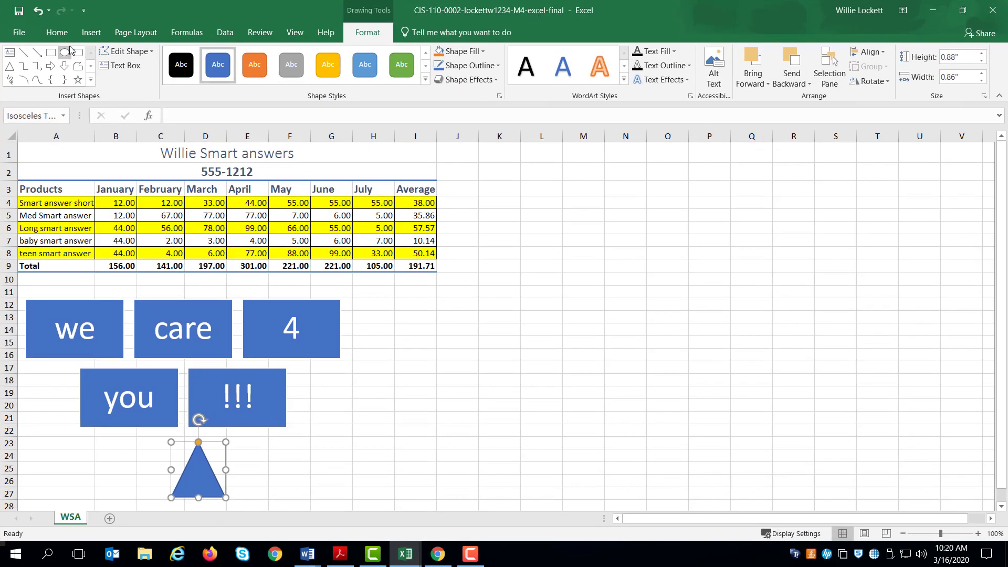
Step: Search online pictures for 'brain' and insert the gears-in-head image beside the graphic
click(91, 32)
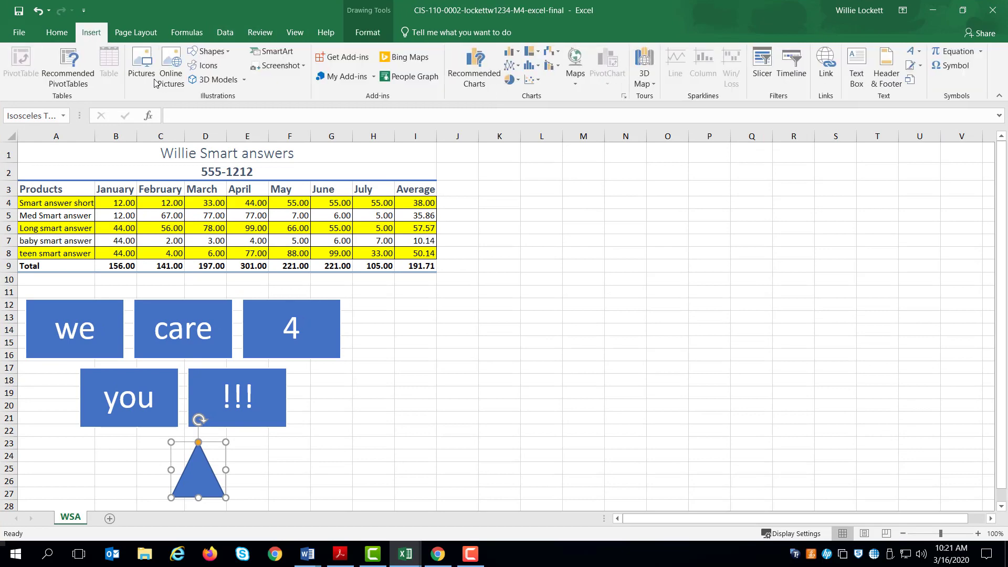
click(170, 64)
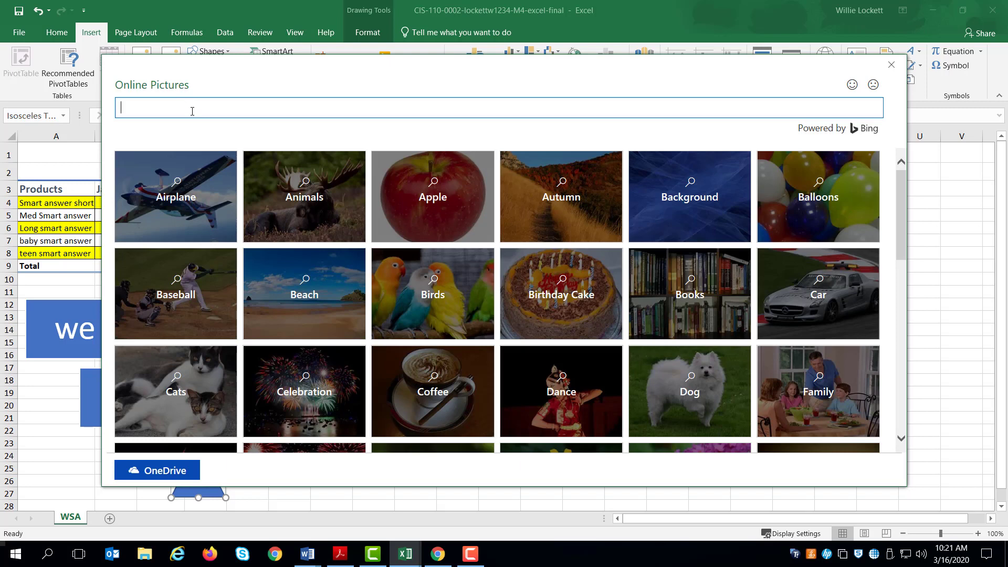
text(b)
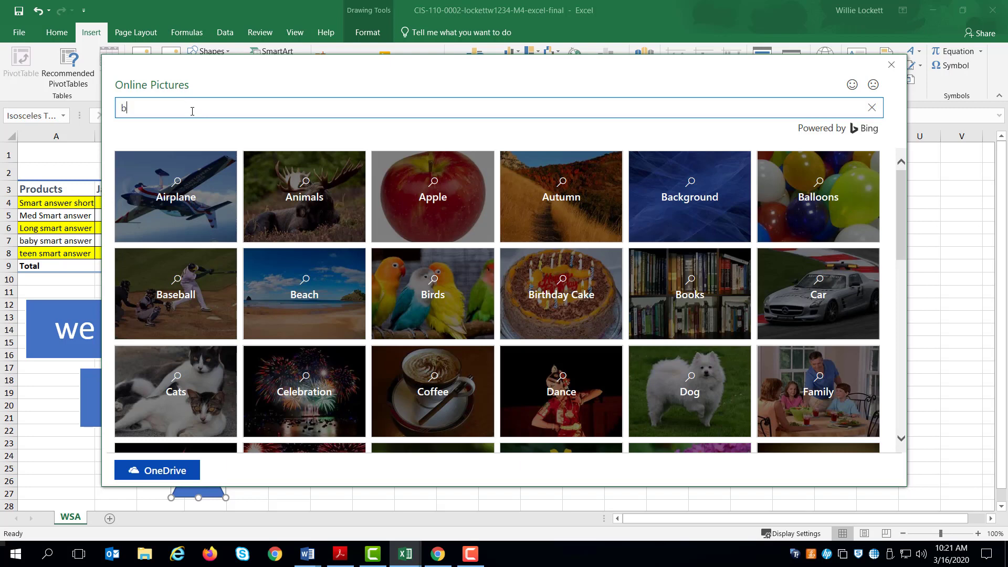
text(rain)
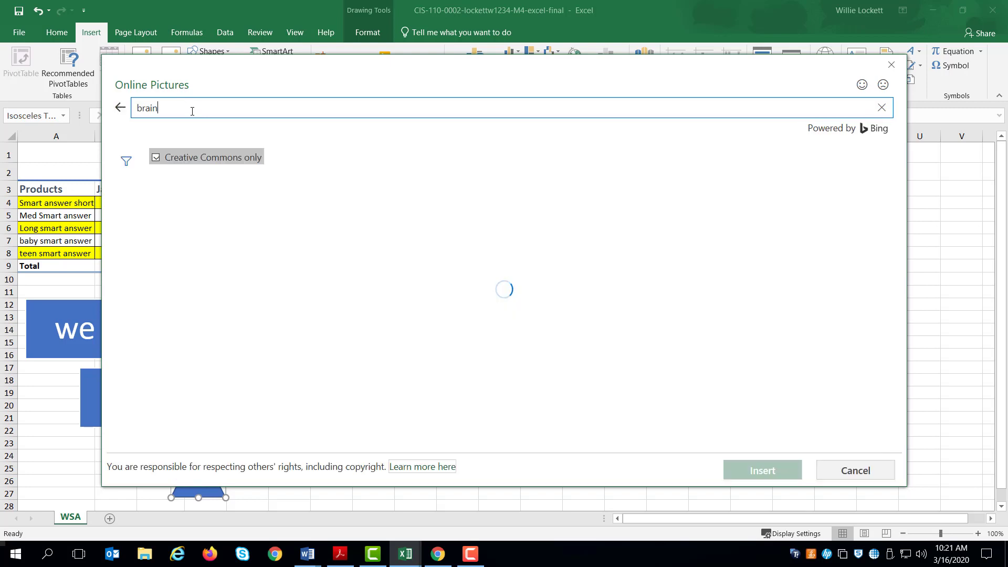
click(154, 223)
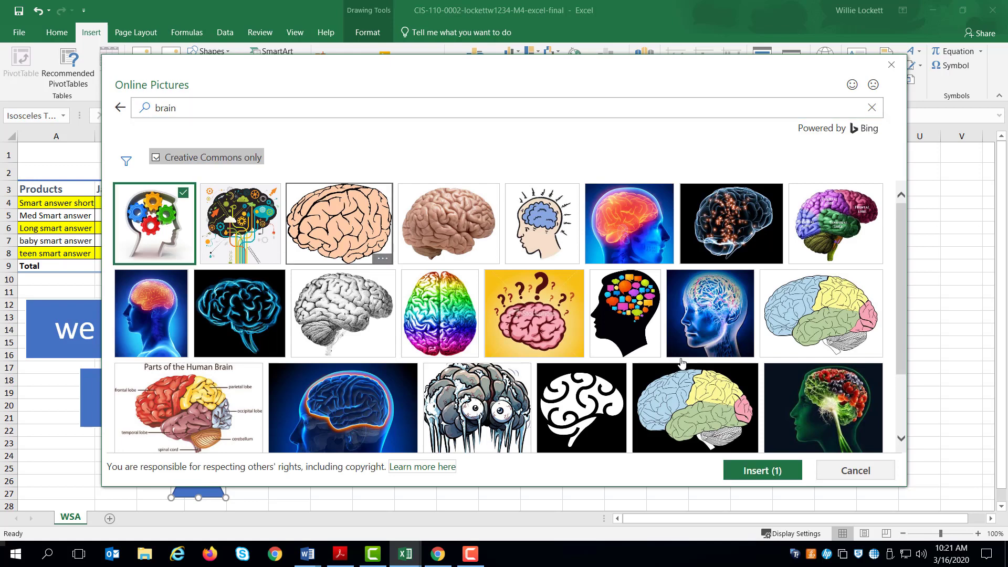
click(763, 470)
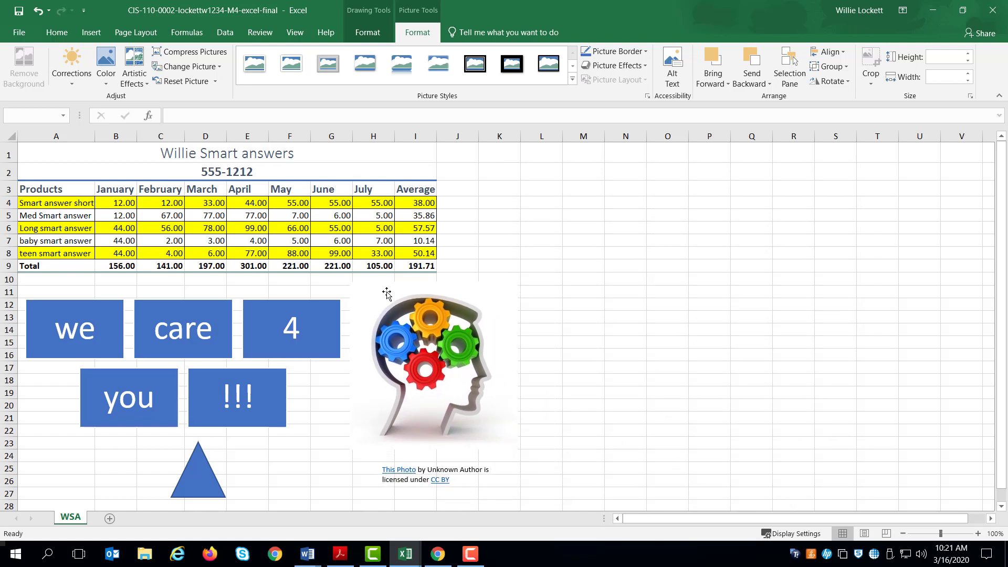
click(434, 360)
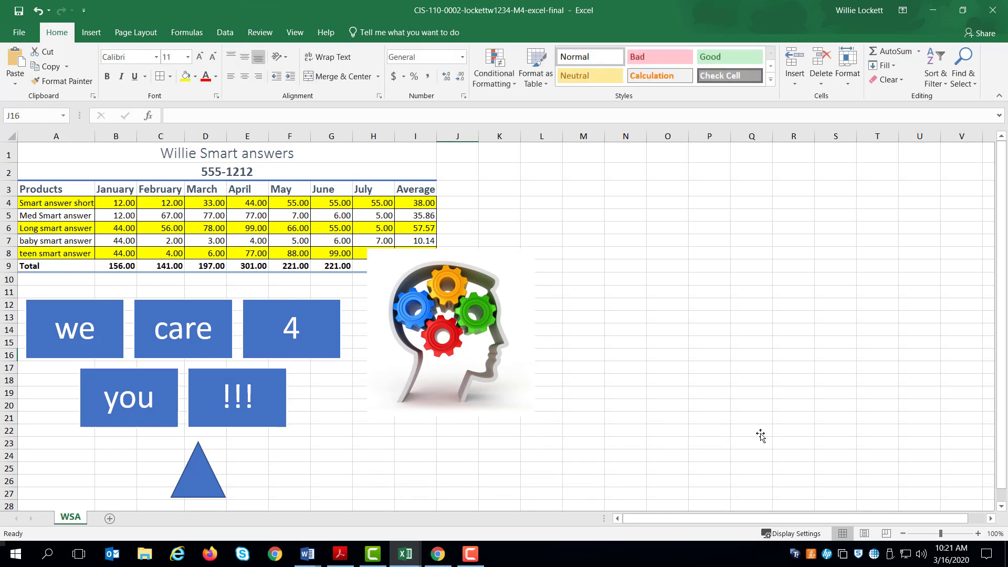
Step: Shrink the brain picture to sit beside the blocks, then start selecting the sales table from Products
click(450, 333)
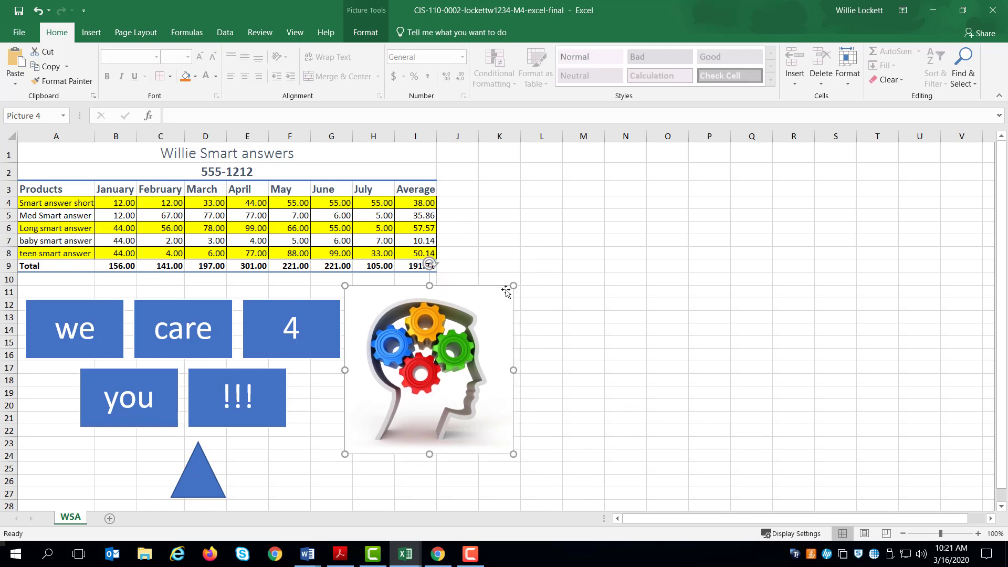
drag(512, 286, 465, 335)
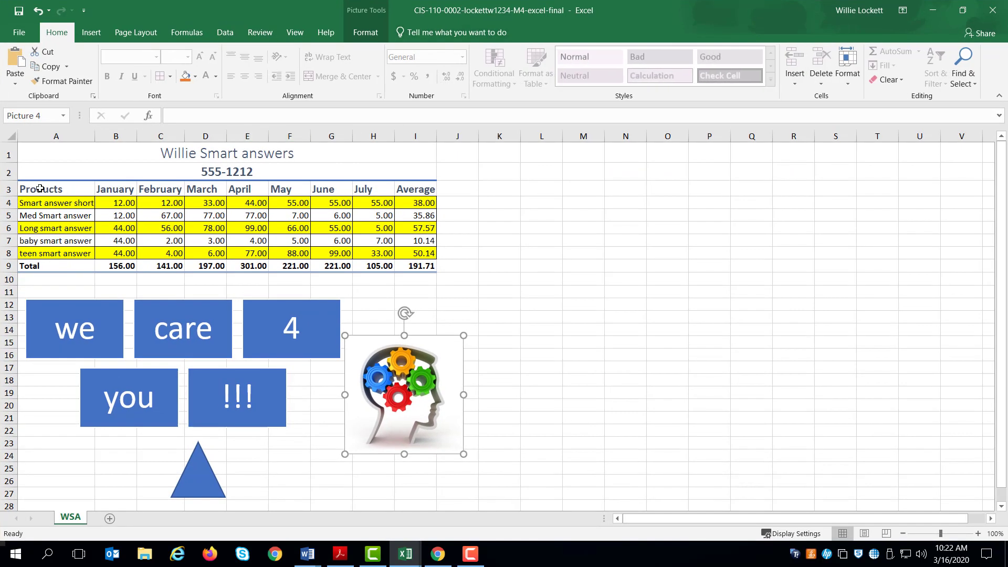
mouse_move(186, 153)
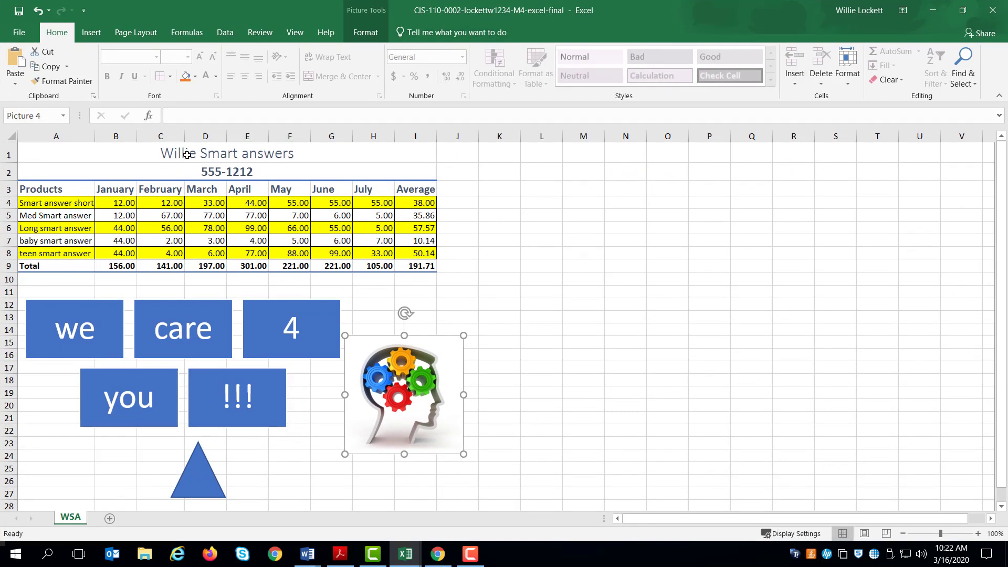
click(226, 171)
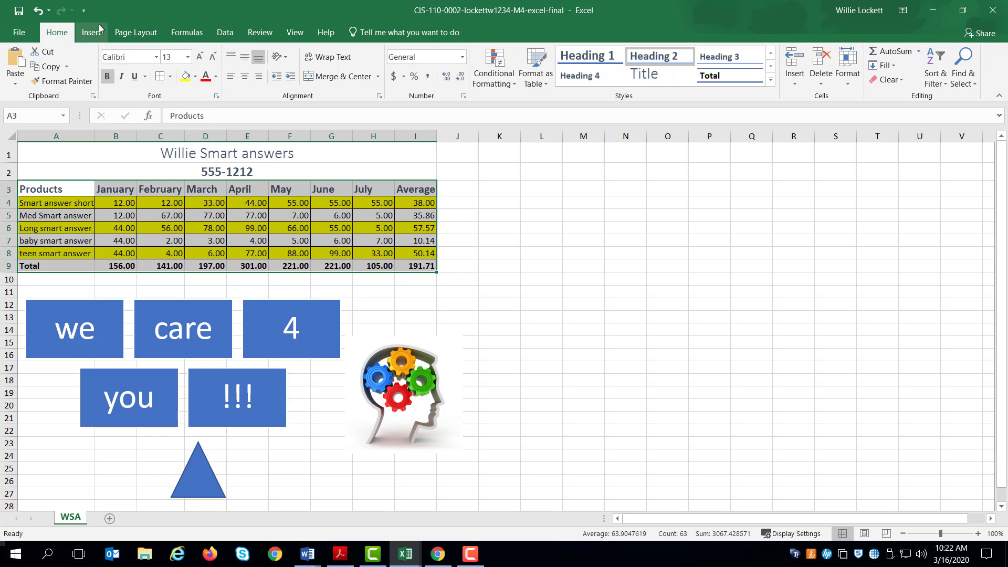
Step: Insert a clustered column chart of the sales table from Recommended Charts
click(91, 32)
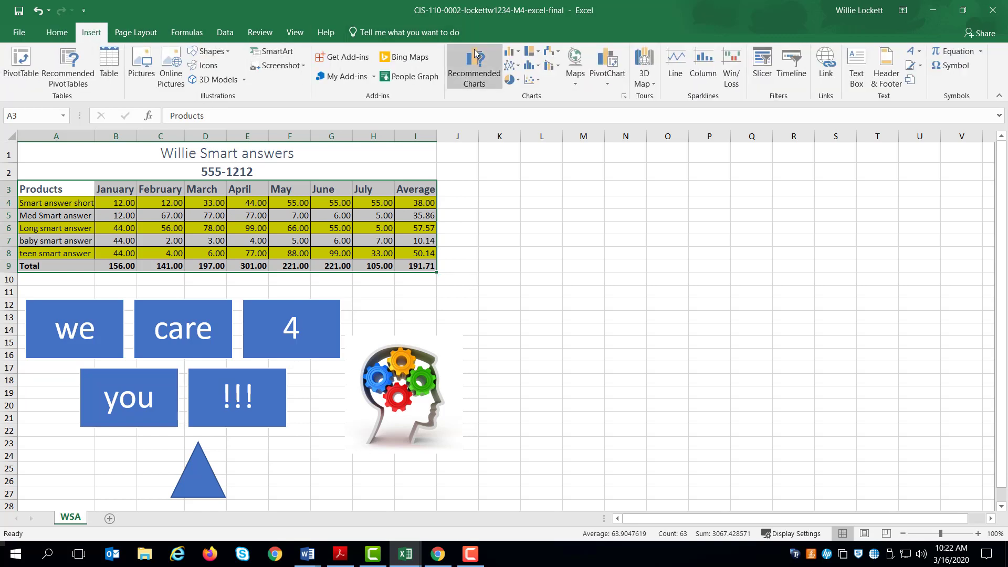
mouse_move(474, 67)
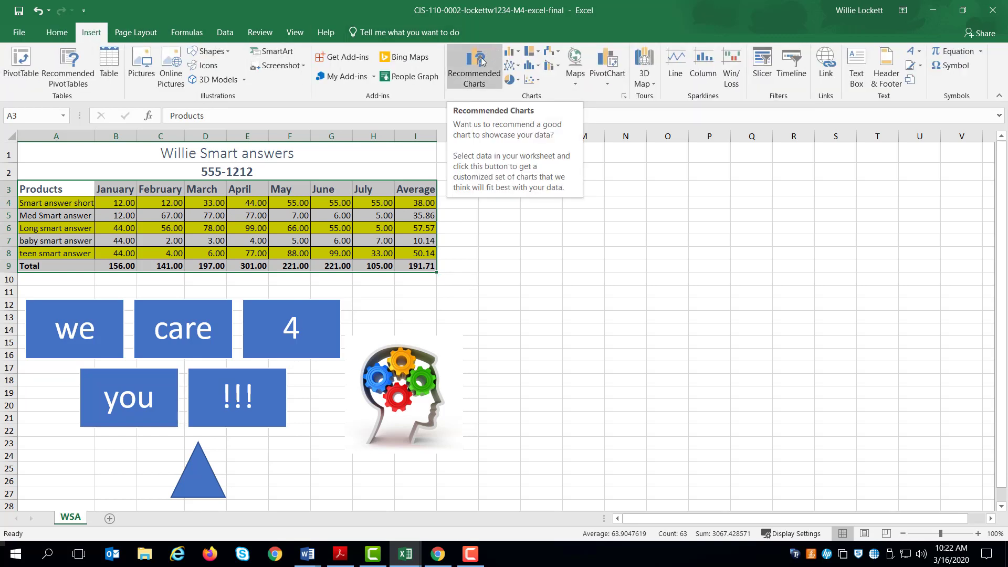
click(473, 67)
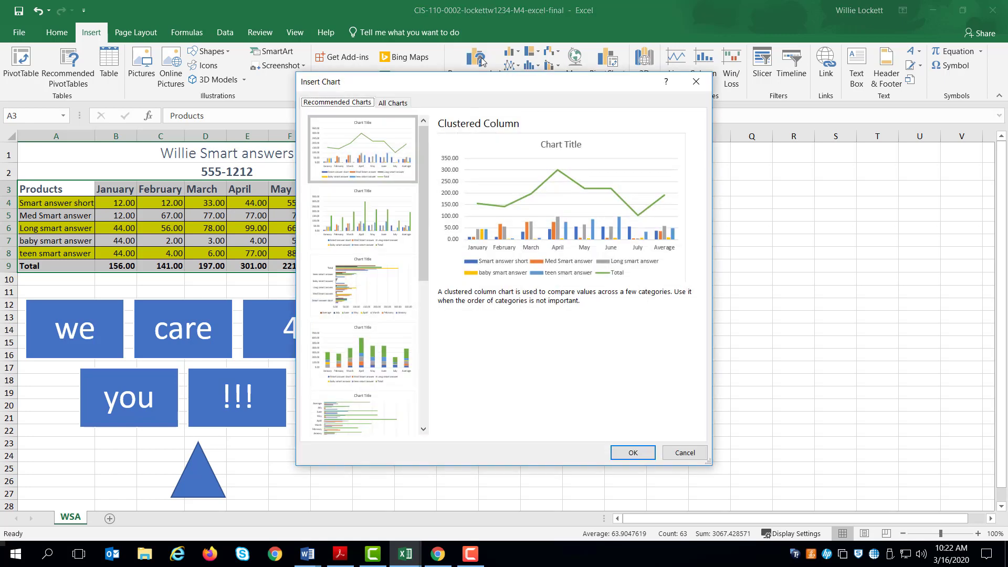
click(361, 218)
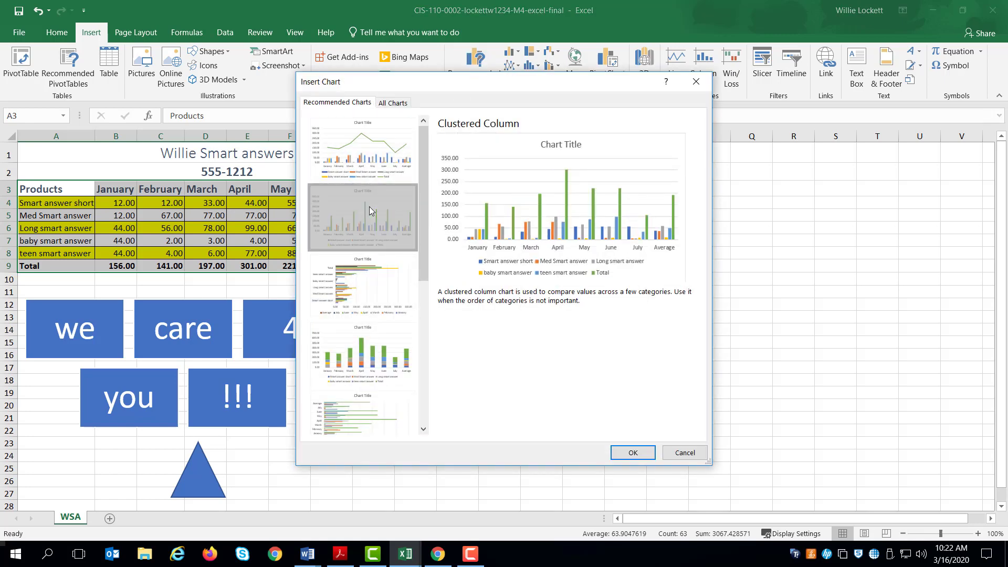
click(631, 452)
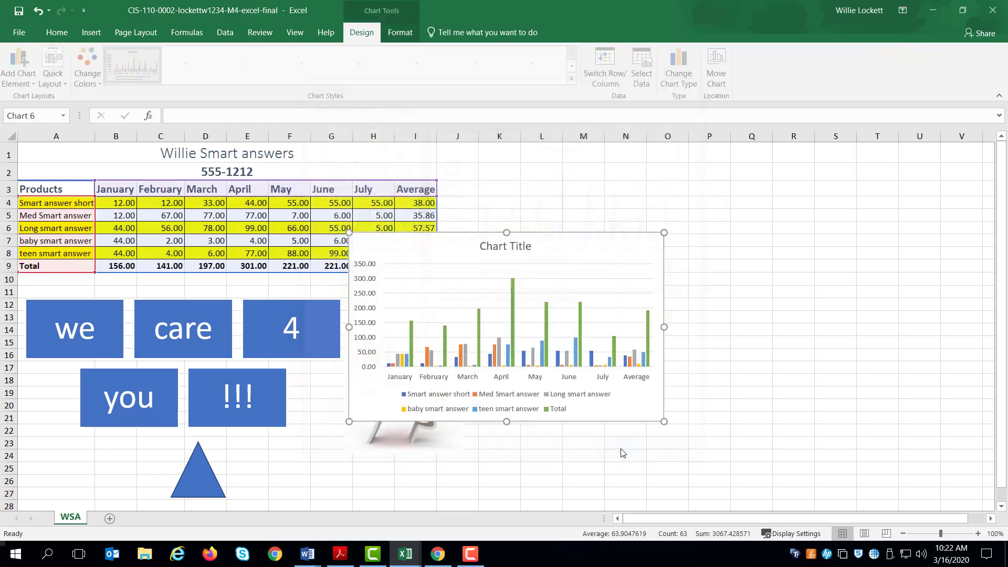
mouse_move(607, 341)
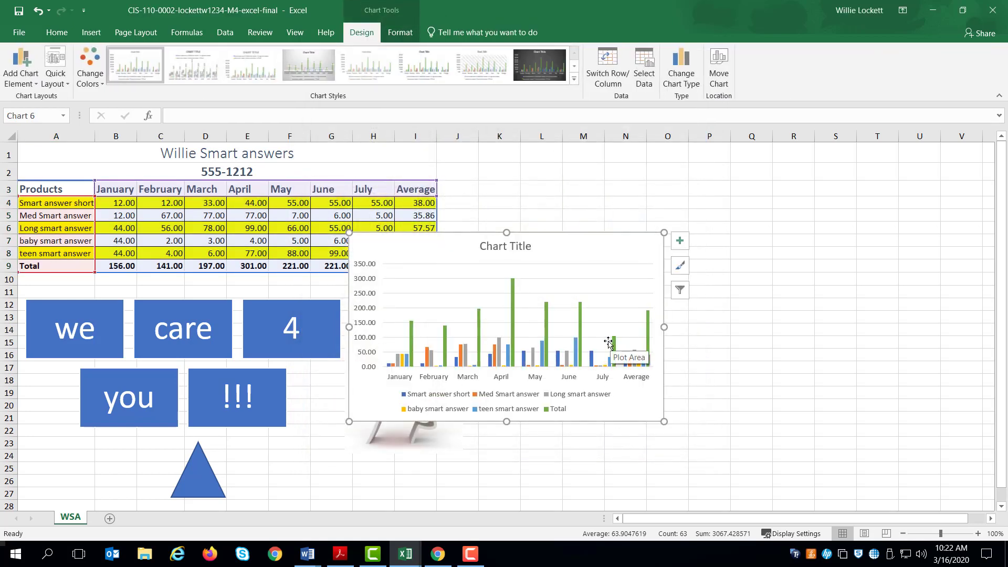
Step: Replace the chart's placeholder title with 'Willie chart'
click(505, 246)
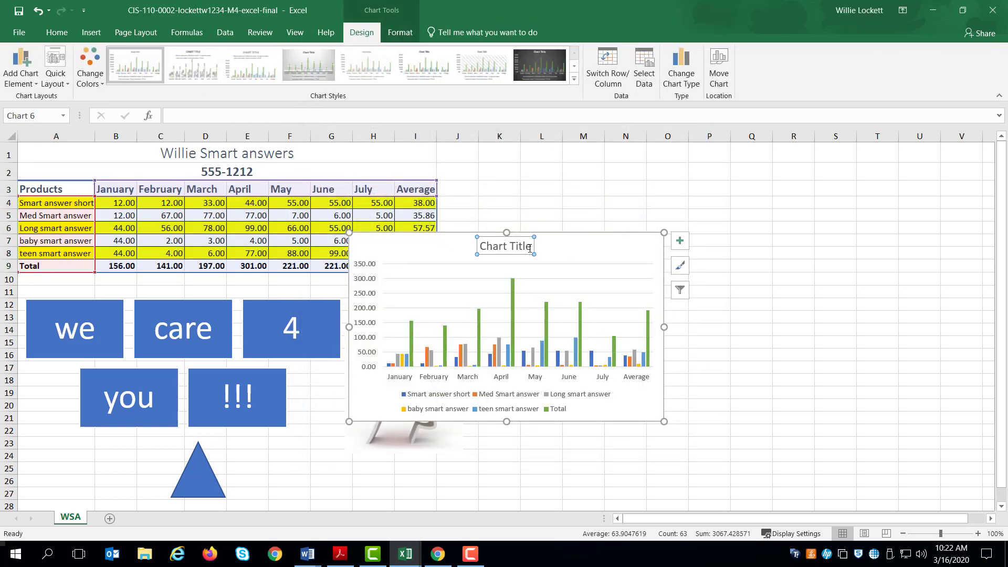
click(506, 245)
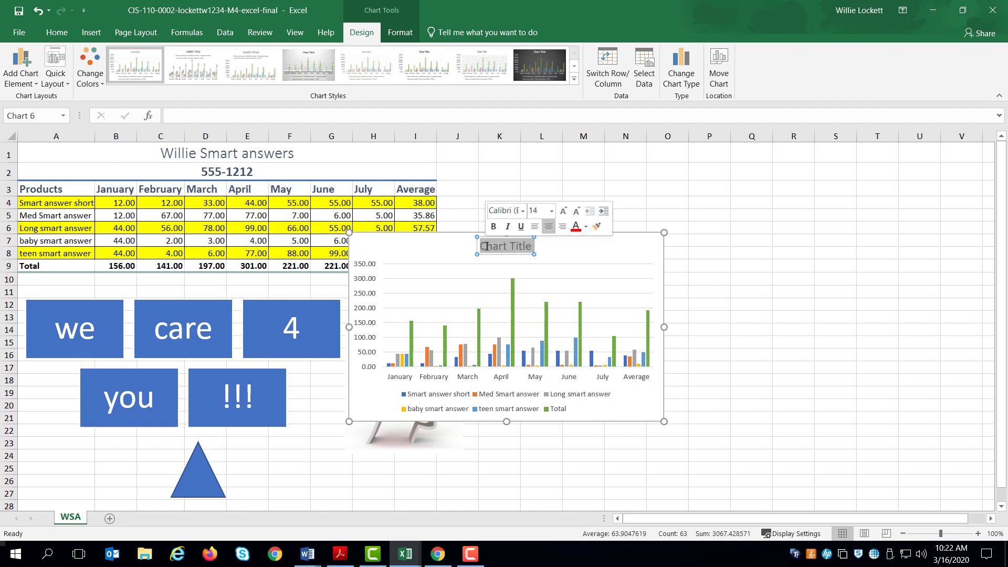
text(Willie chart)
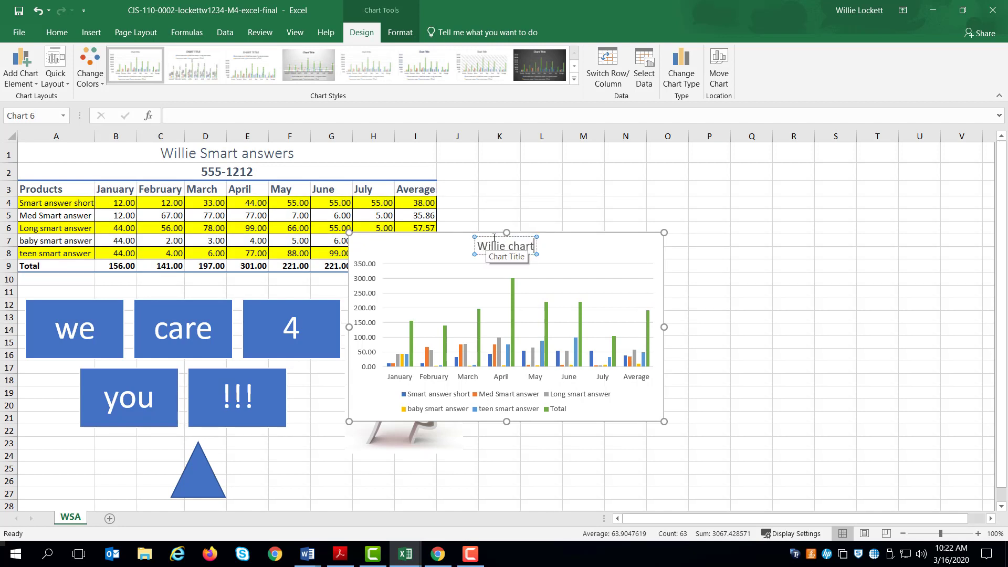
click(546, 234)
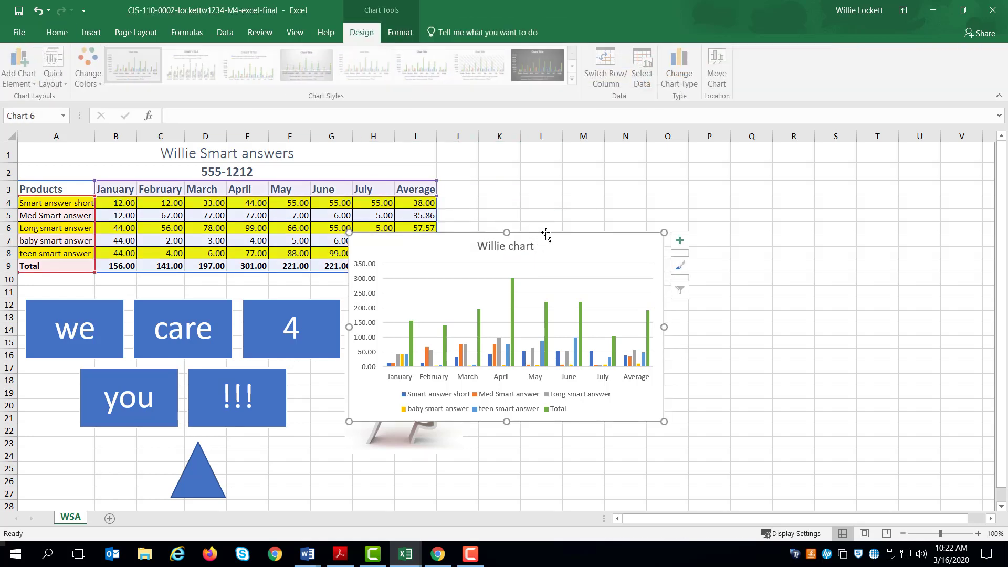
scroll(down, 3)
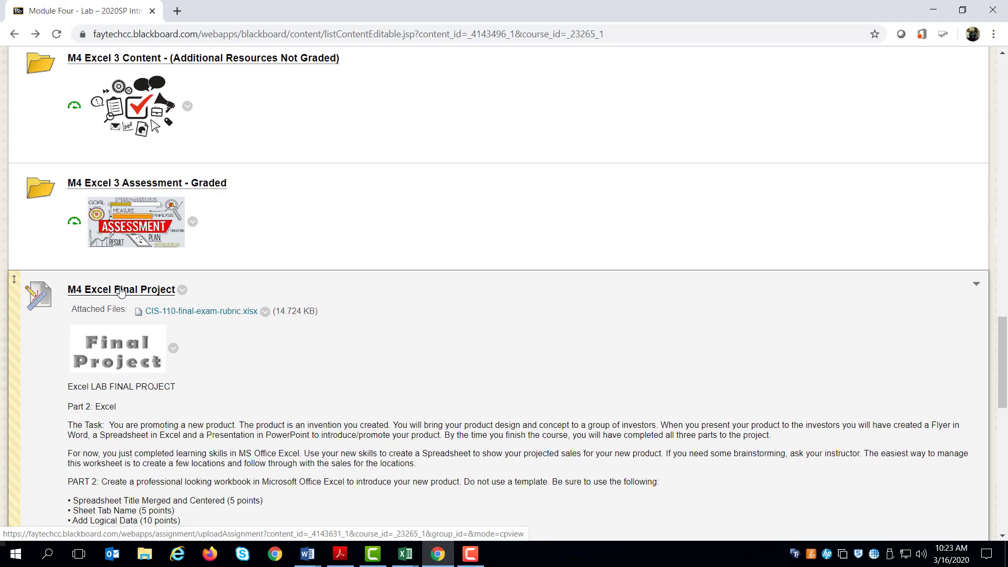
click(122, 290)
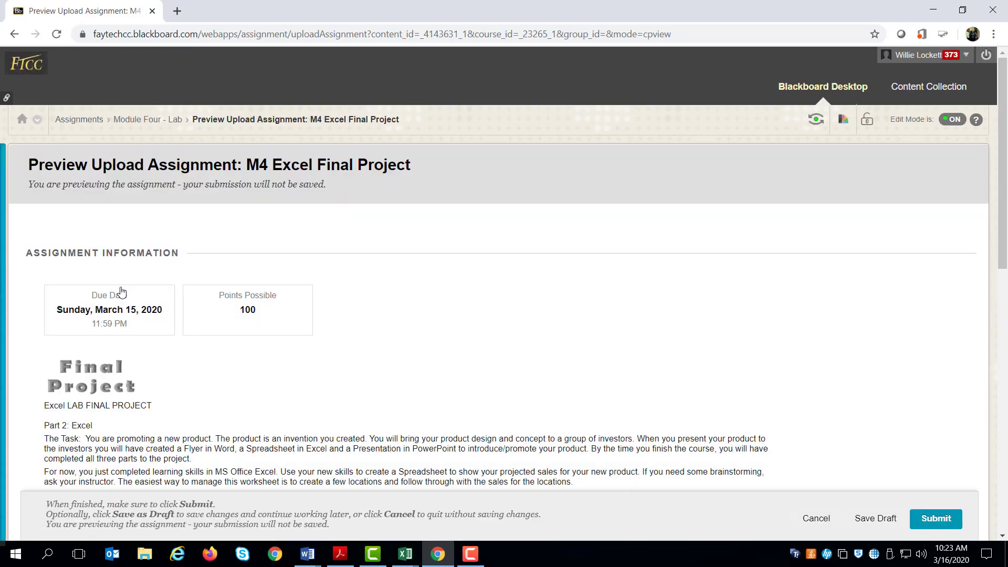
scroll(down, 3)
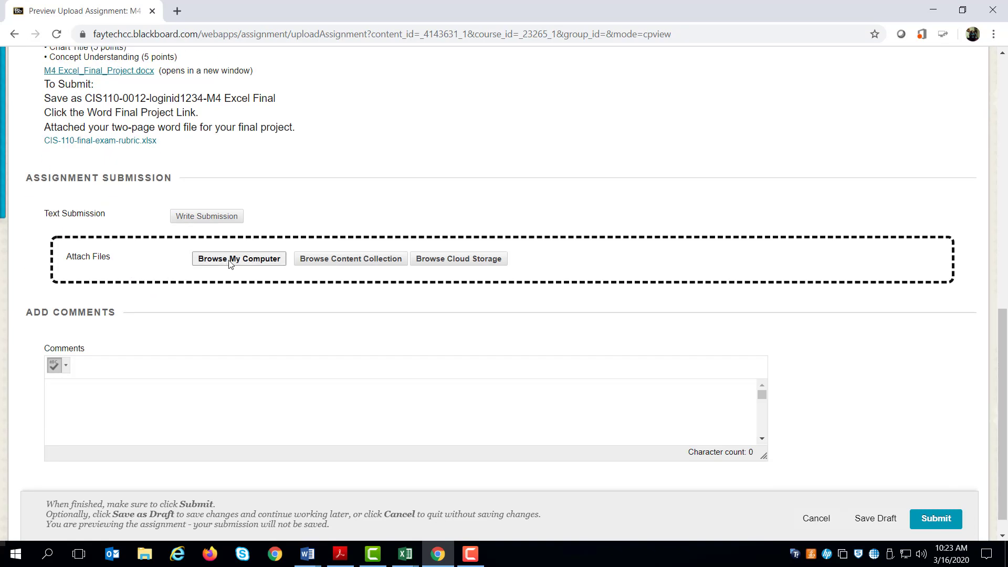
click(238, 258)
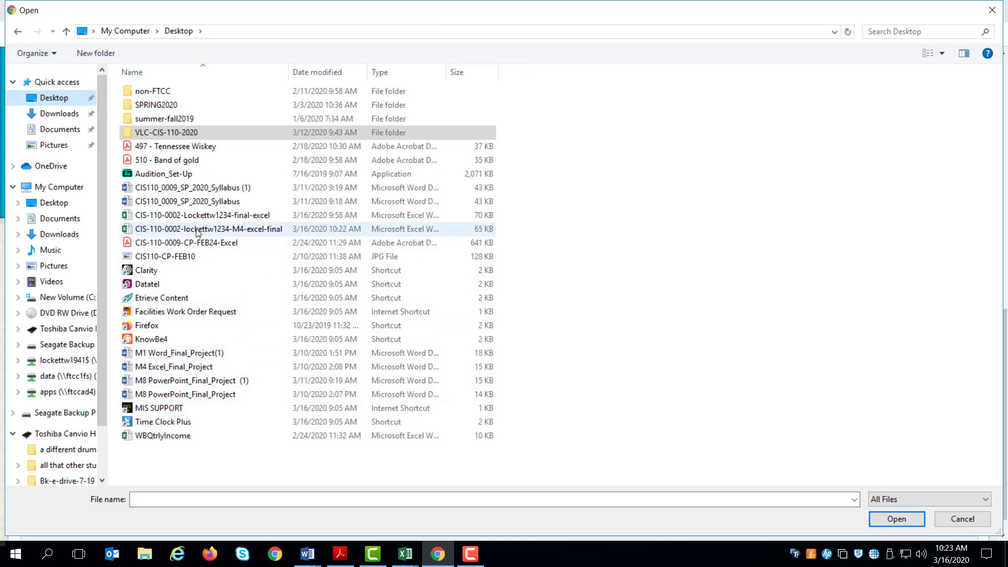
click(208, 229)
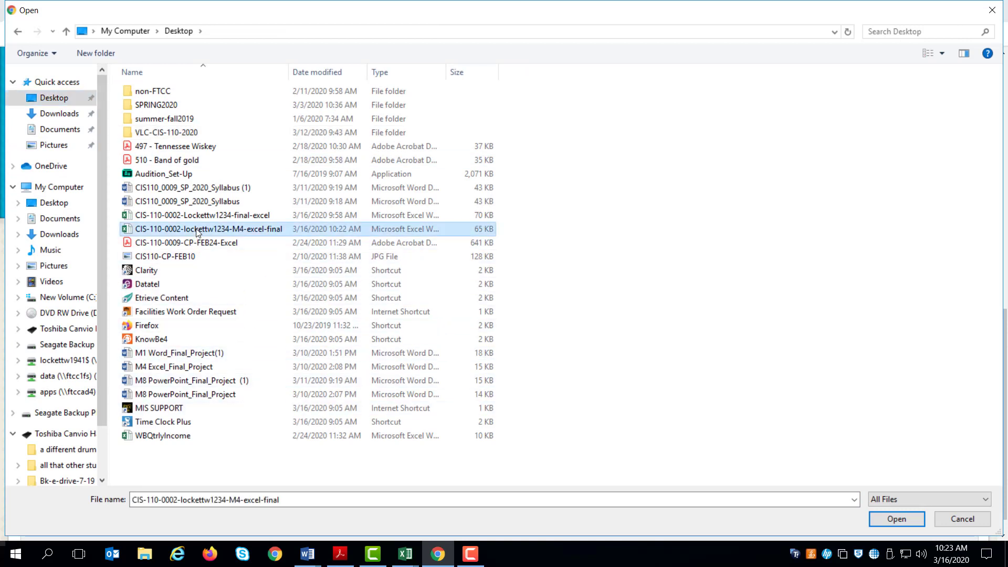
click(896, 519)
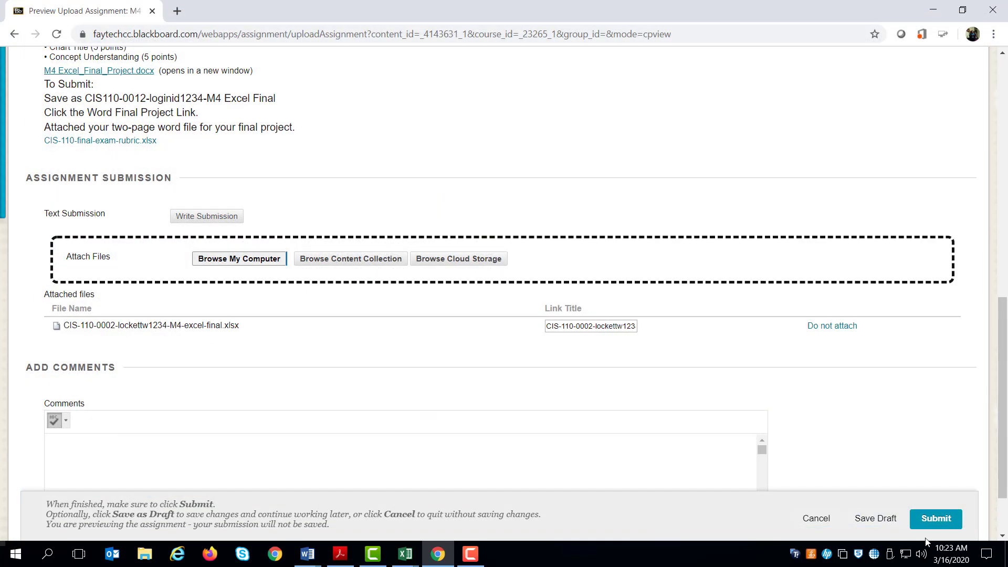
mouse_move(904, 523)
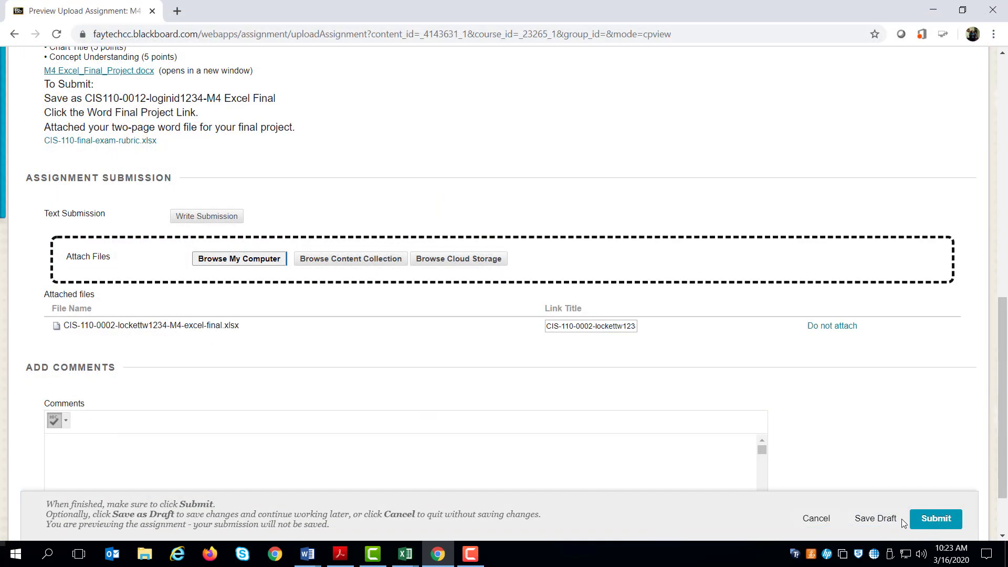